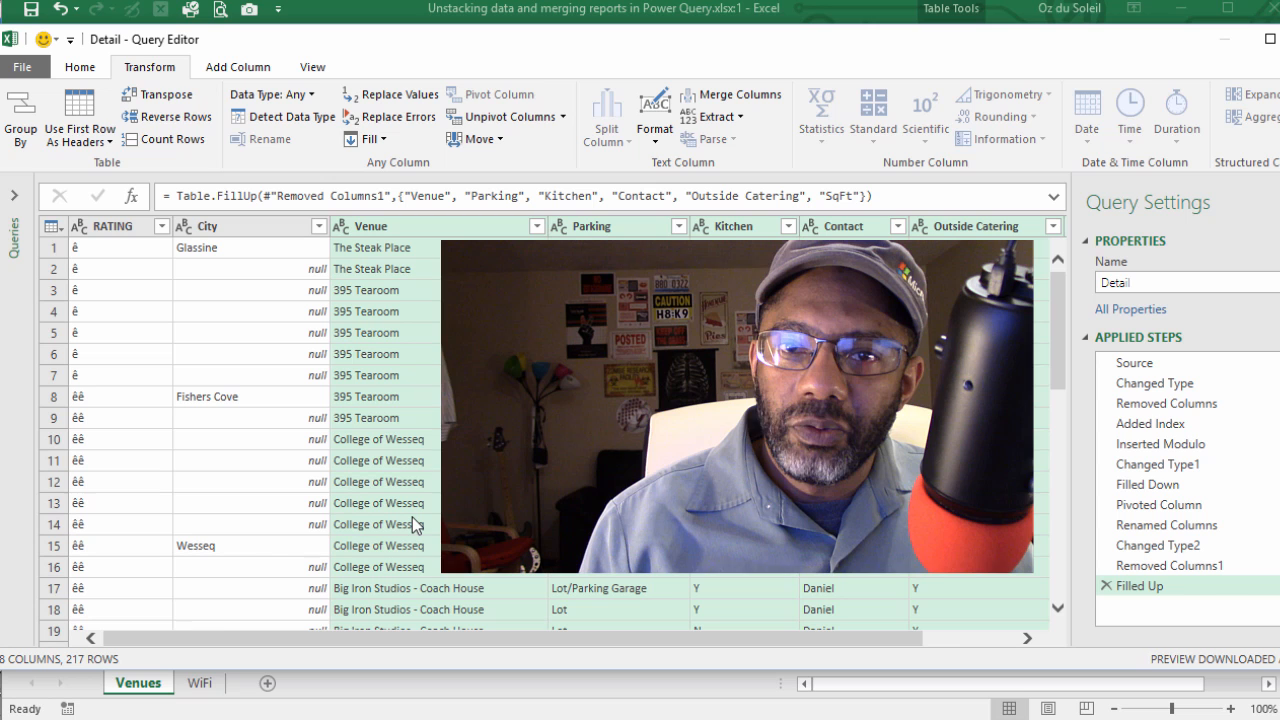
mouse_move(368, 436)
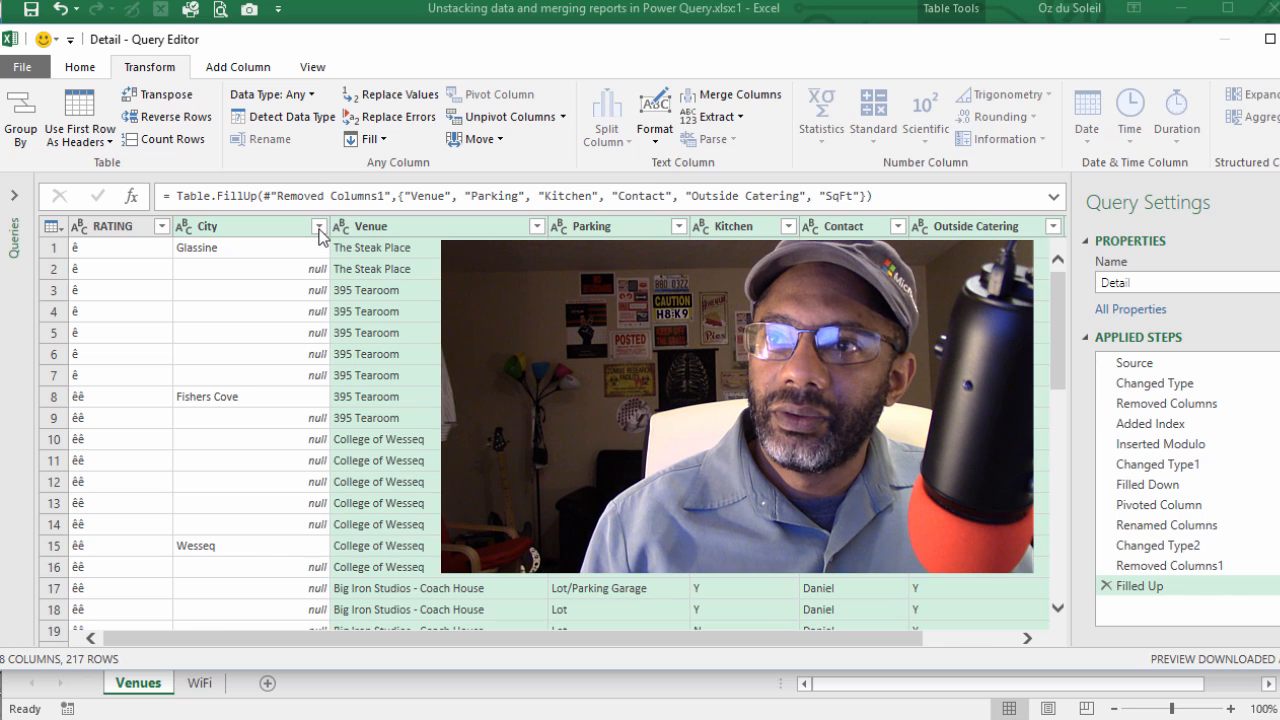
Filter the City column to exclude (null) rows from the Detail query
click(320, 224)
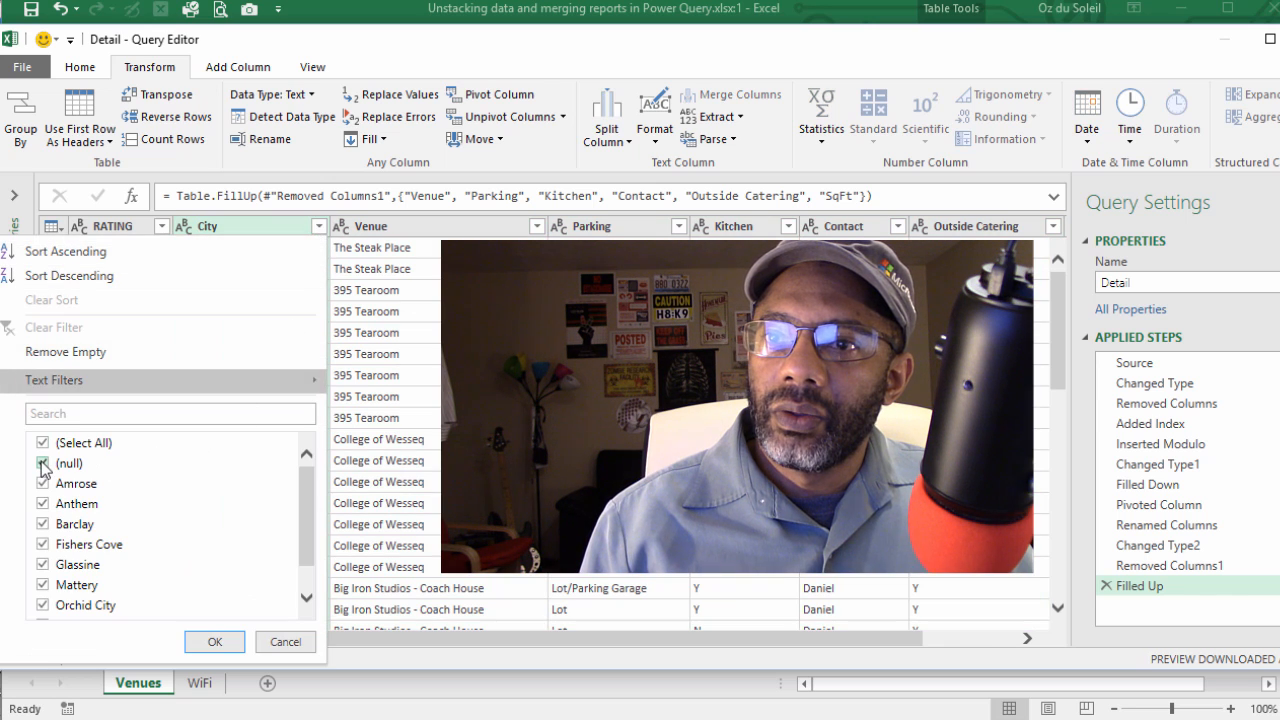
click(44, 464)
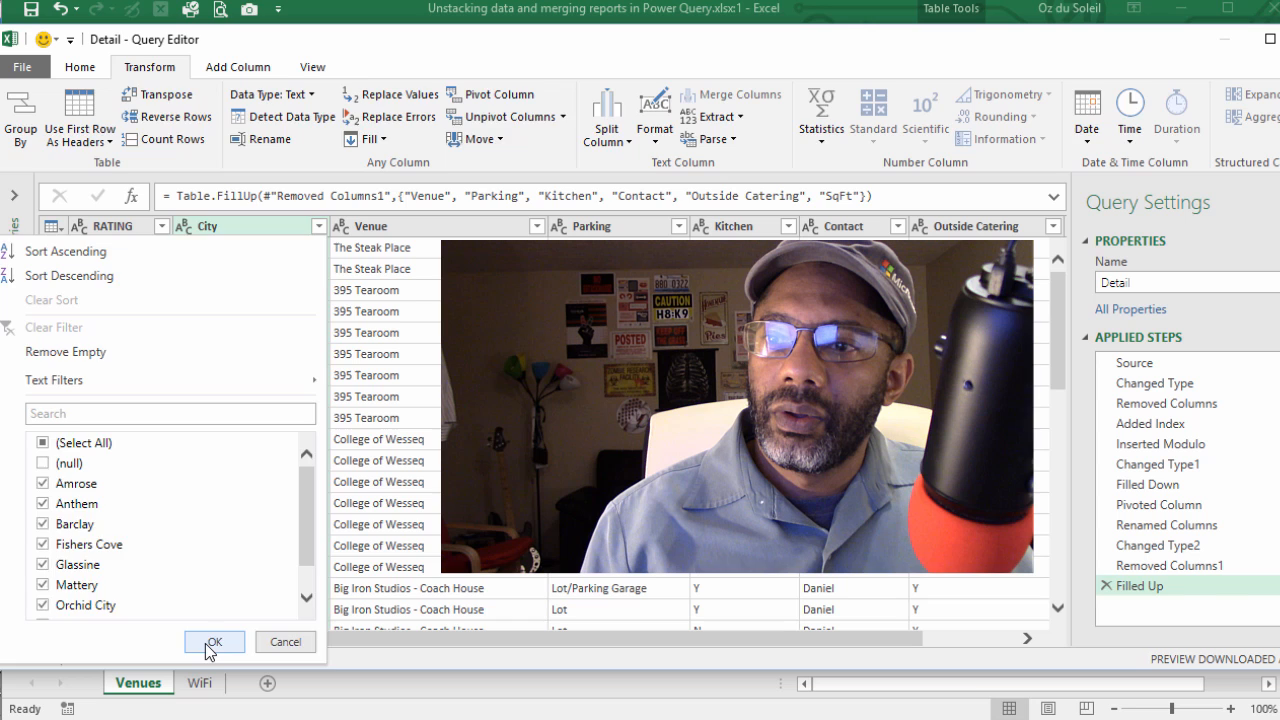
click(214, 640)
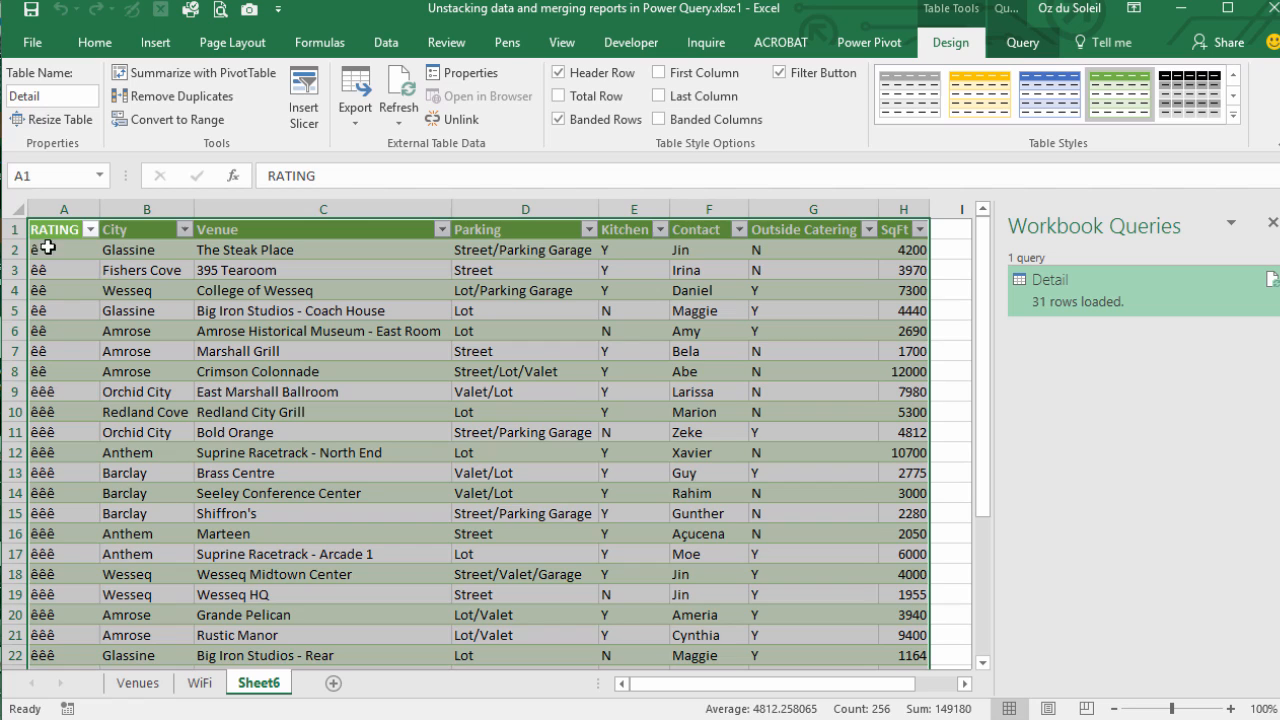
Format the RATING values on Sheet6 with the Wingdings 2 font so they show as stars
click(146, 290)
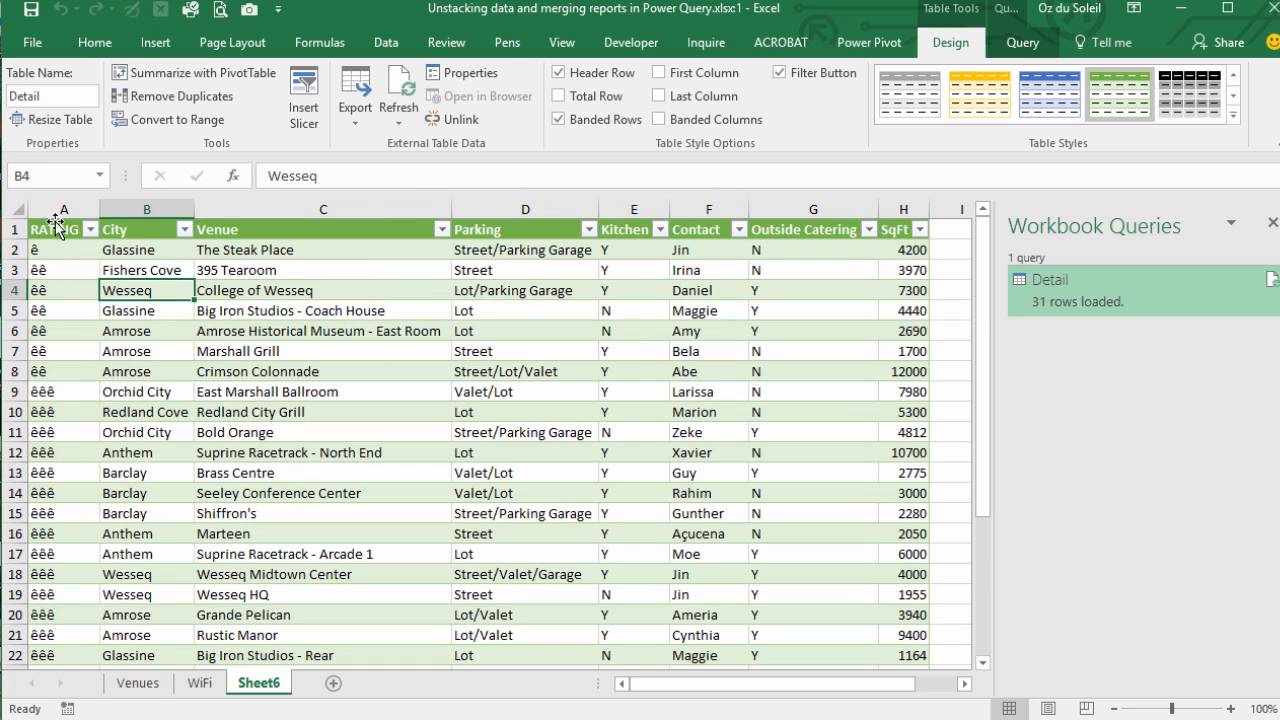
click(56, 248)
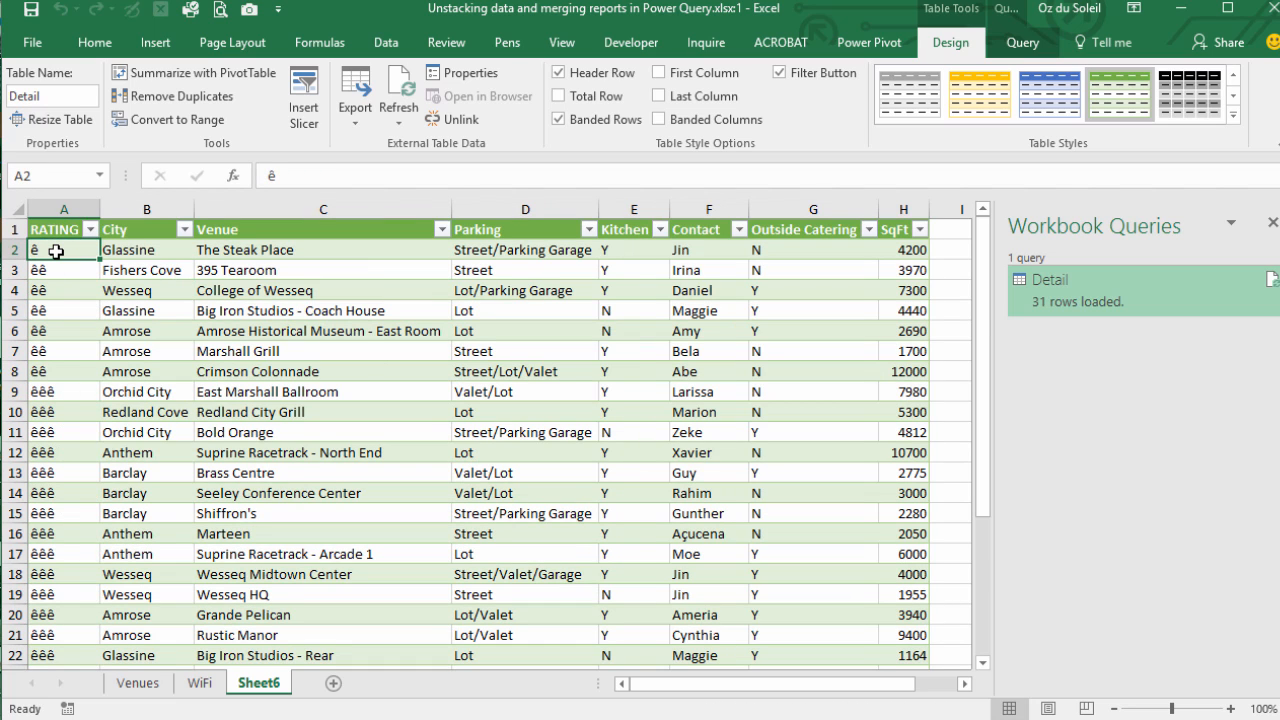
scroll(down, 3)
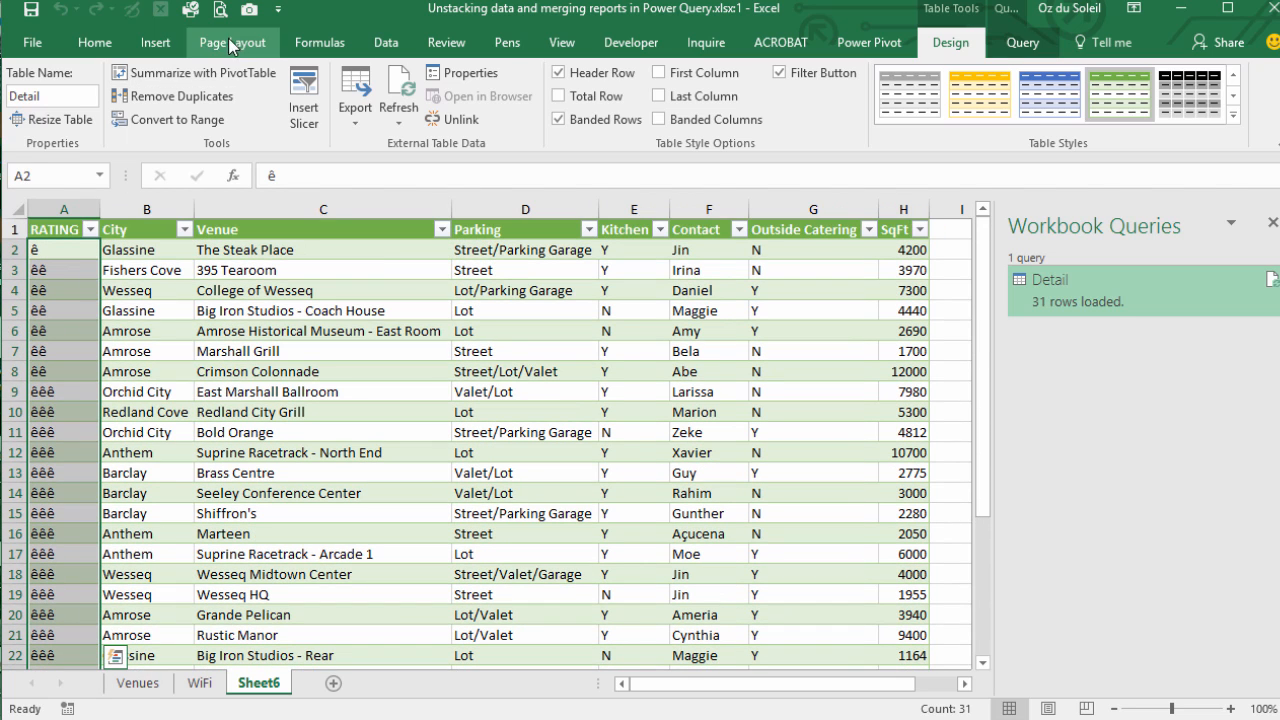
click(98, 44)
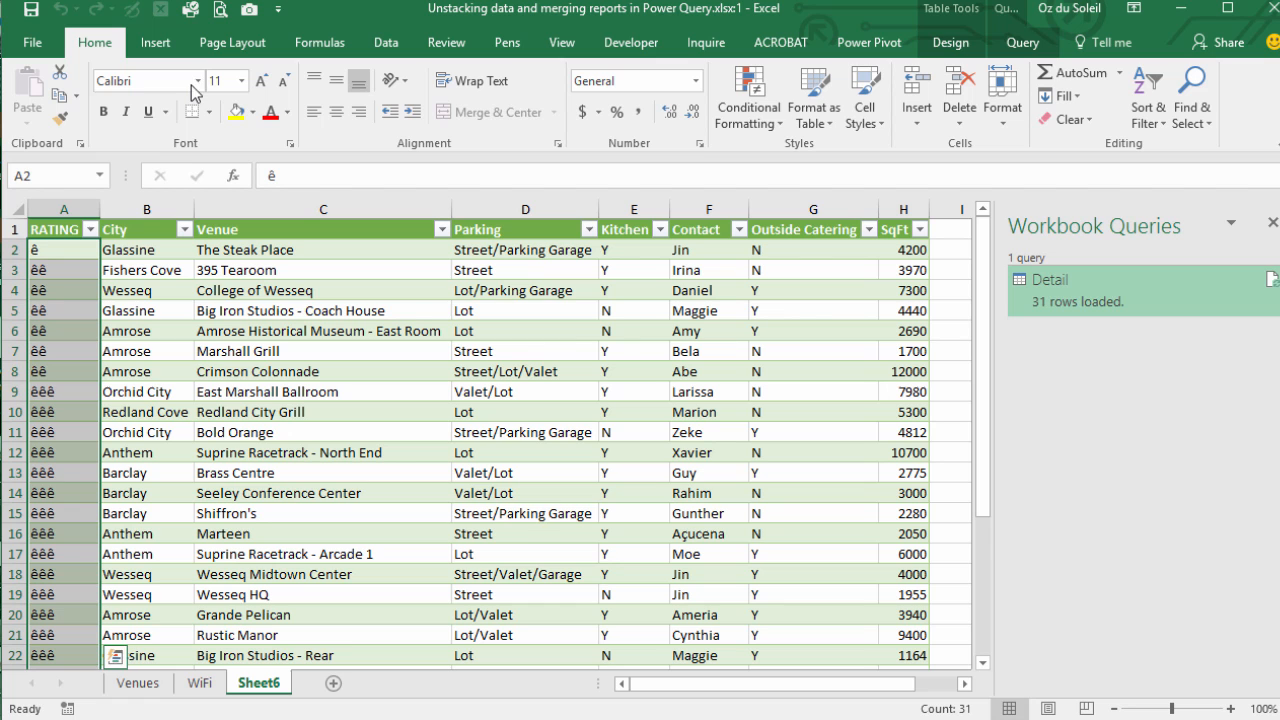
click(196, 80)
text(Wingdings 2)
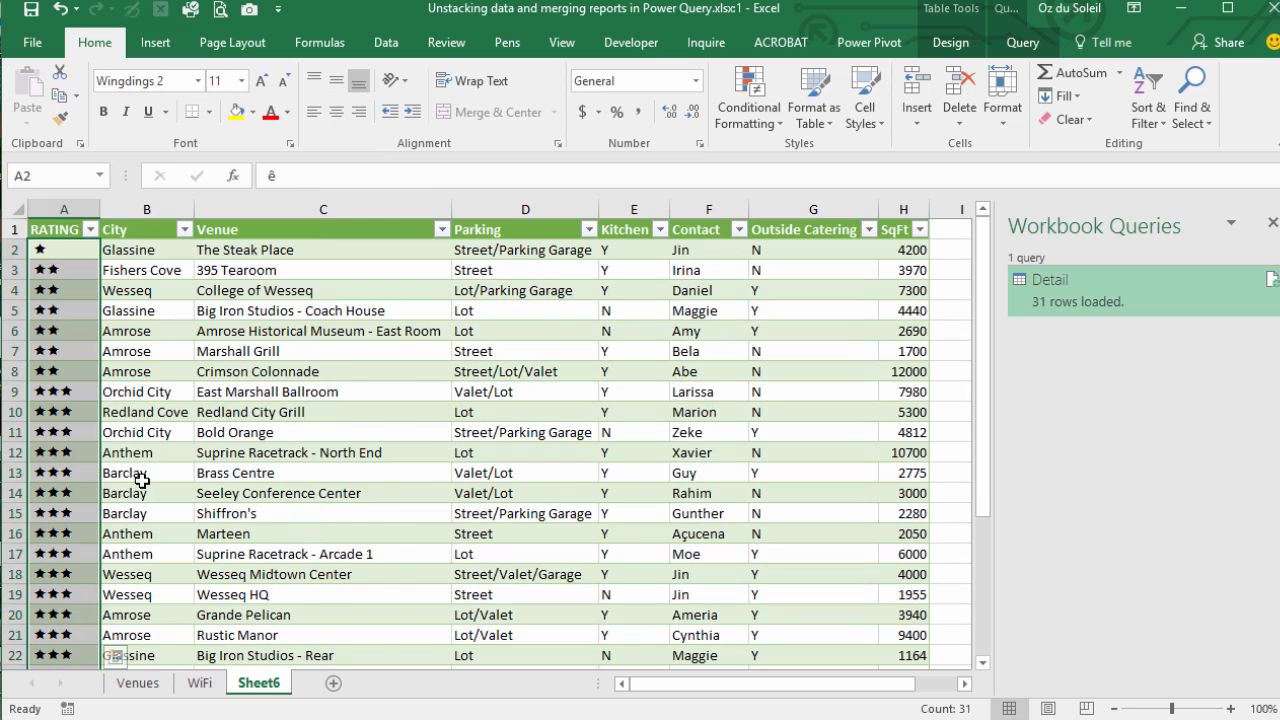
Deselect to view the star ratings and switch to the WiFi sheet
click(140, 492)
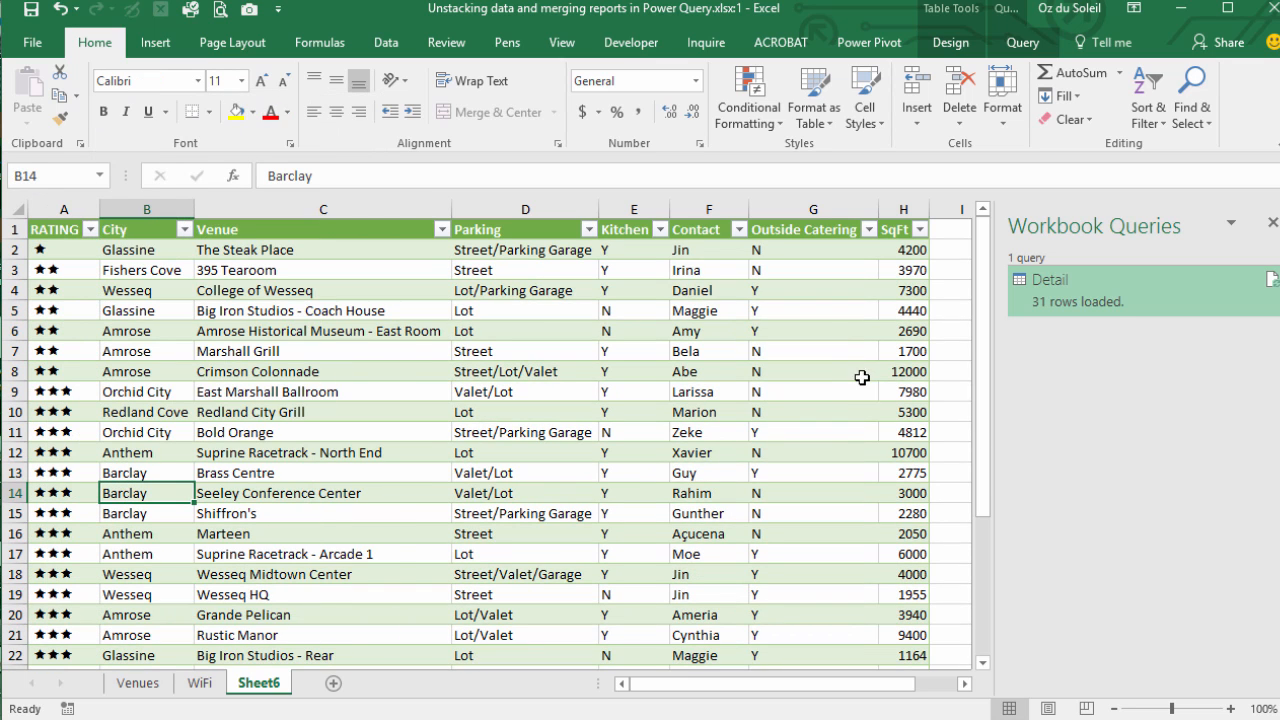
click(708, 432)
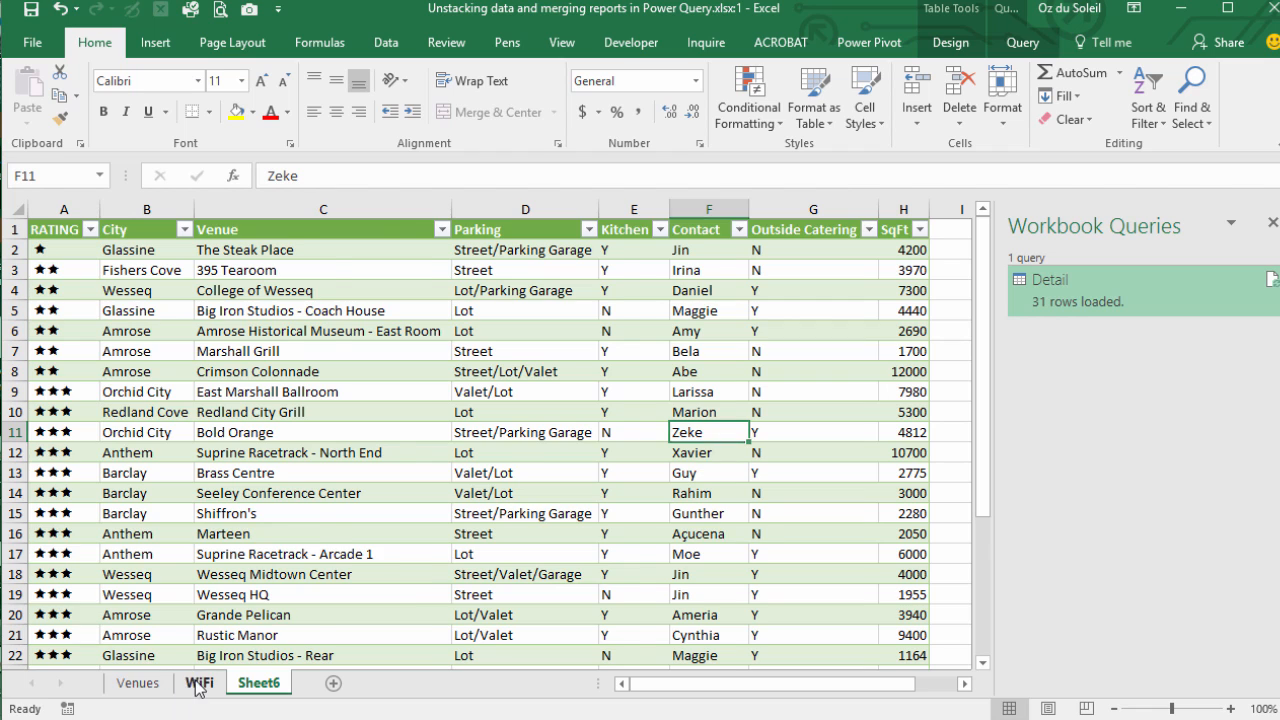
click(198, 684)
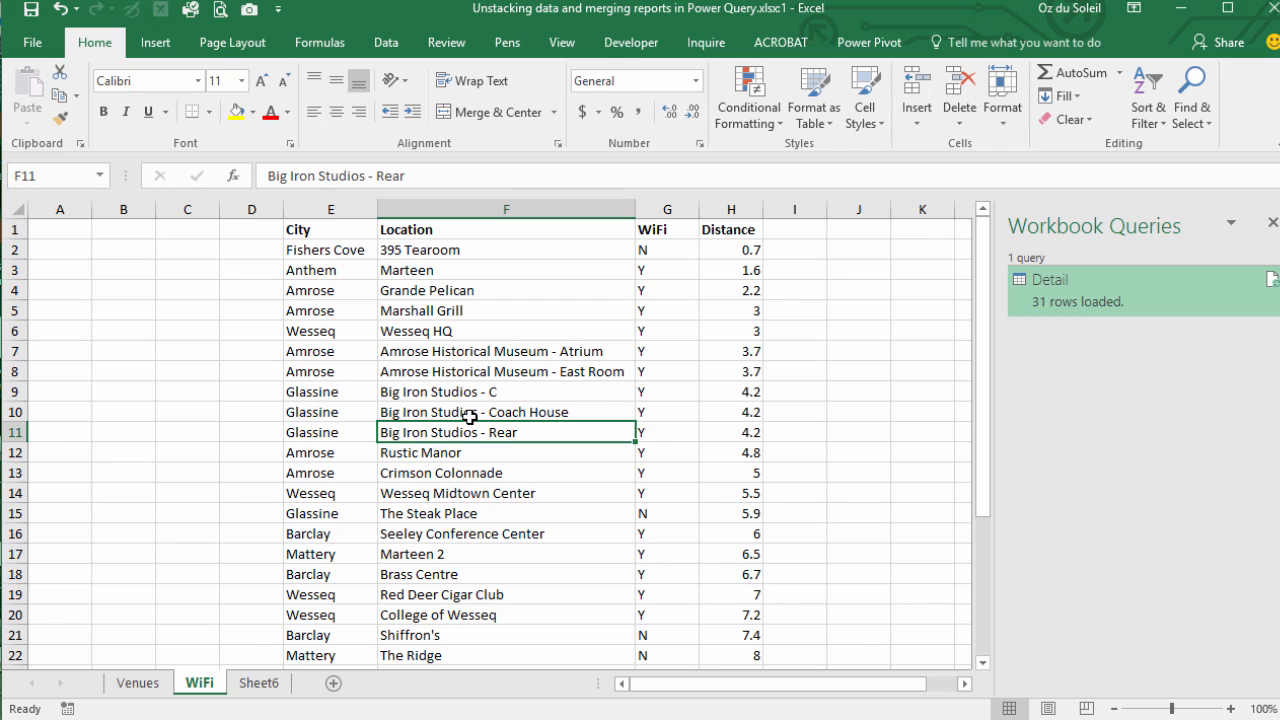
mouse_move(812, 96)
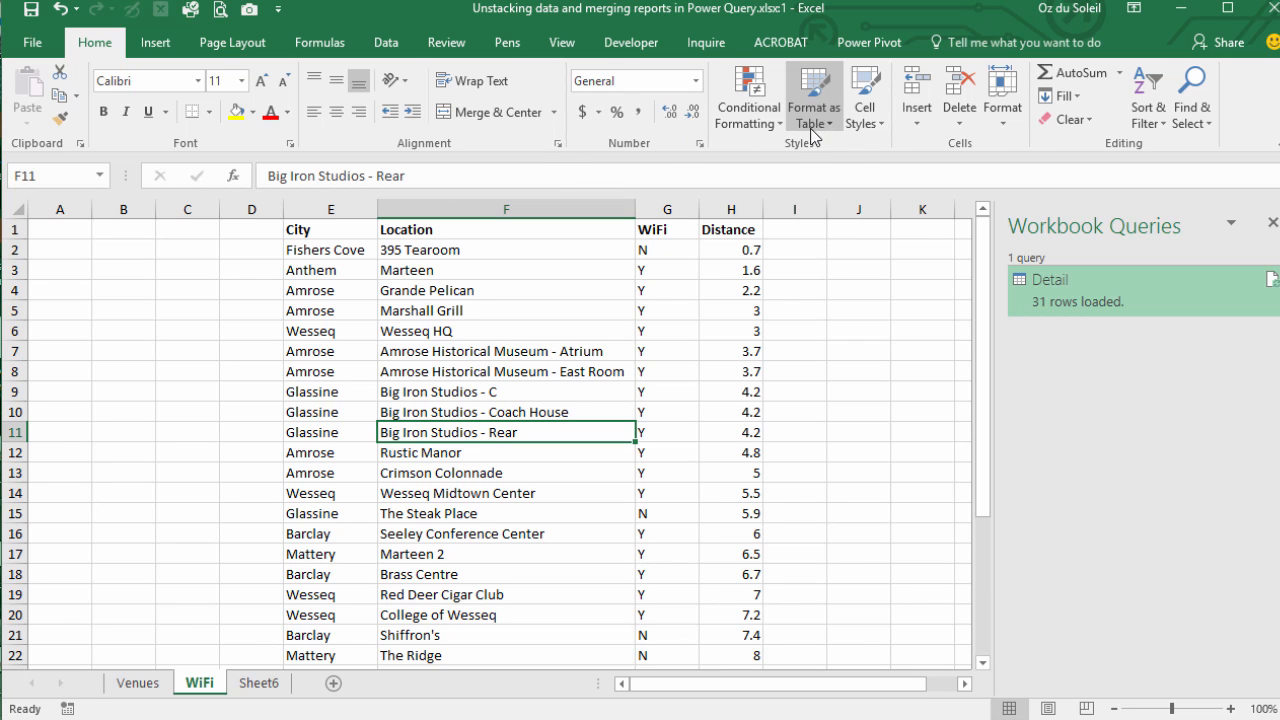
Format the WiFi sheet's City, Location, WiFi and Distance data as Table4 with headers
click(816, 96)
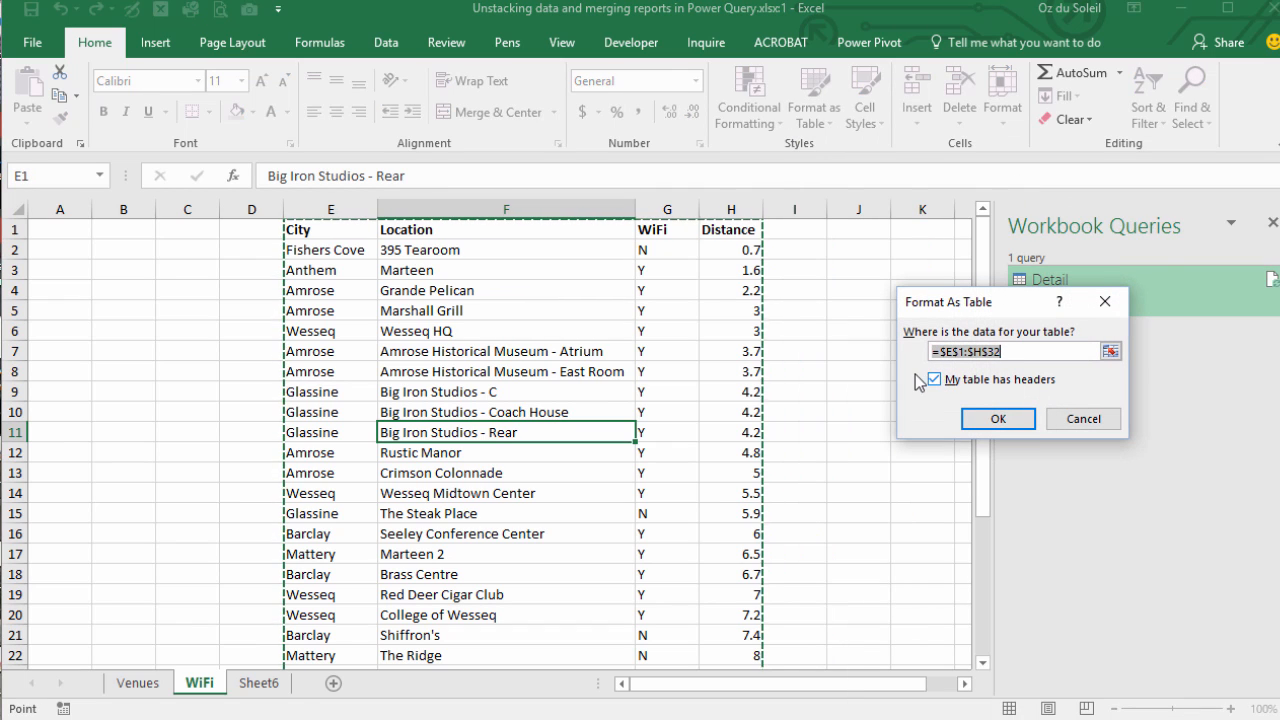
click(996, 420)
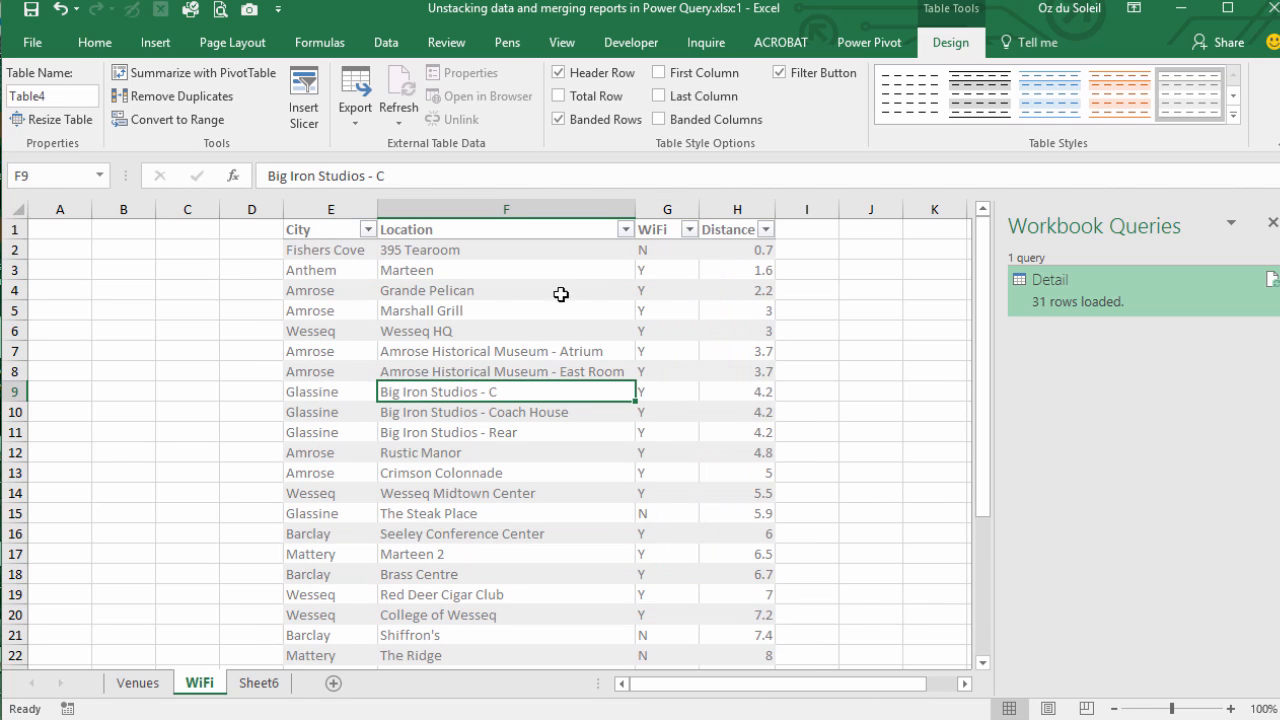
mouse_move(732, 428)
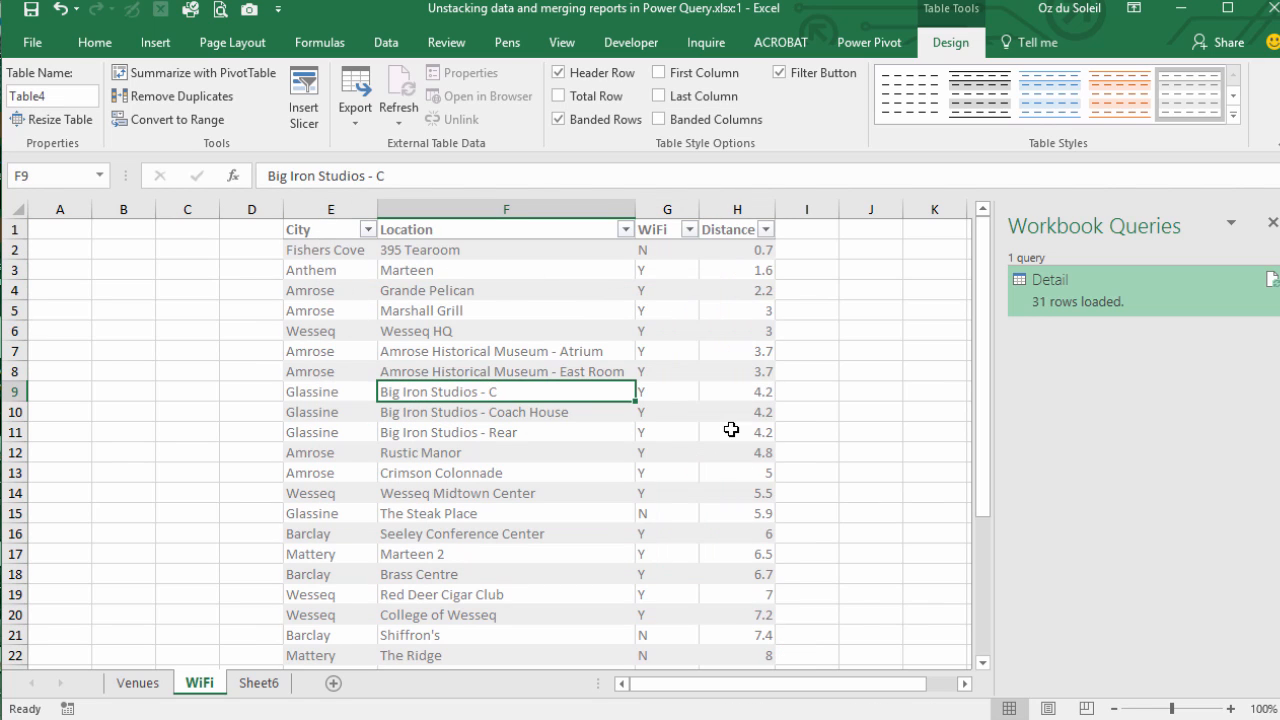
click(504, 412)
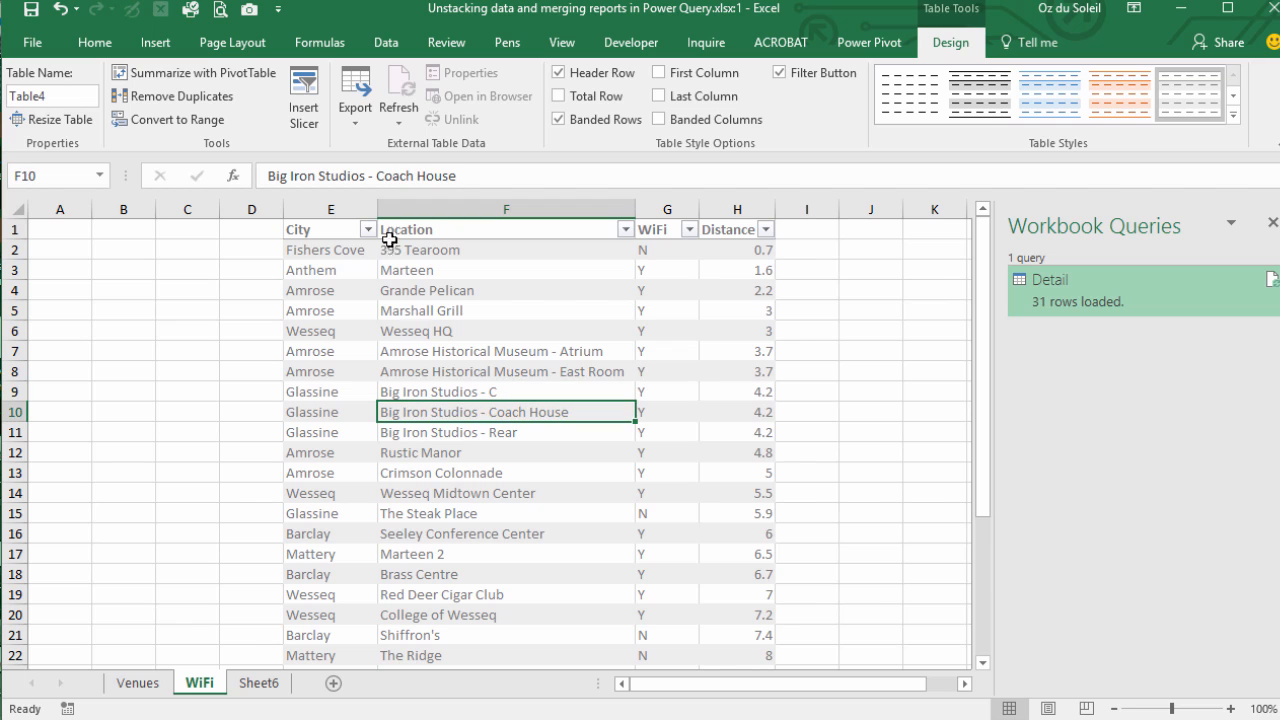
click(386, 42)
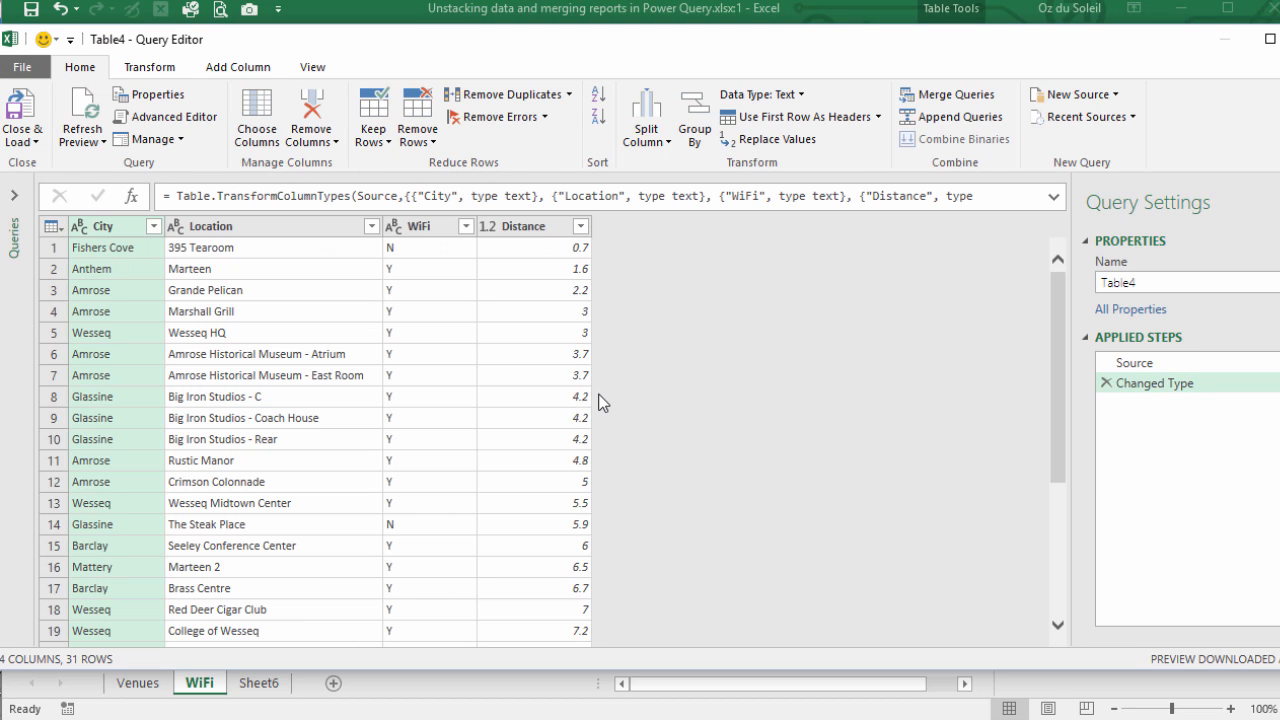
Rename the WiFi query and load it back to the workbook as a connection only
click(1116, 282)
text(WiFi)
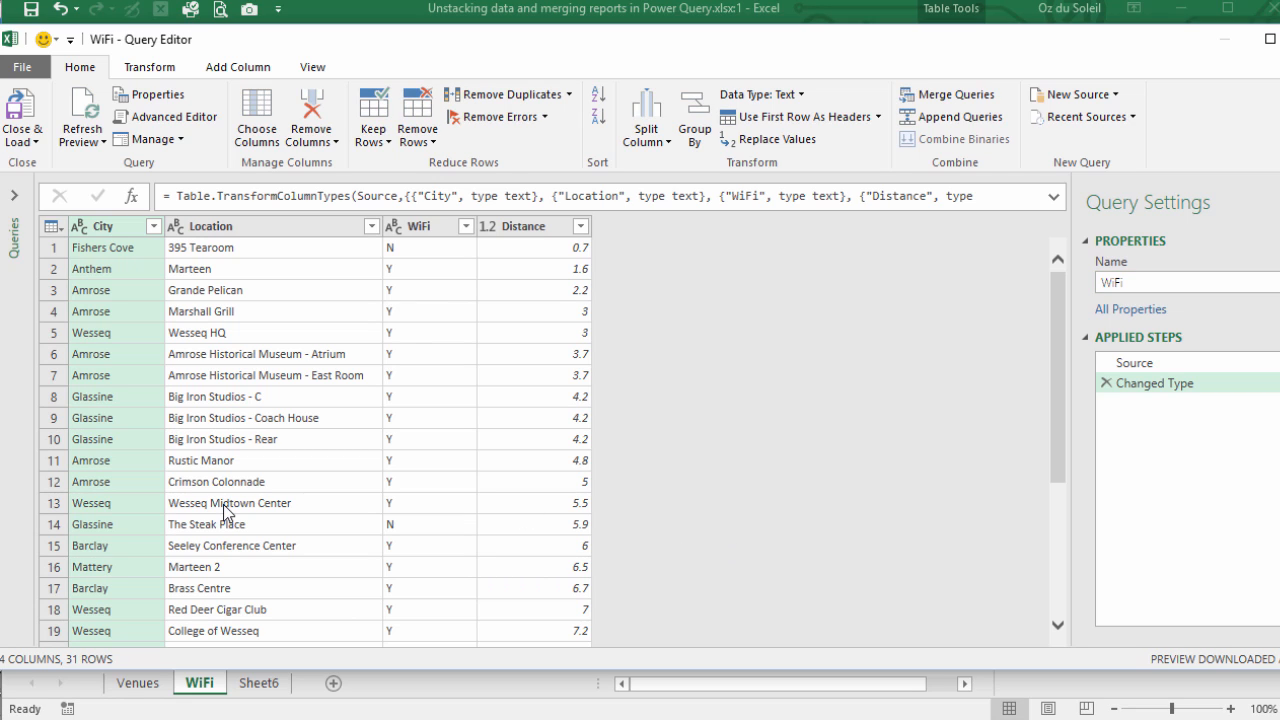
mouse_move(244, 428)
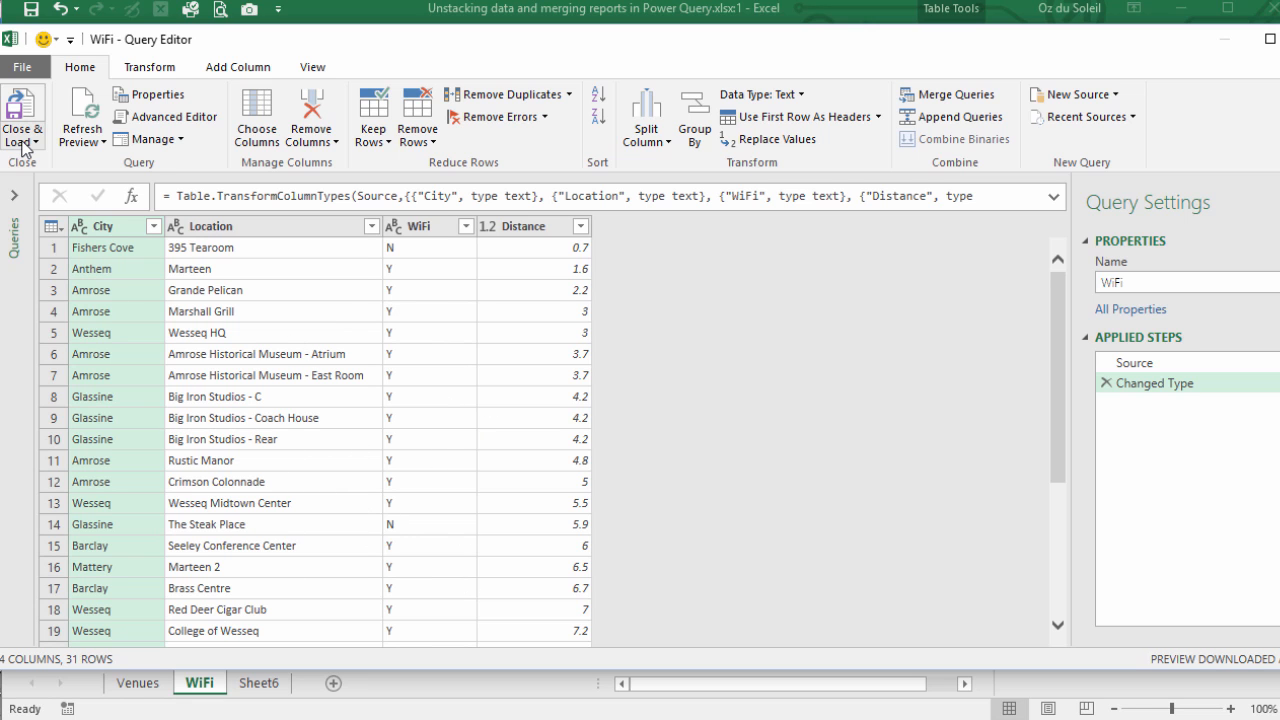
click(22, 114)
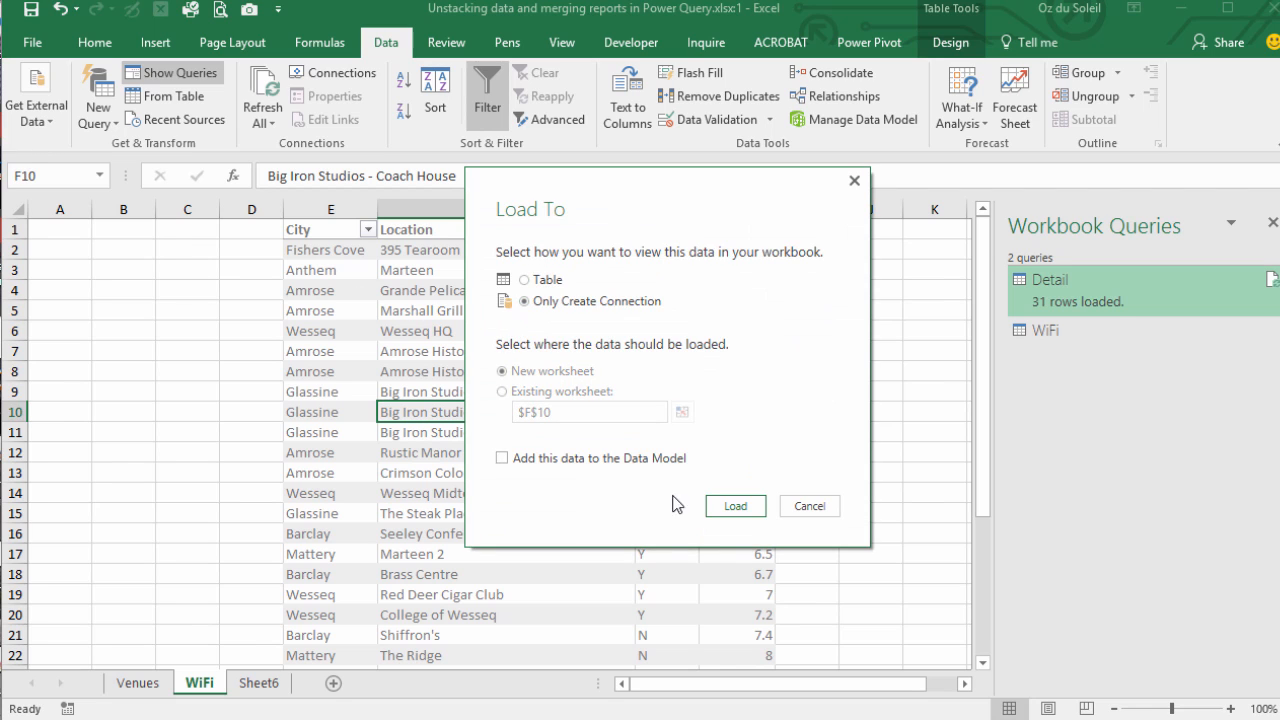
click(736, 506)
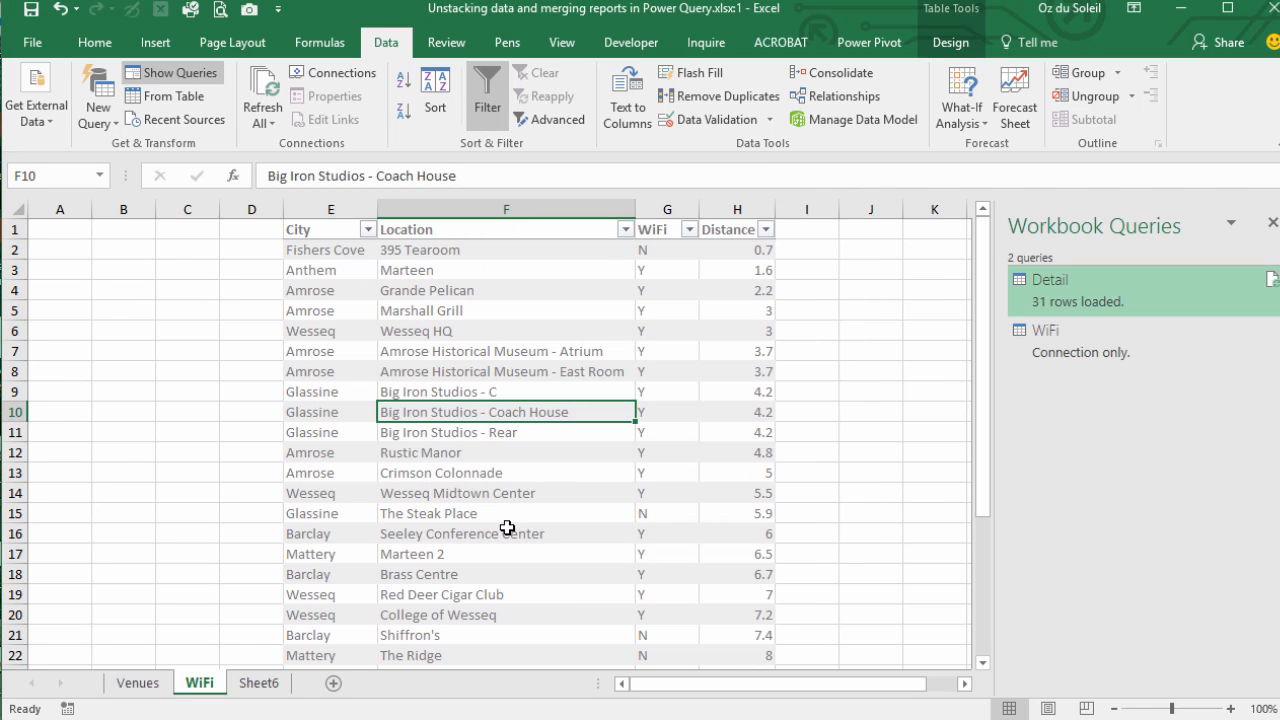
mouse_move(888, 404)
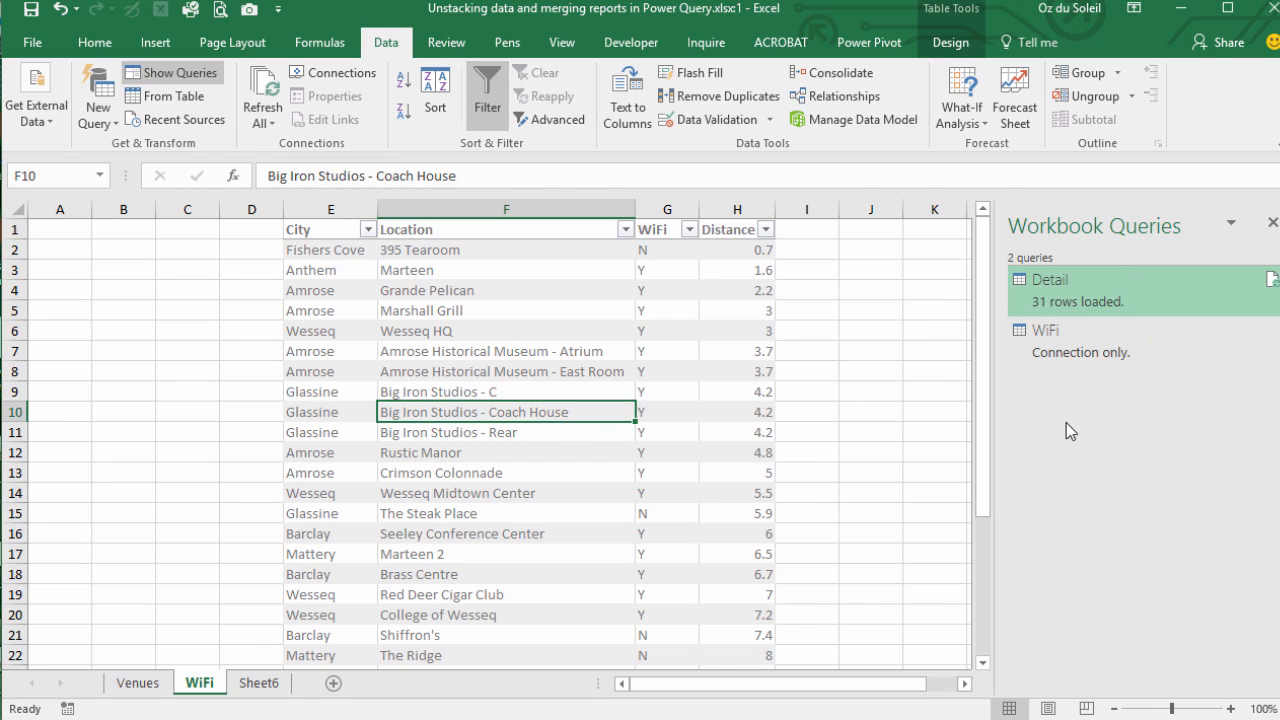
mouse_move(1042, 480)
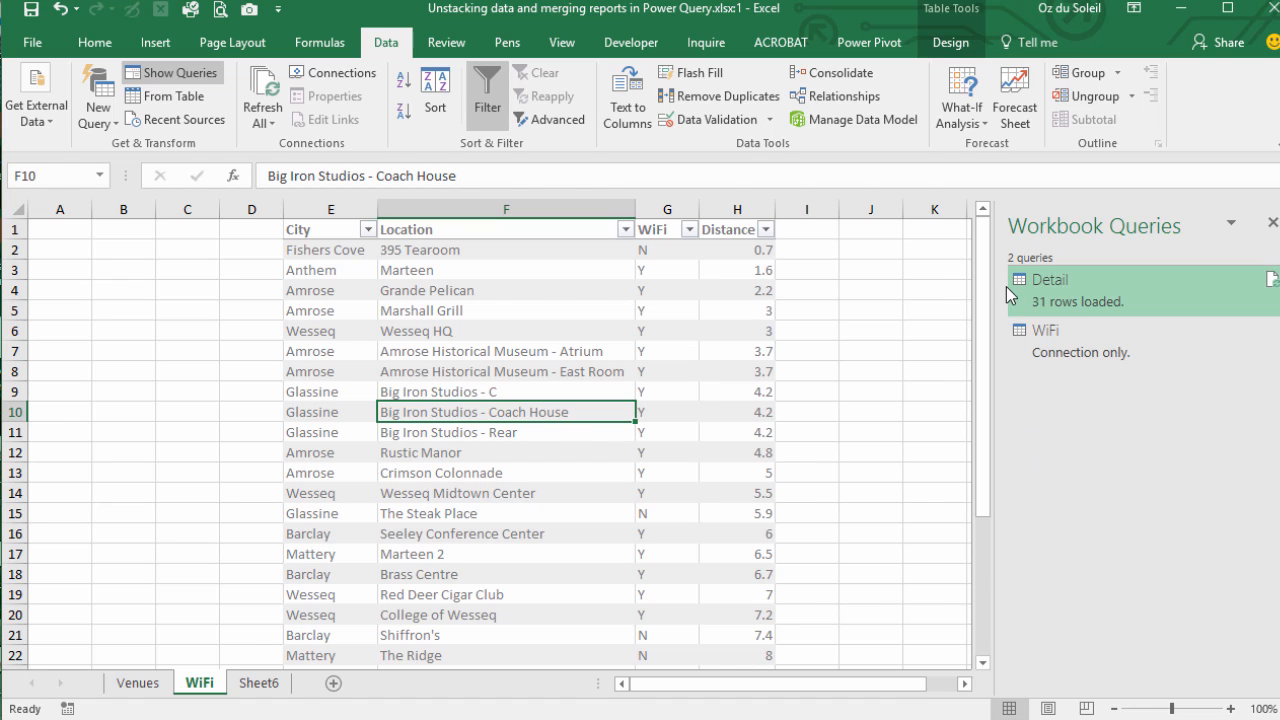
mouse_move(1020, 478)
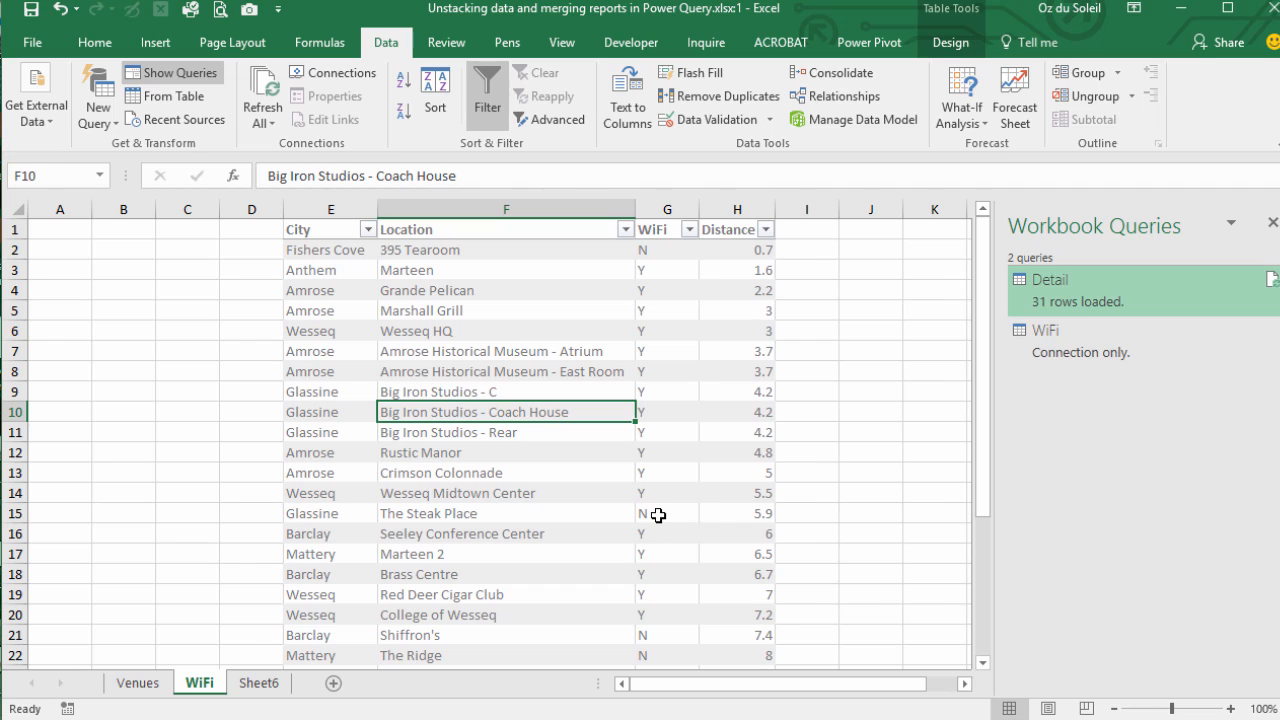
mouse_move(520, 544)
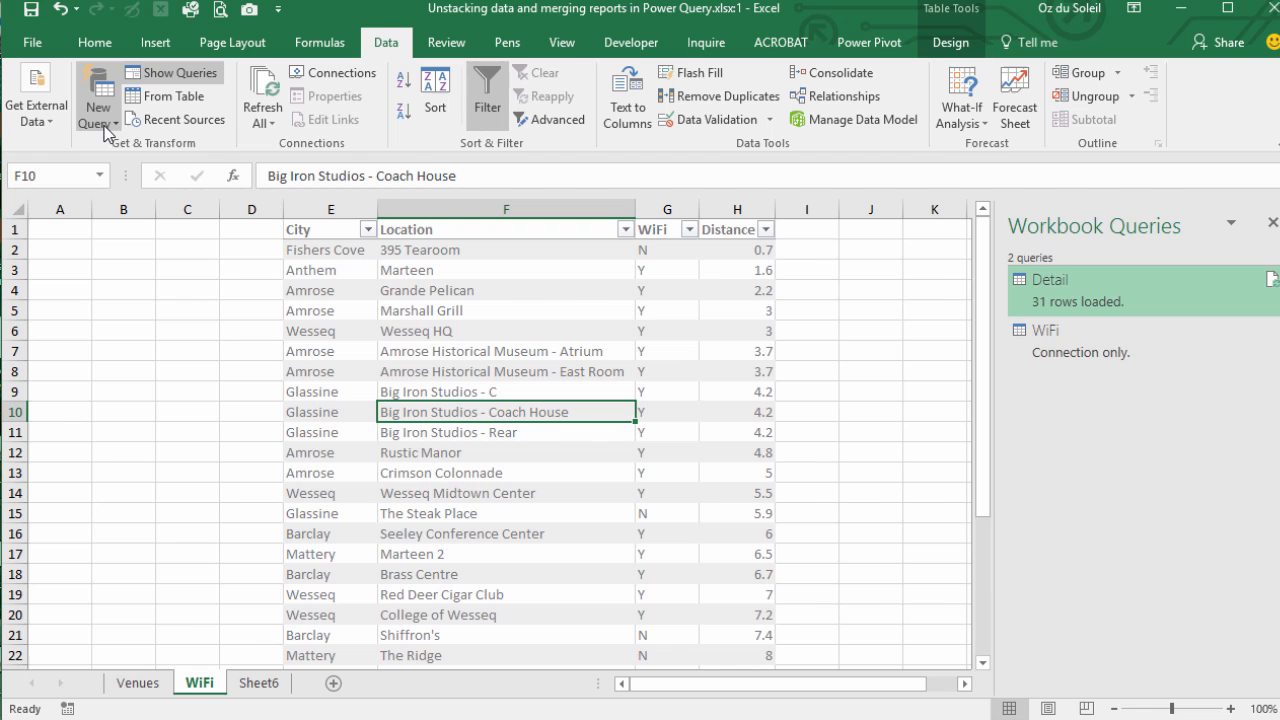
Merge Detail with WiFi on Venue matching Location as a Left Outer join
click(92, 96)
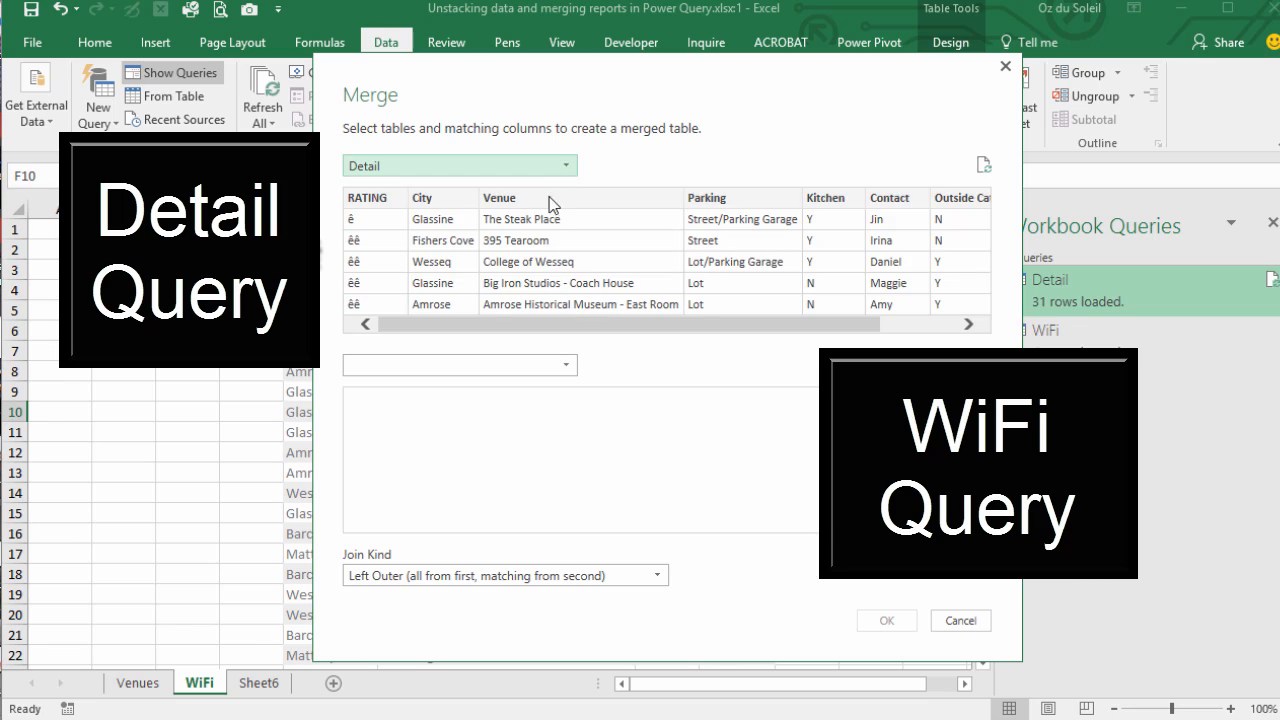
click(460, 364)
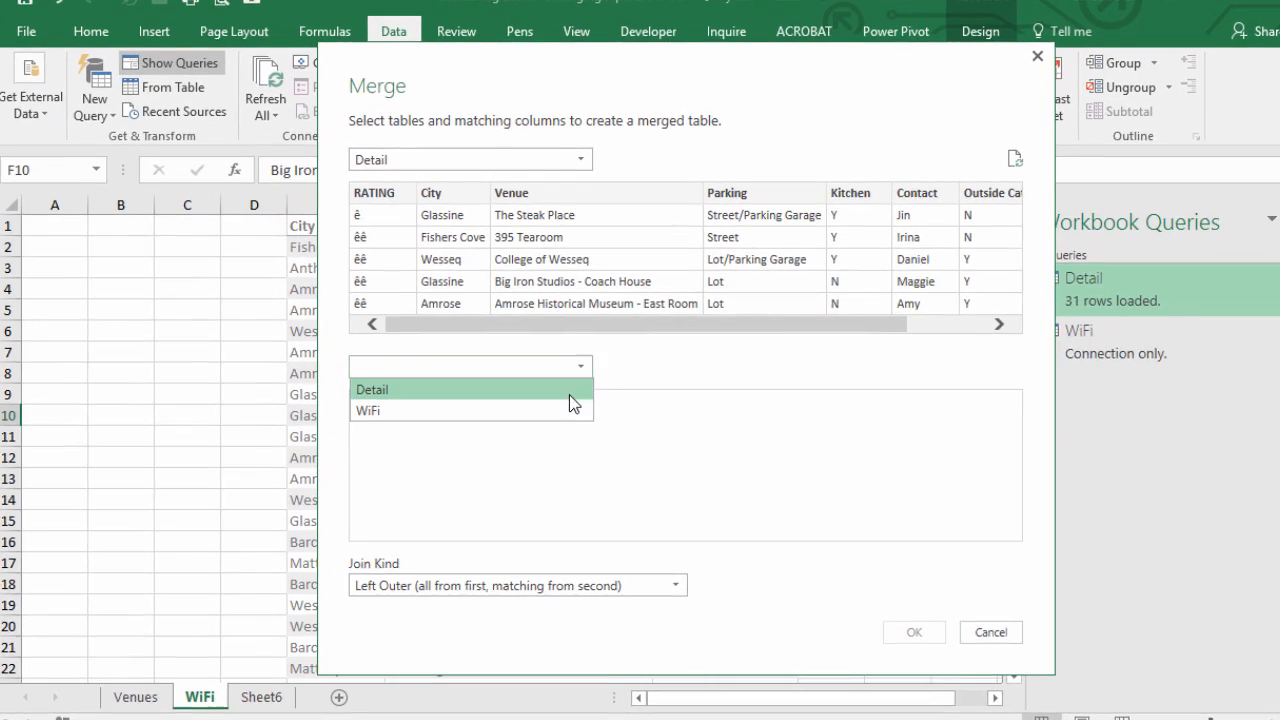
click(368, 410)
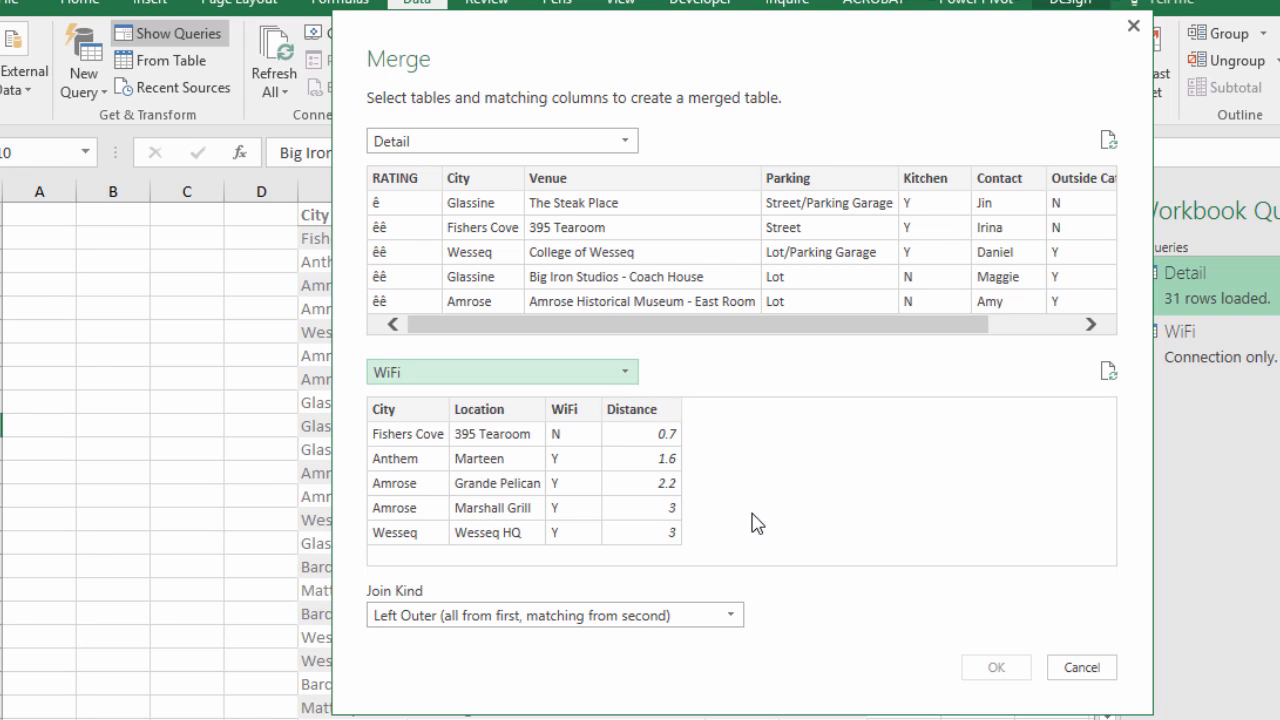
mouse_move(752, 544)
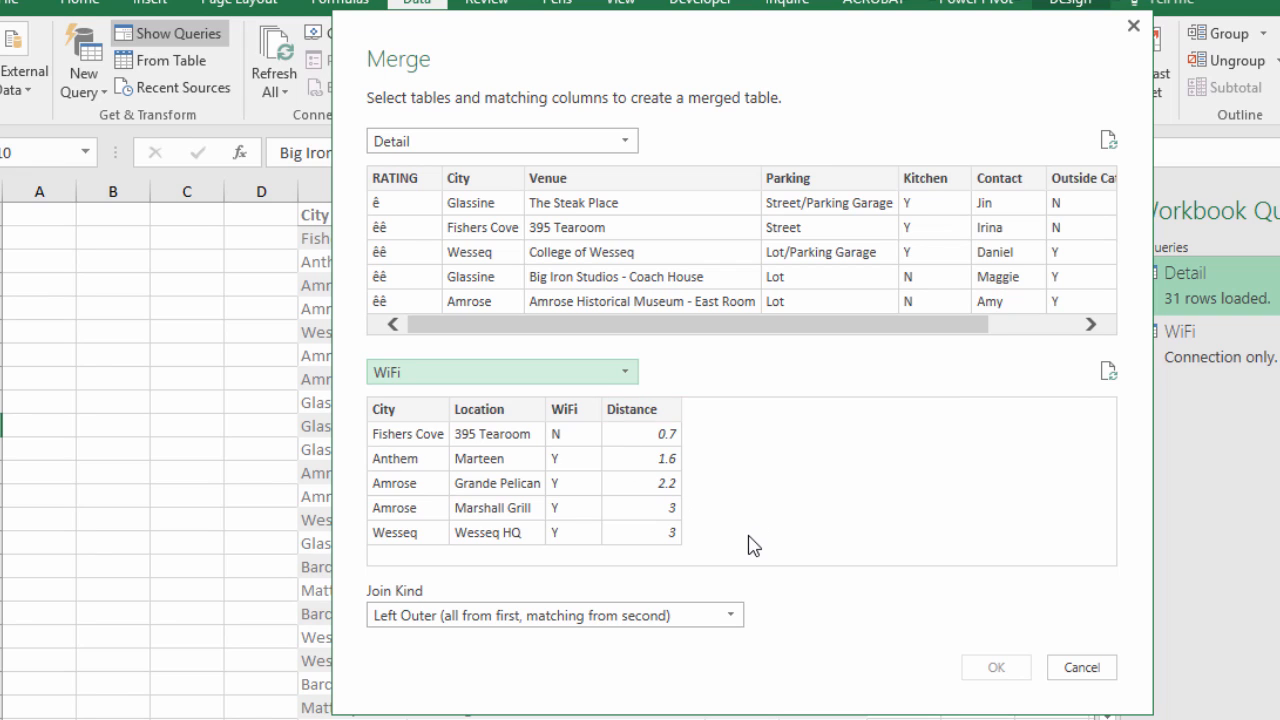
click(494, 408)
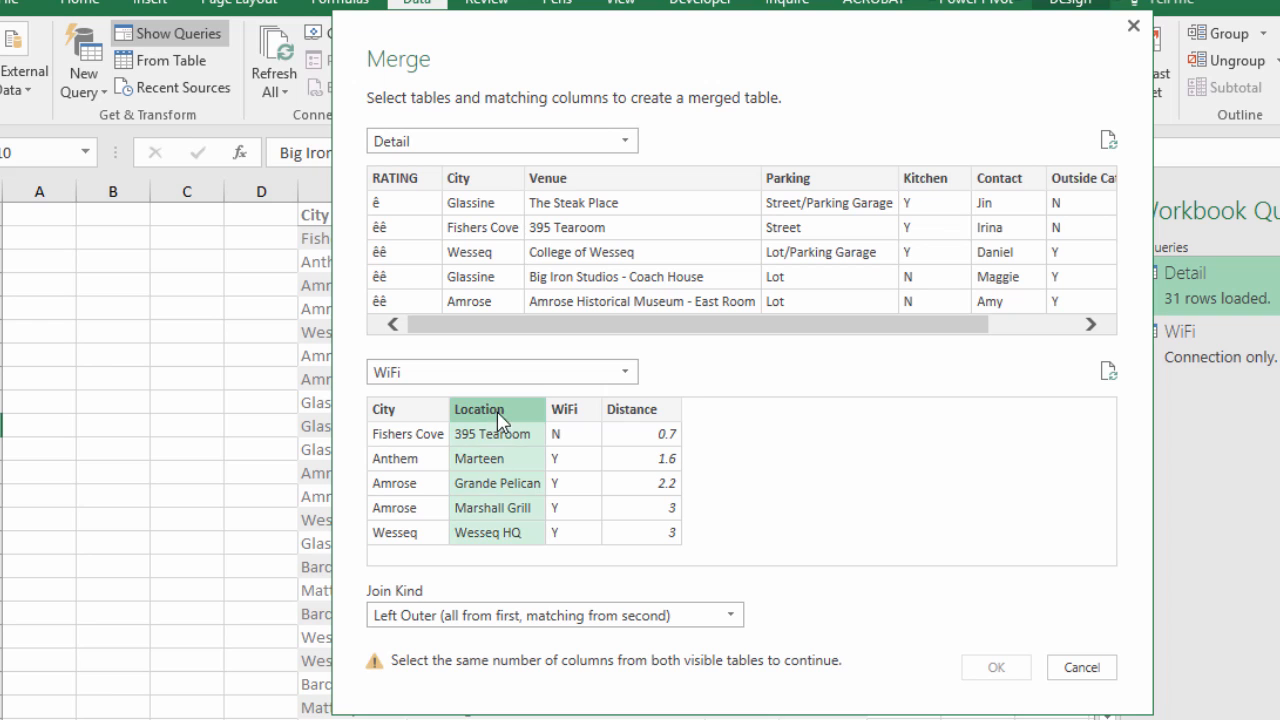
click(548, 178)
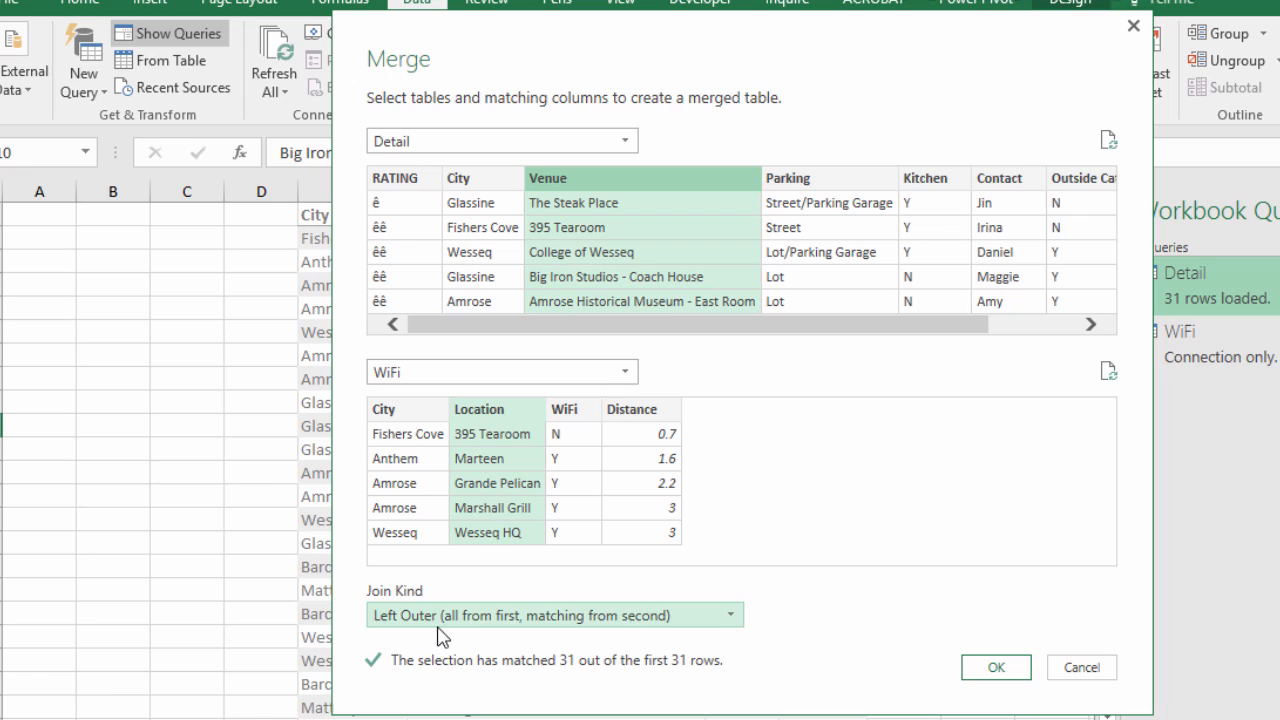
mouse_move(536, 644)
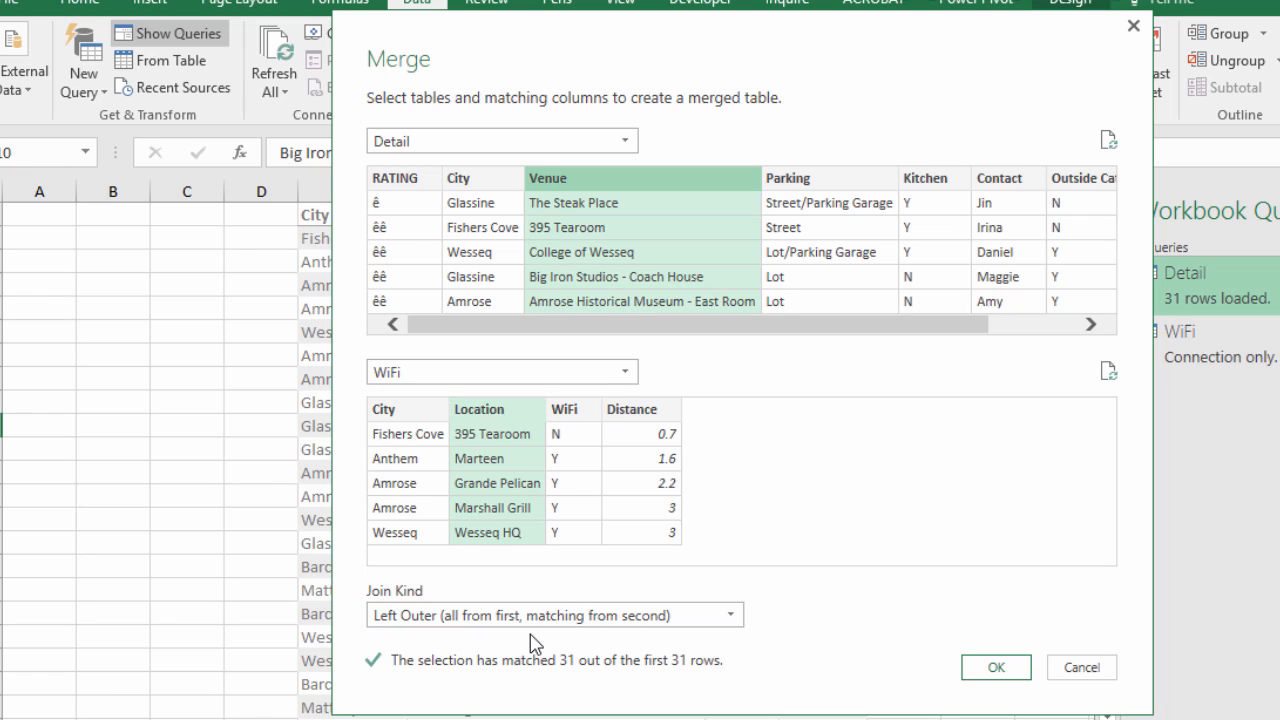
click(996, 666)
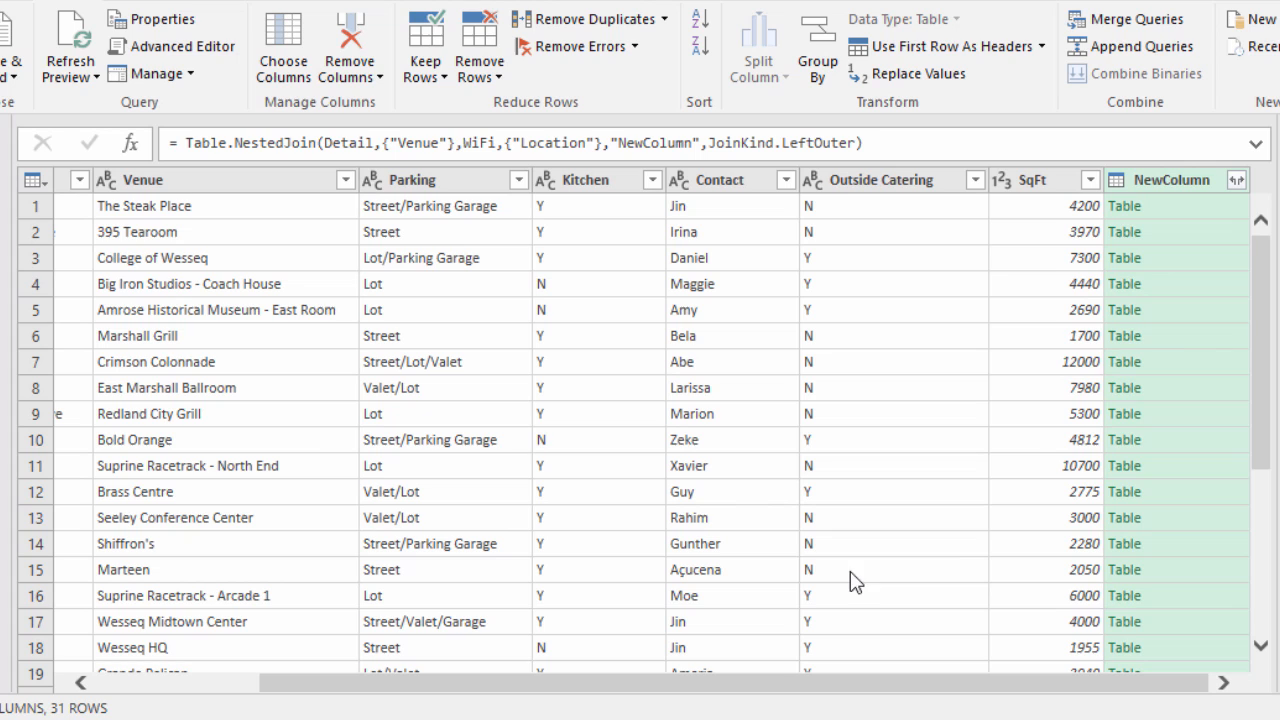
mouse_move(1182, 318)
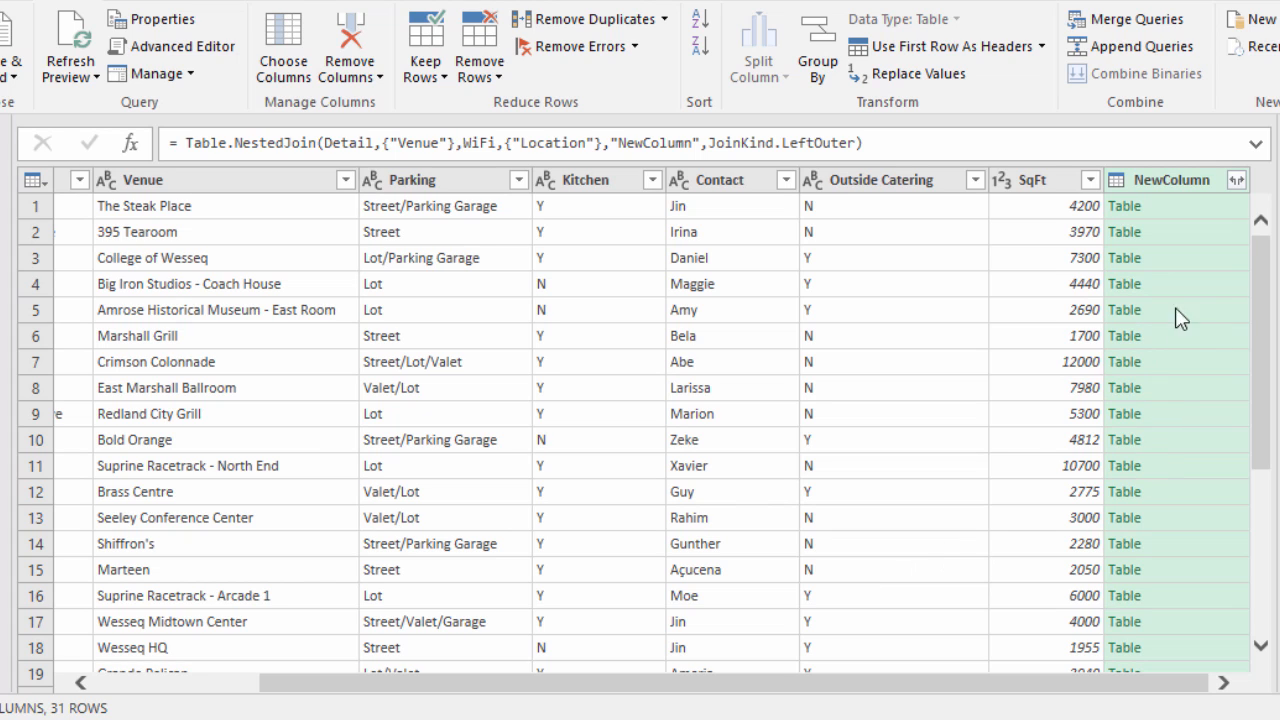
mouse_move(1236, 182)
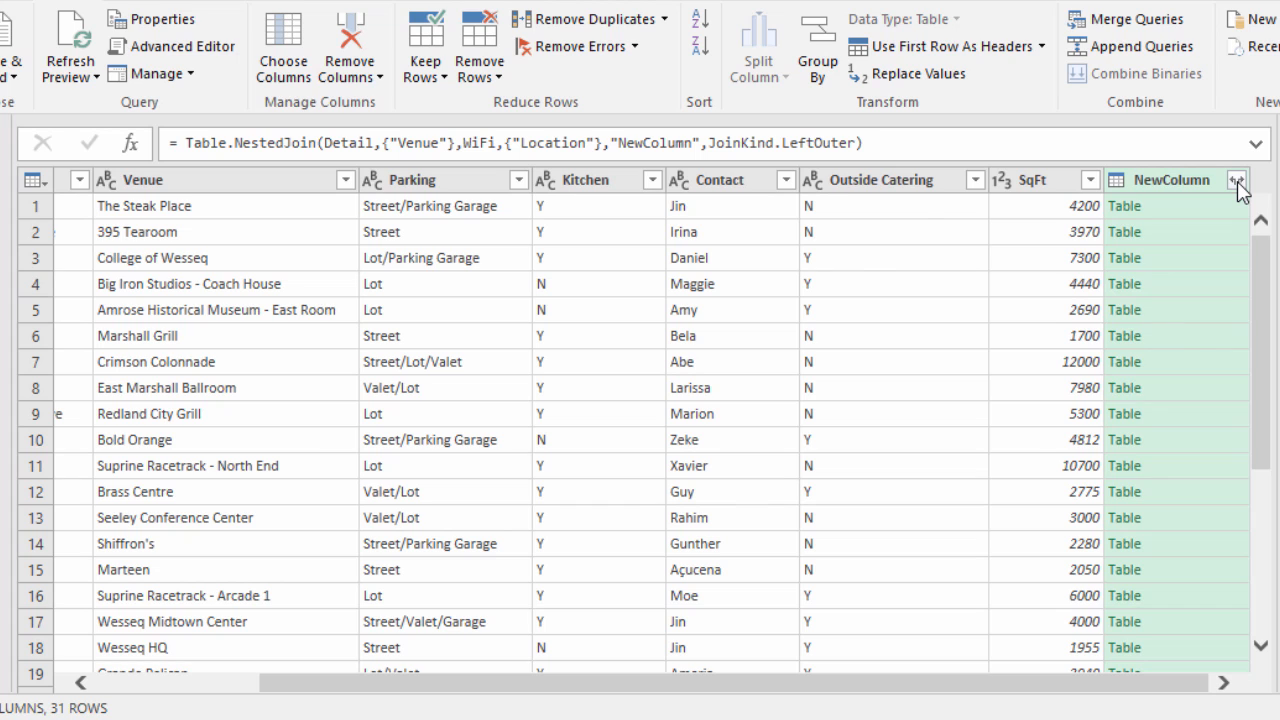
Expand NewColumn to only WiFi and Distance, without the original column name prefix
click(1234, 180)
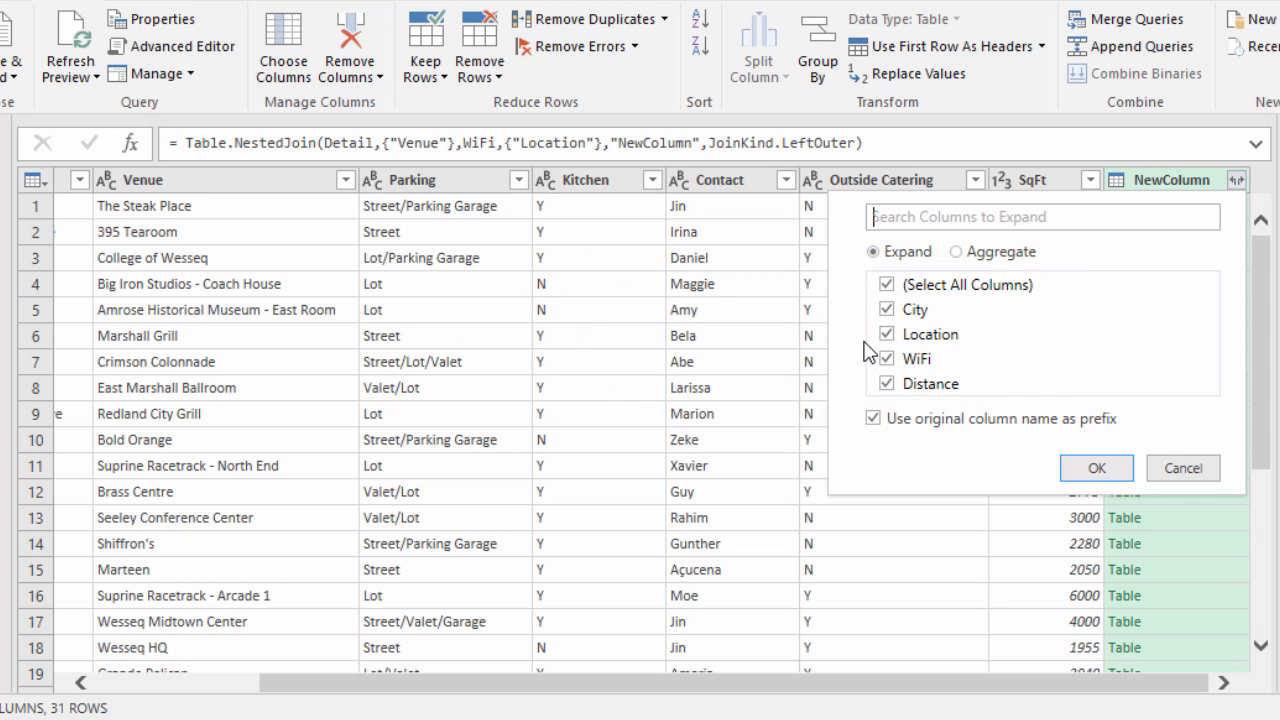
click(884, 358)
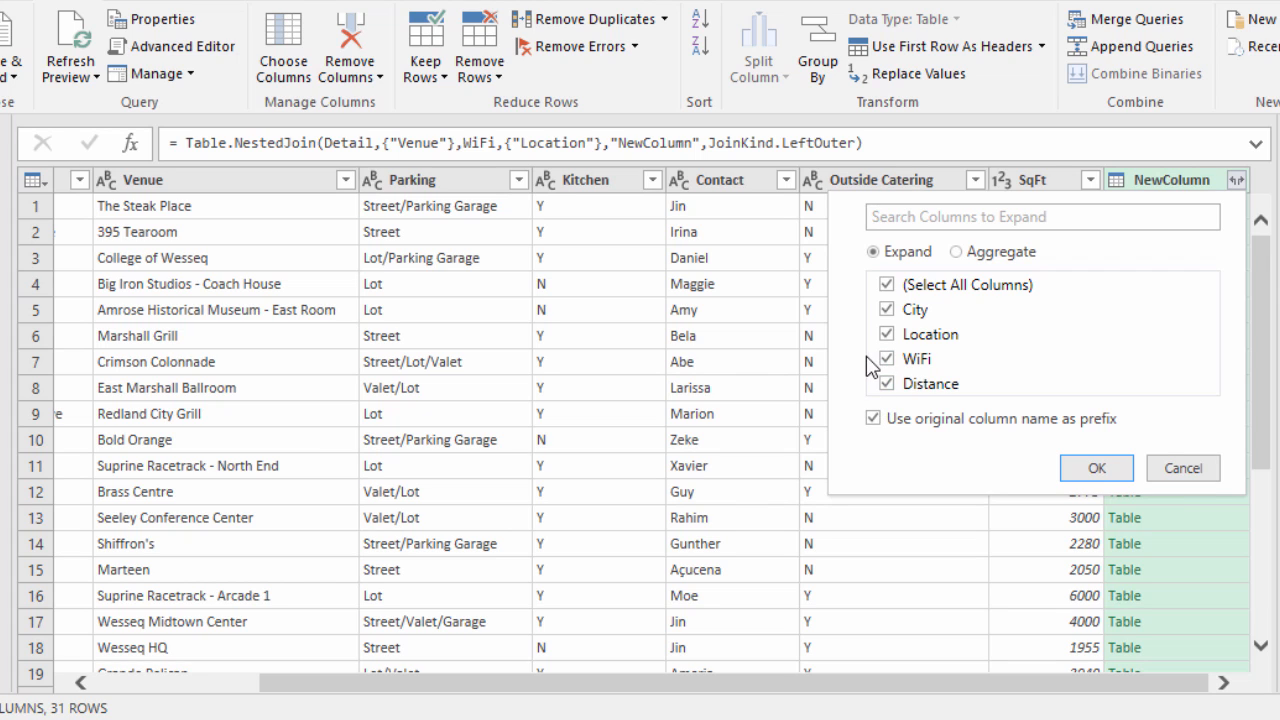
click(886, 284)
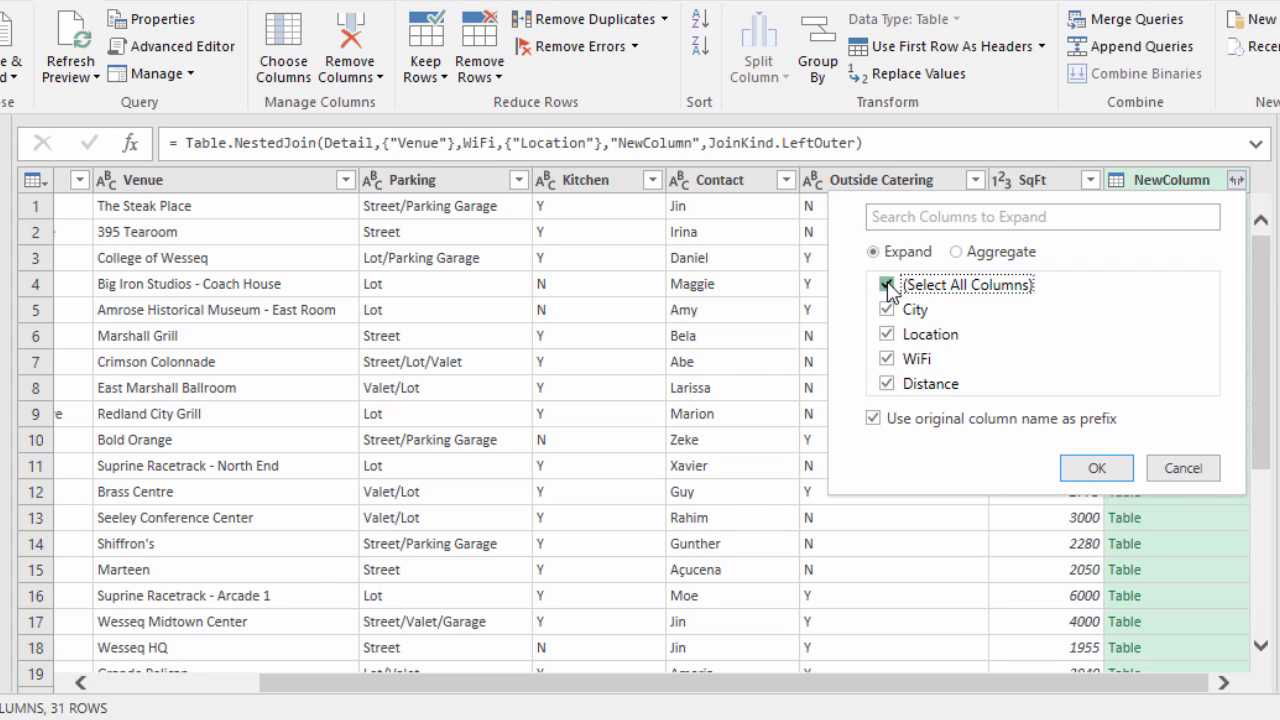
click(888, 284)
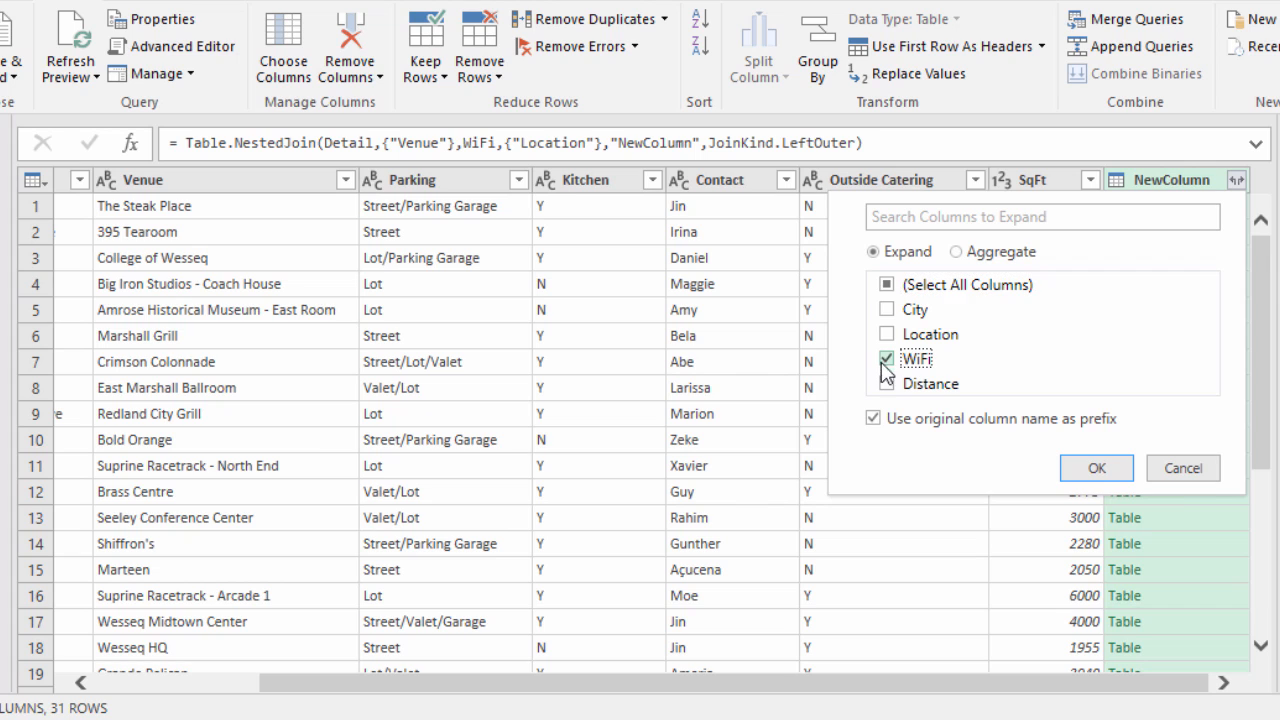
click(874, 384)
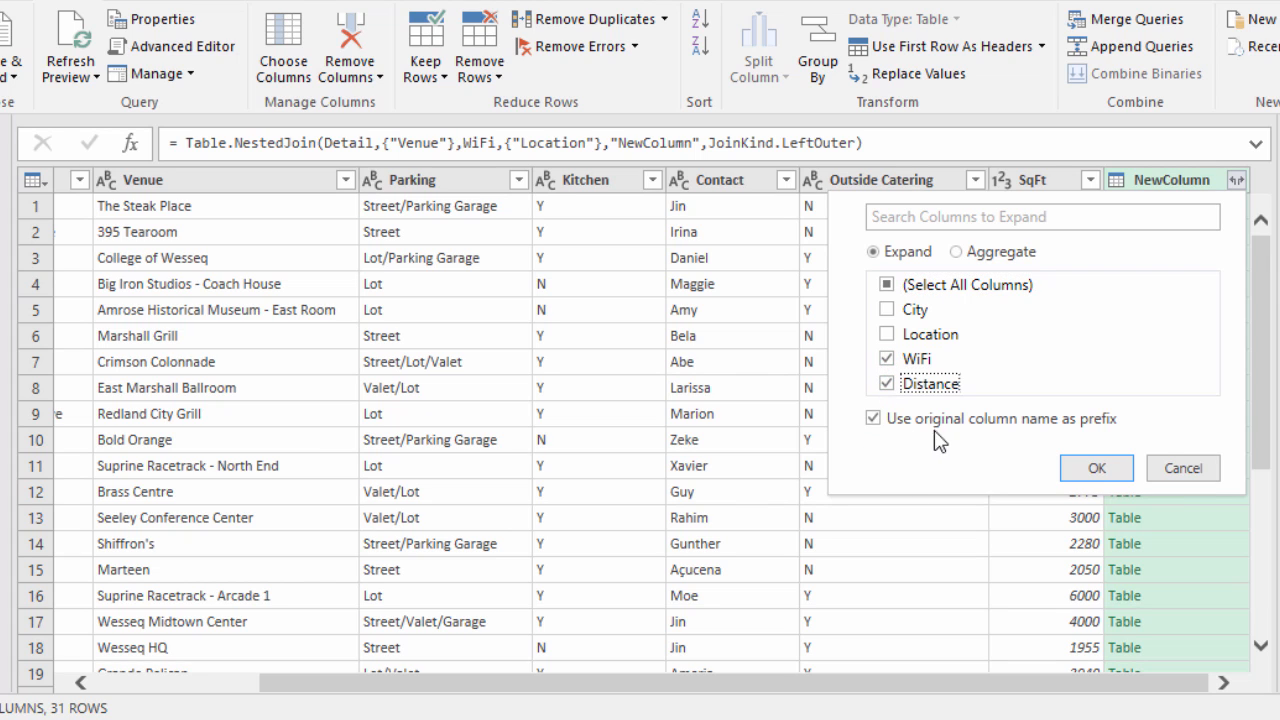
mouse_move(874, 452)
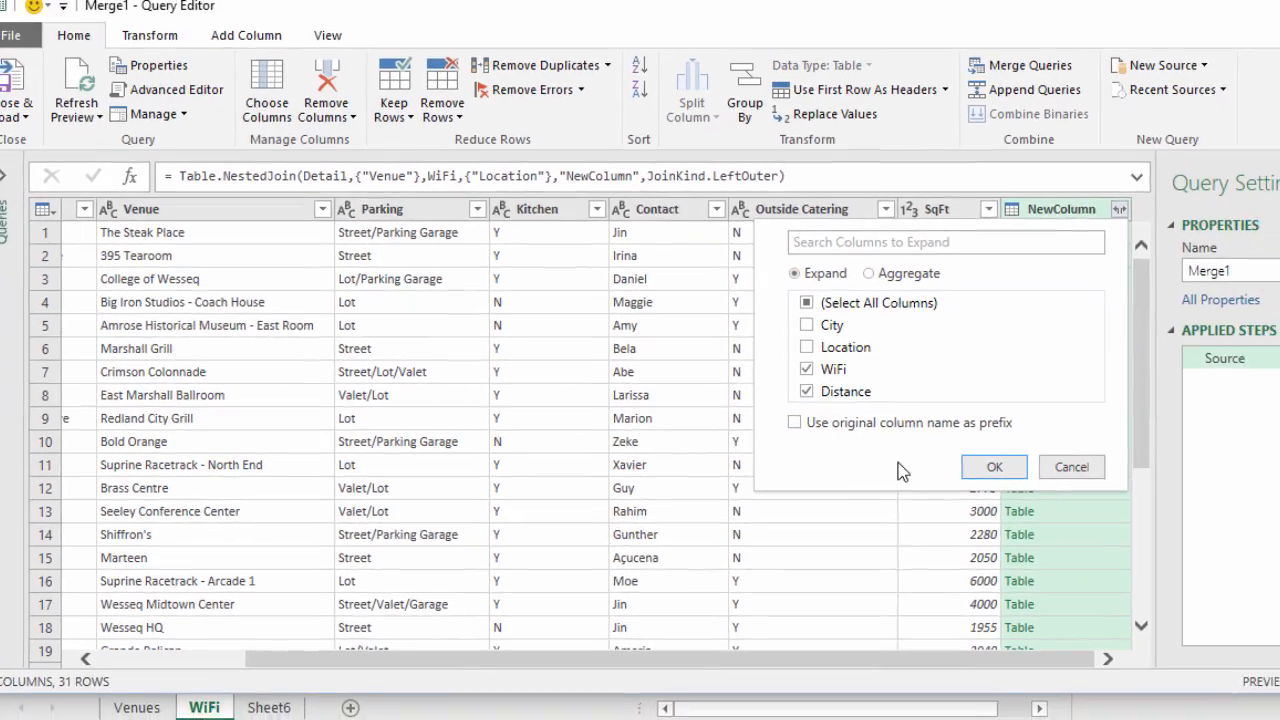
click(994, 466)
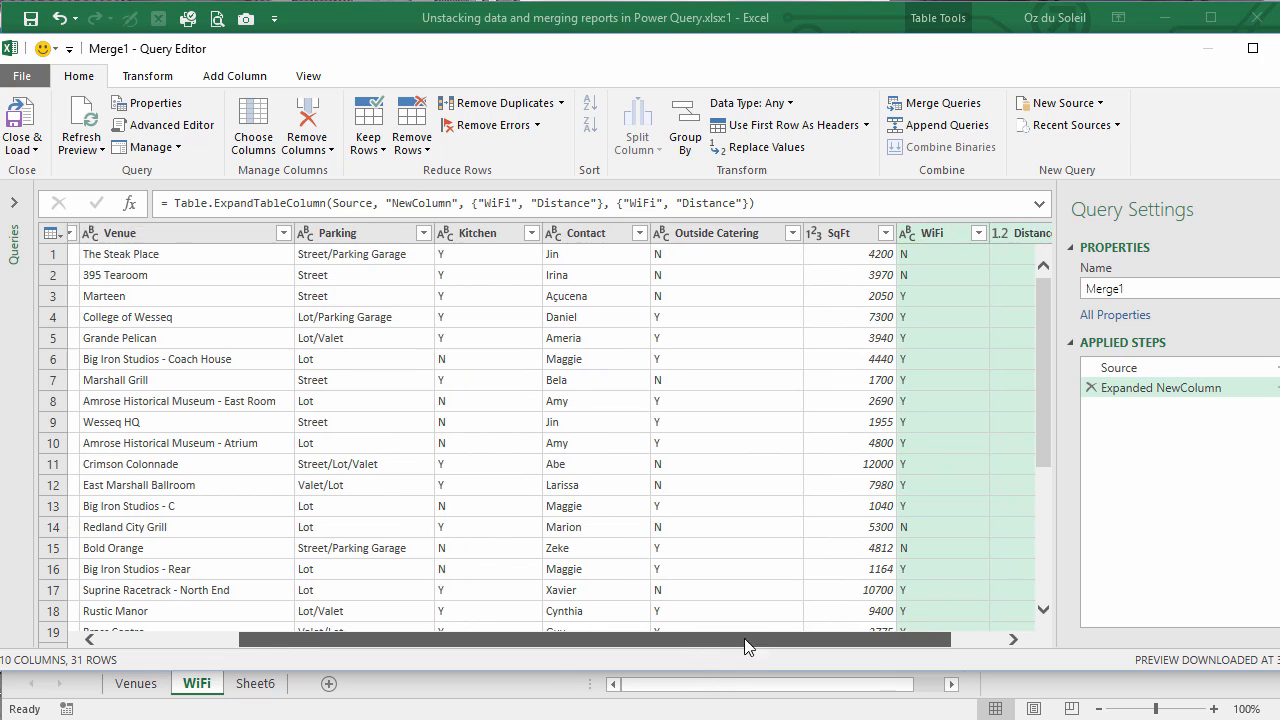
Preview the Grande Pelican row and rename the merged query to FinalList
scroll(right, 3)
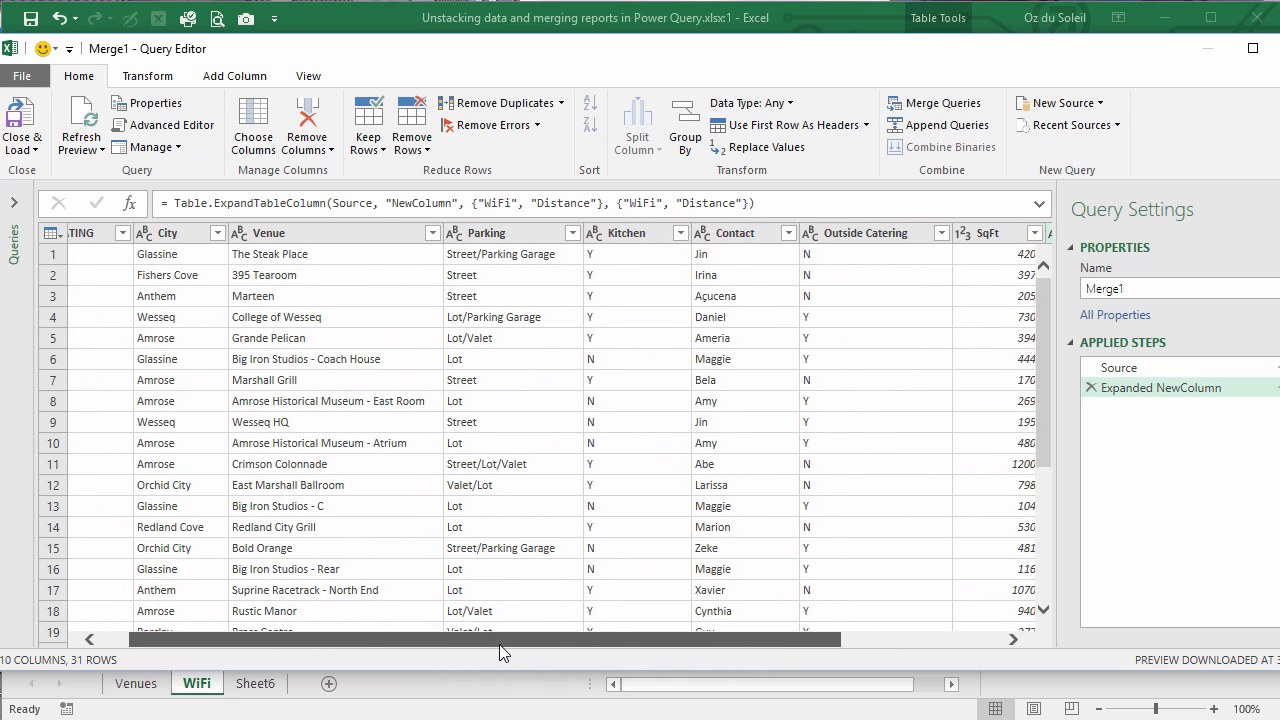
click(52, 338)
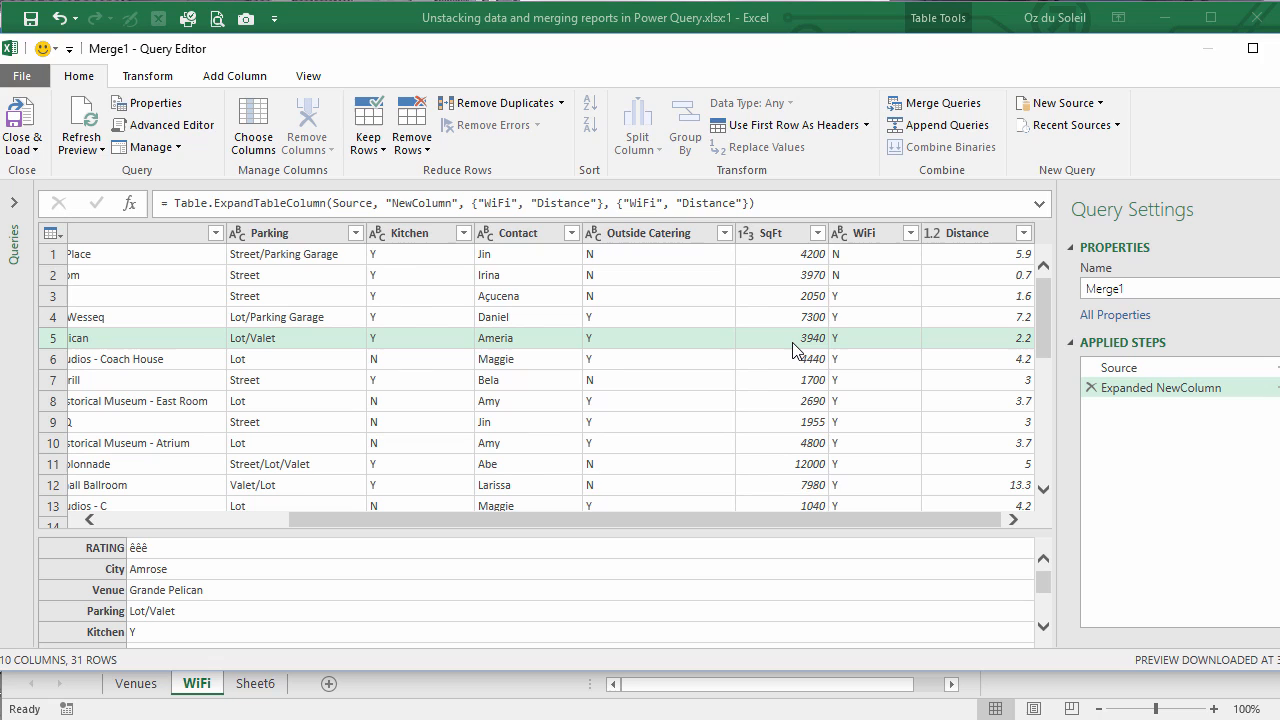
mouse_move(862, 350)
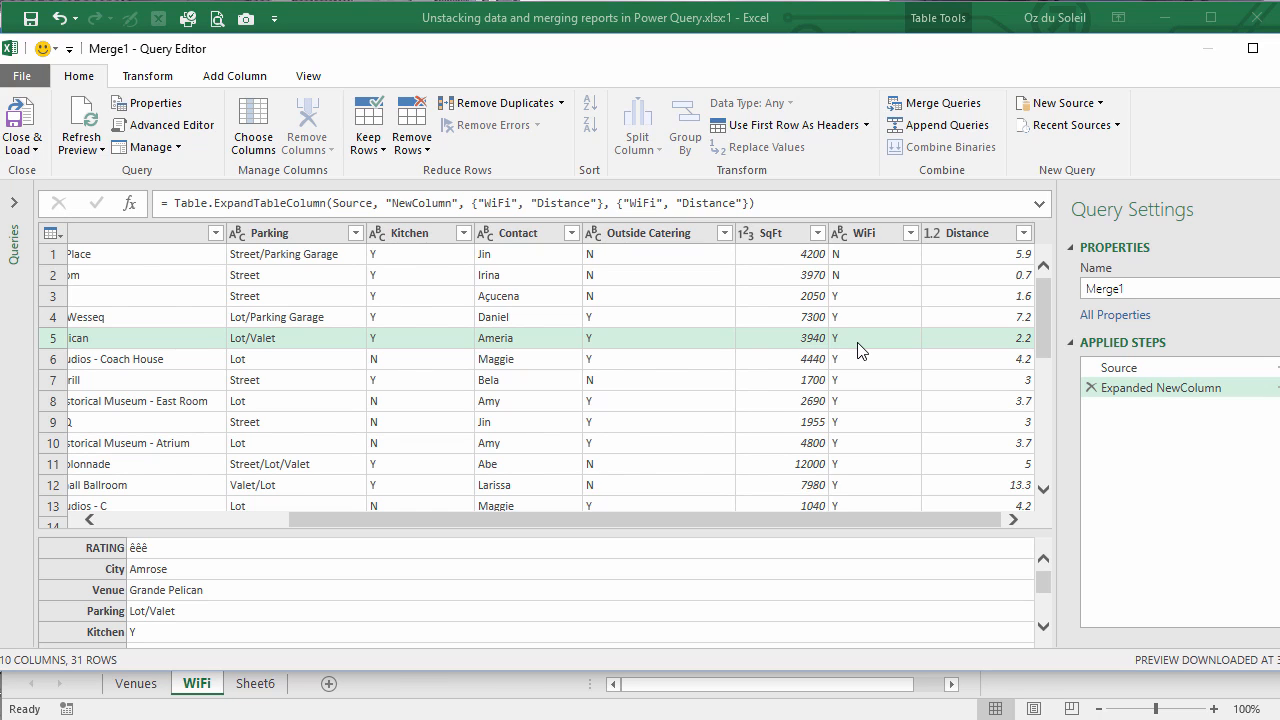
mouse_move(970, 348)
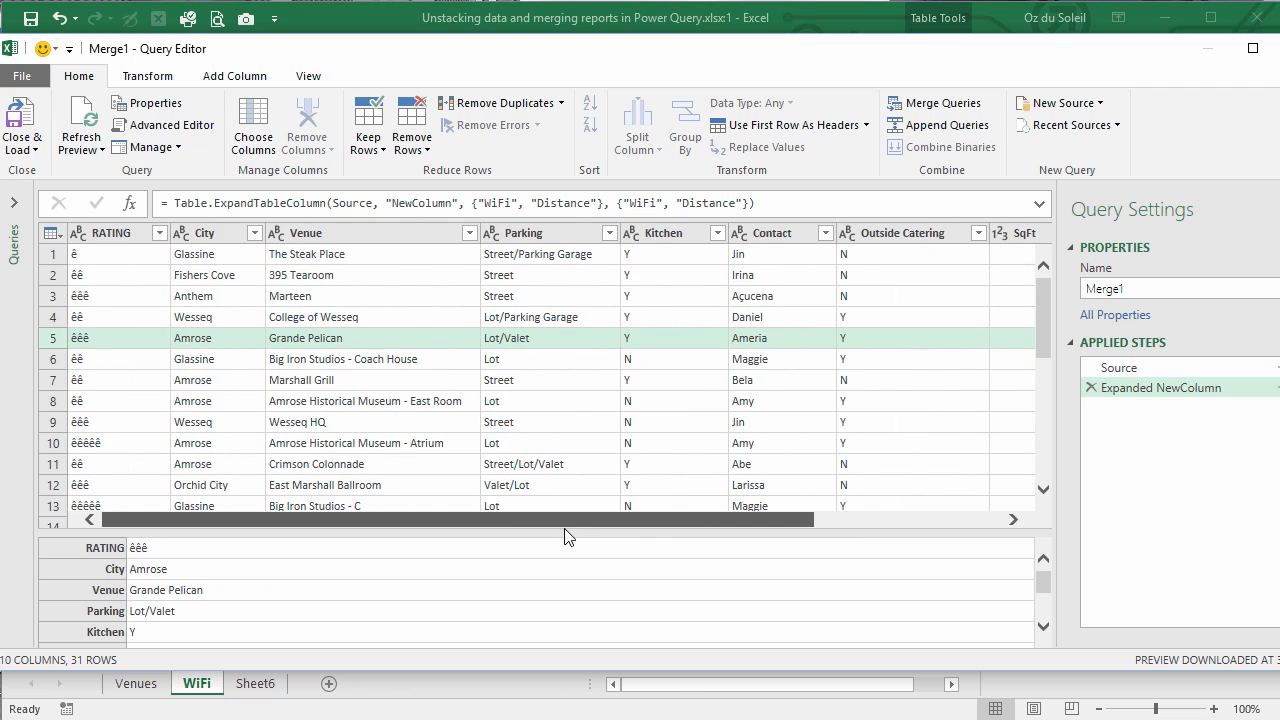
click(1098, 288)
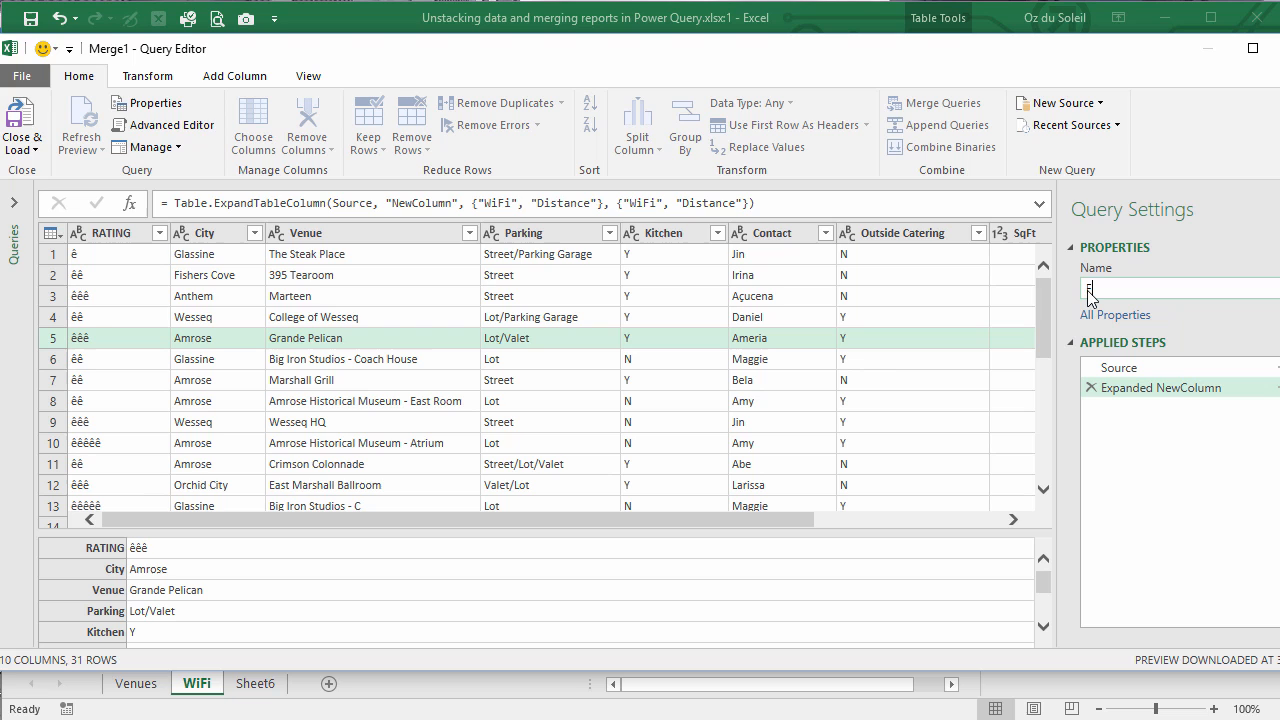
text(FinalList)
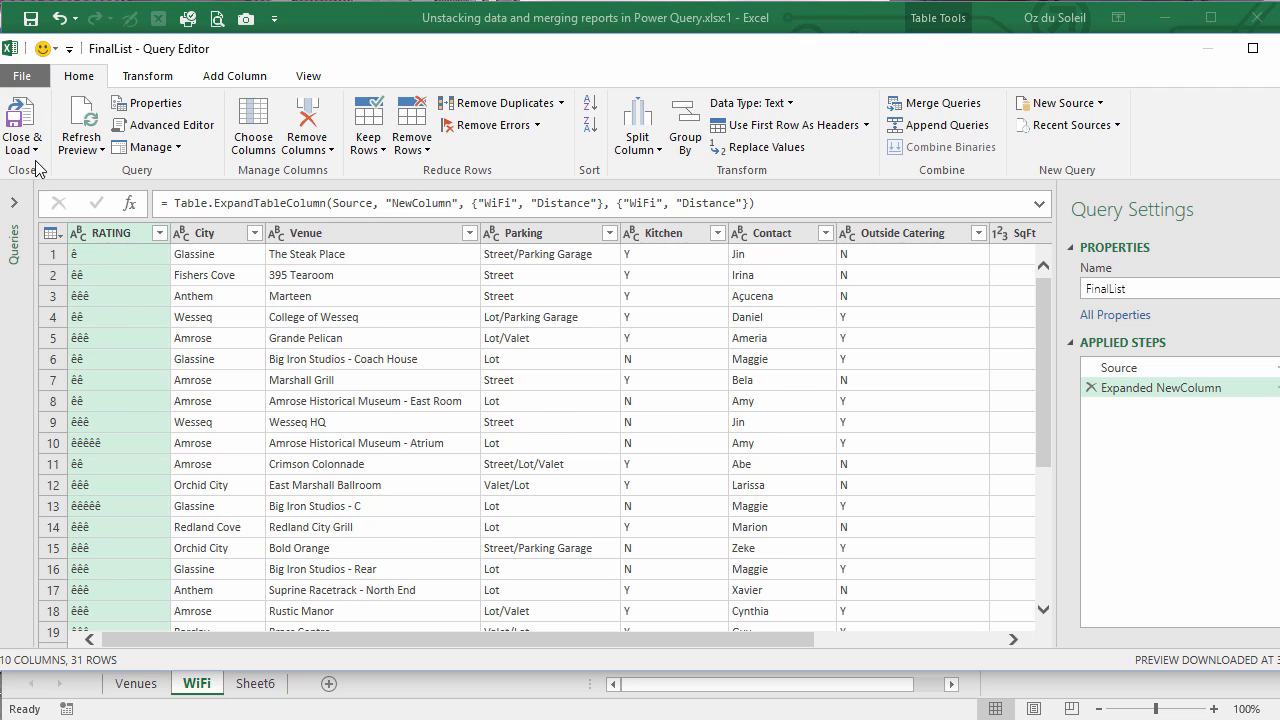
mouse_move(24, 120)
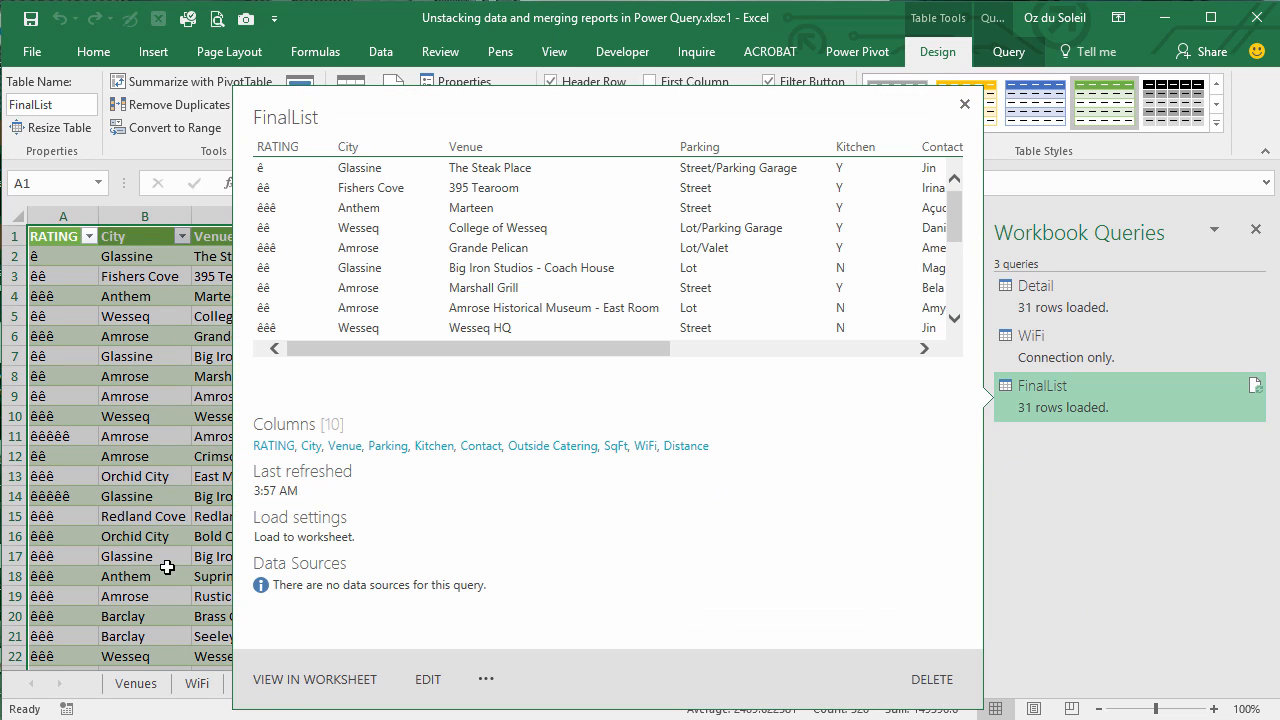
View FinalList on its worksheet, show RATING as stars and select a Distance cell for sorting
click(964, 104)
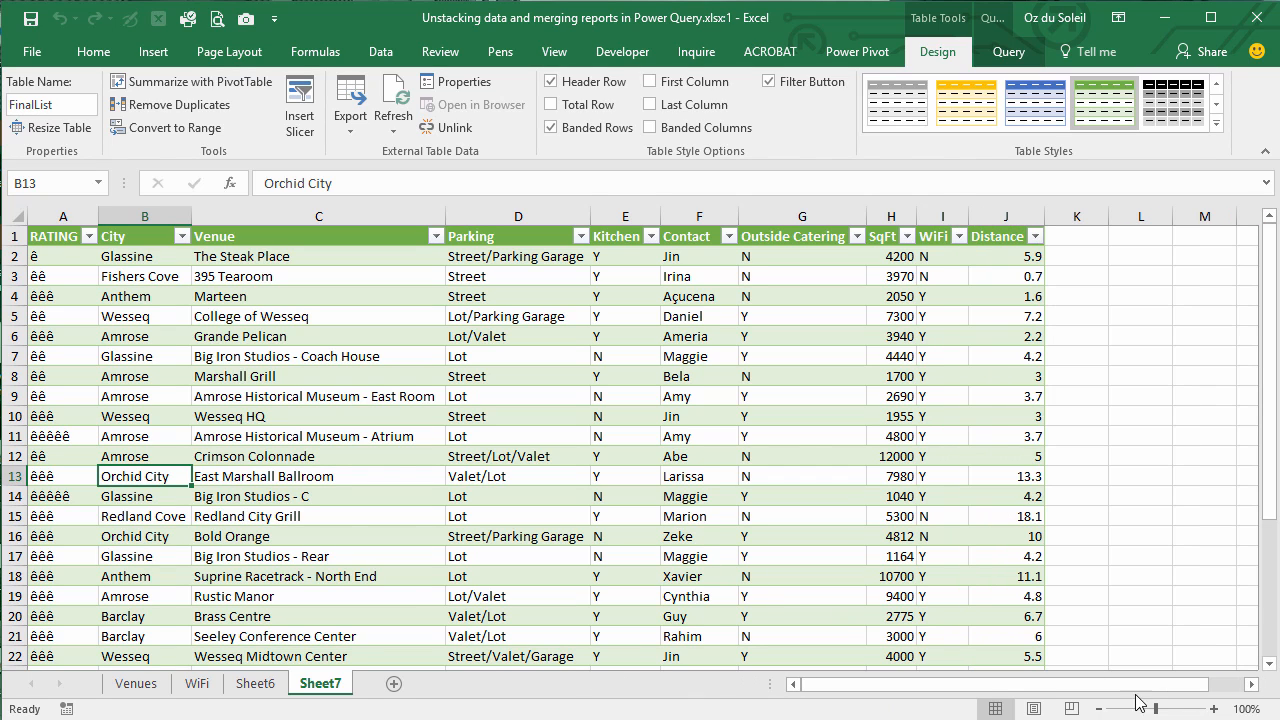
mouse_move(1100, 704)
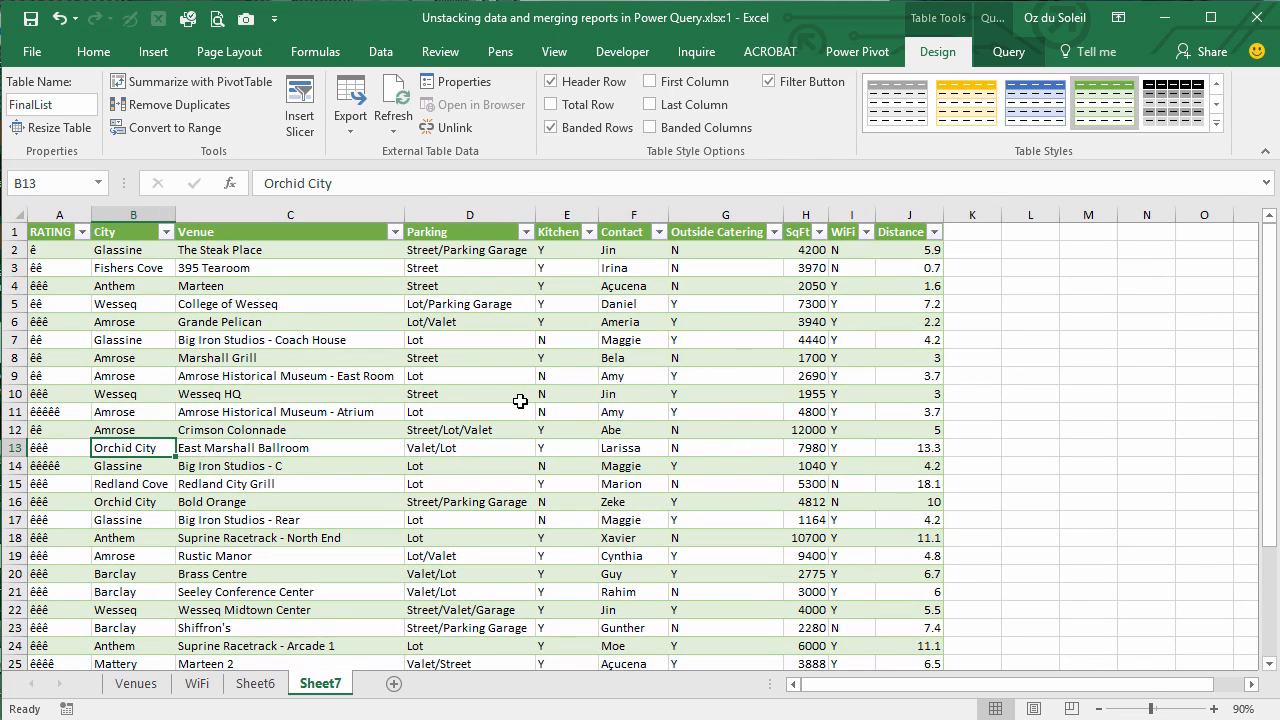
click(84, 232)
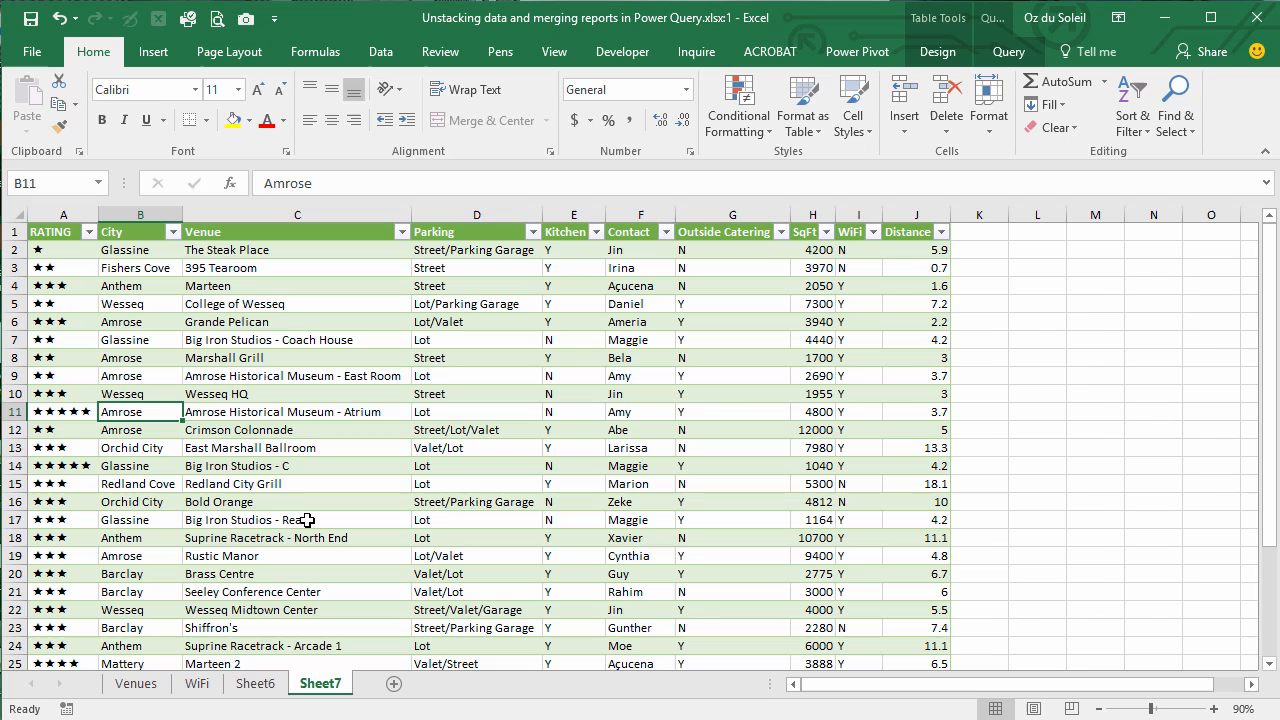
mouse_move(320, 520)
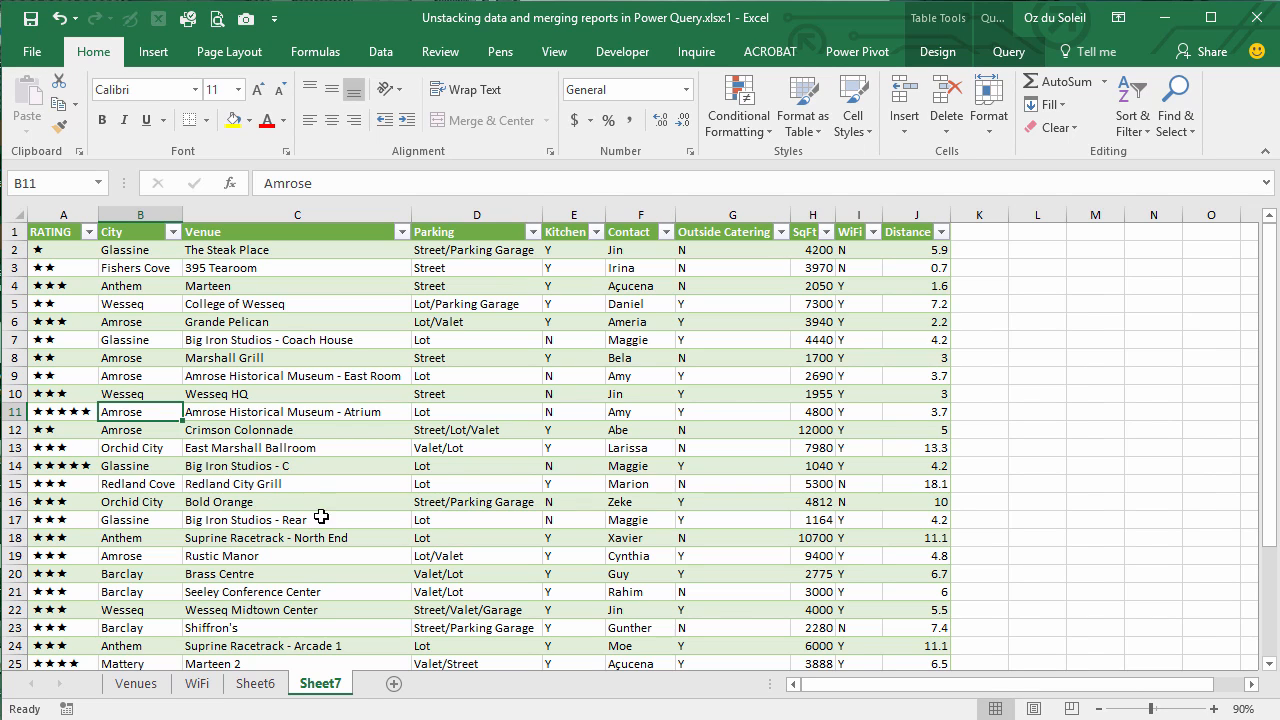
click(910, 304)
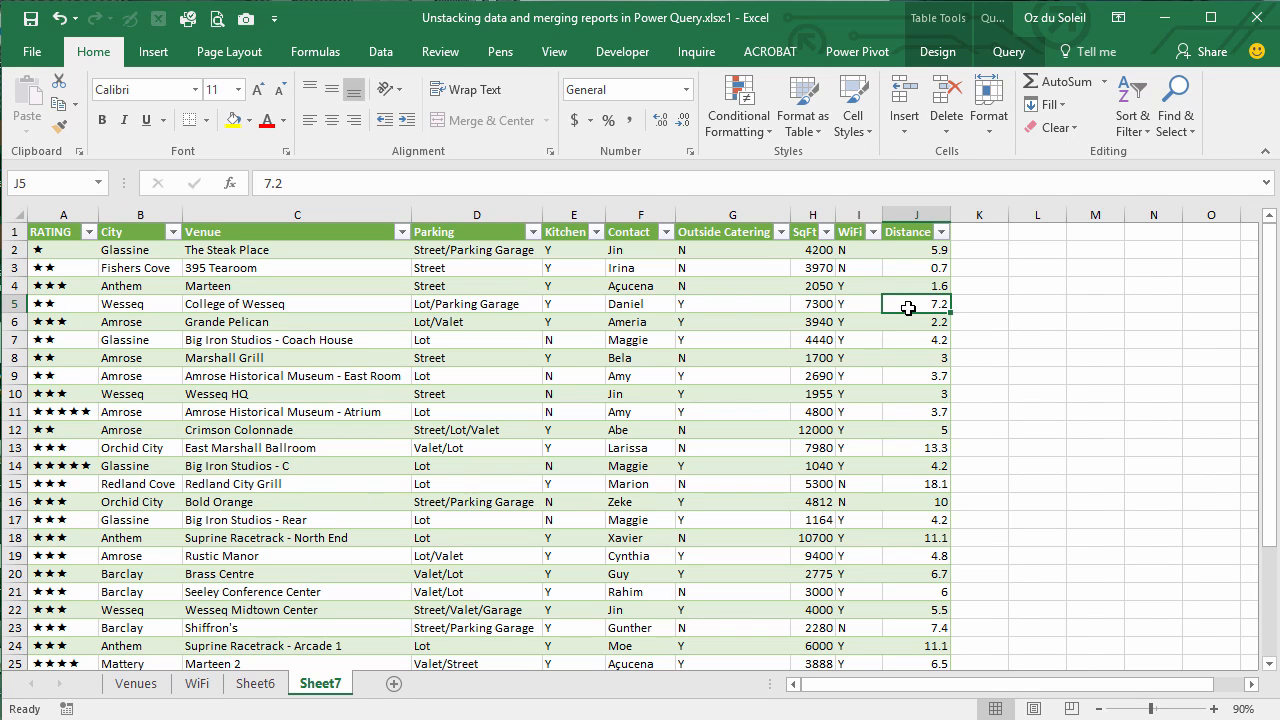
mouse_move(488, 284)
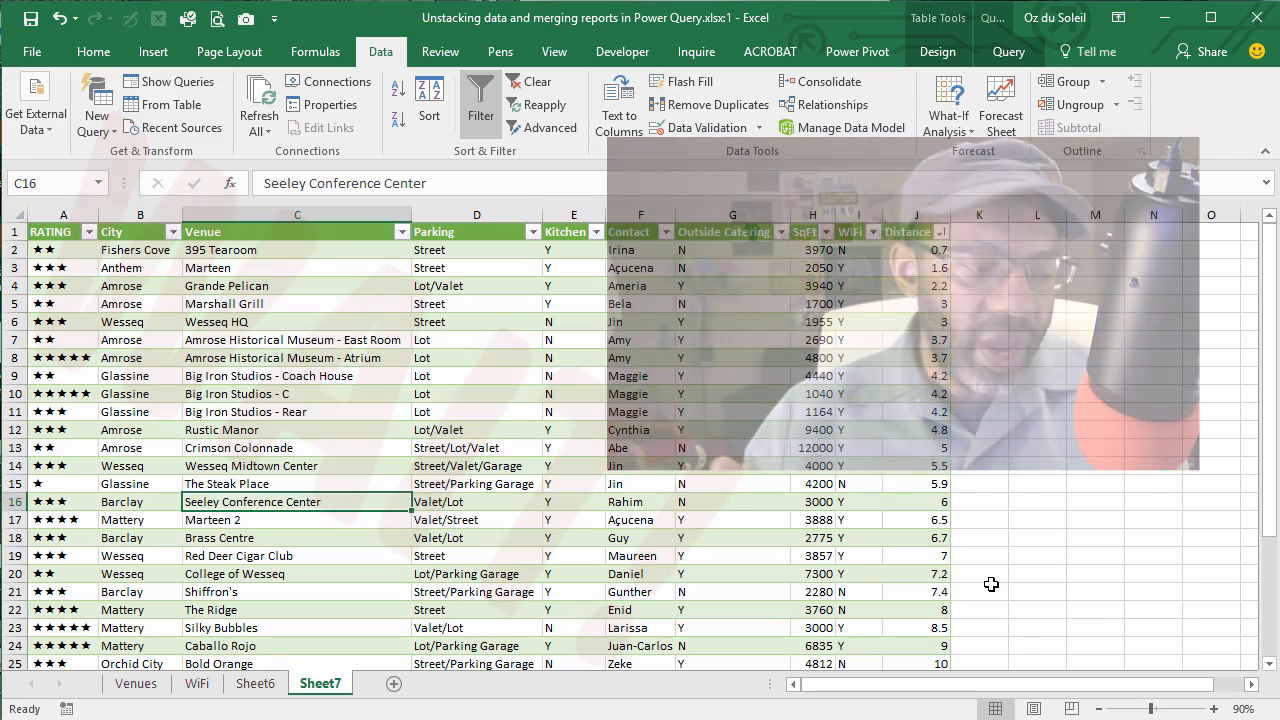
Sort by Distance smallest first and reopen FinalList from the Workbook Queries pane for editing
click(732, 482)
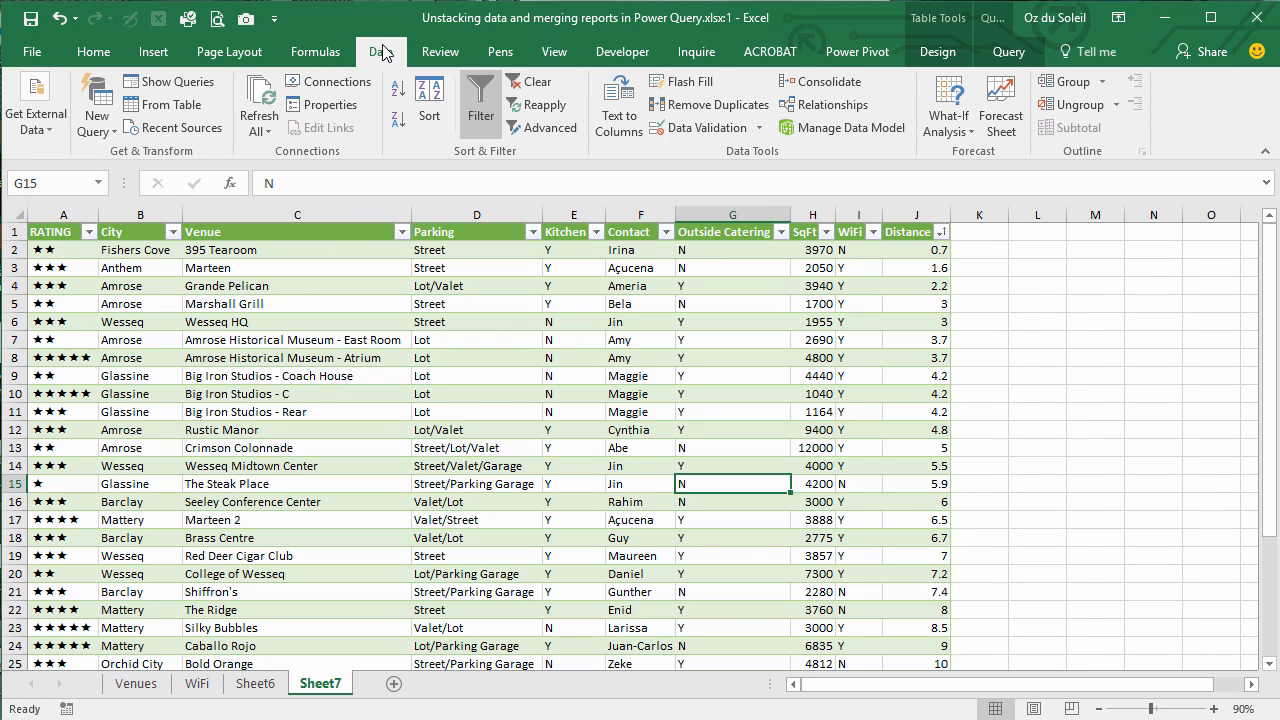
click(178, 80)
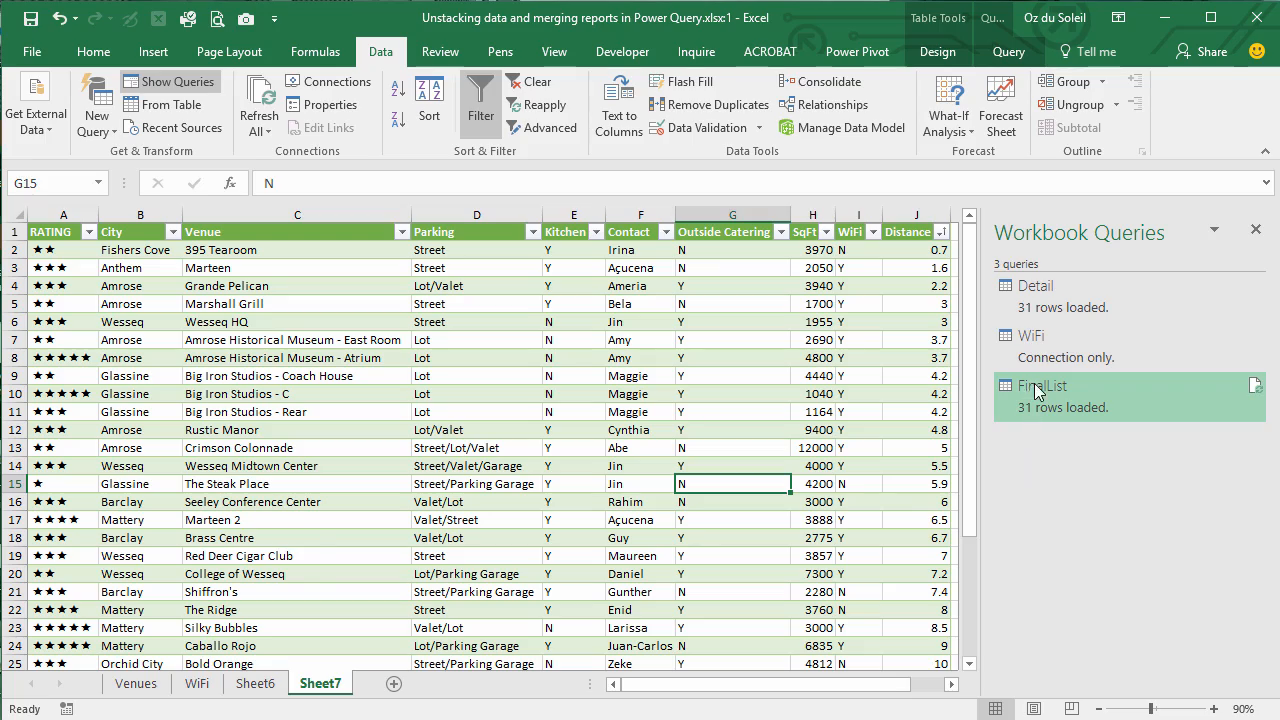
click(1040, 386)
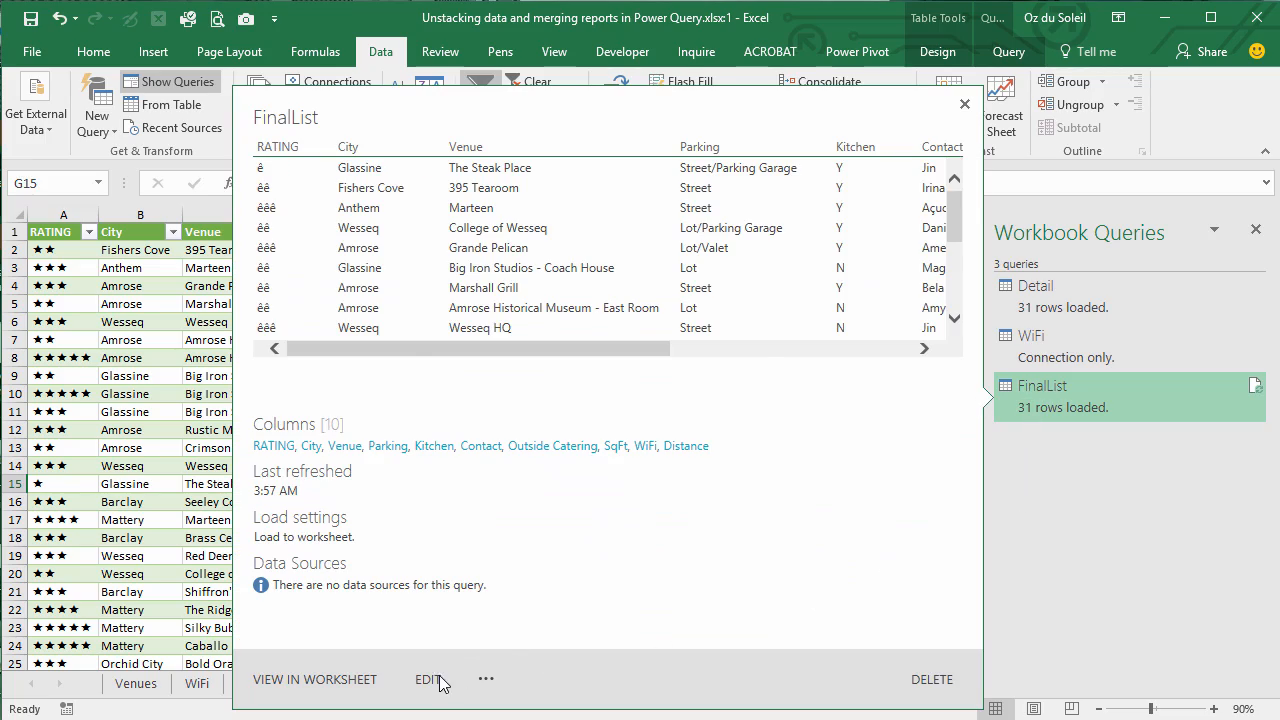
click(428, 680)
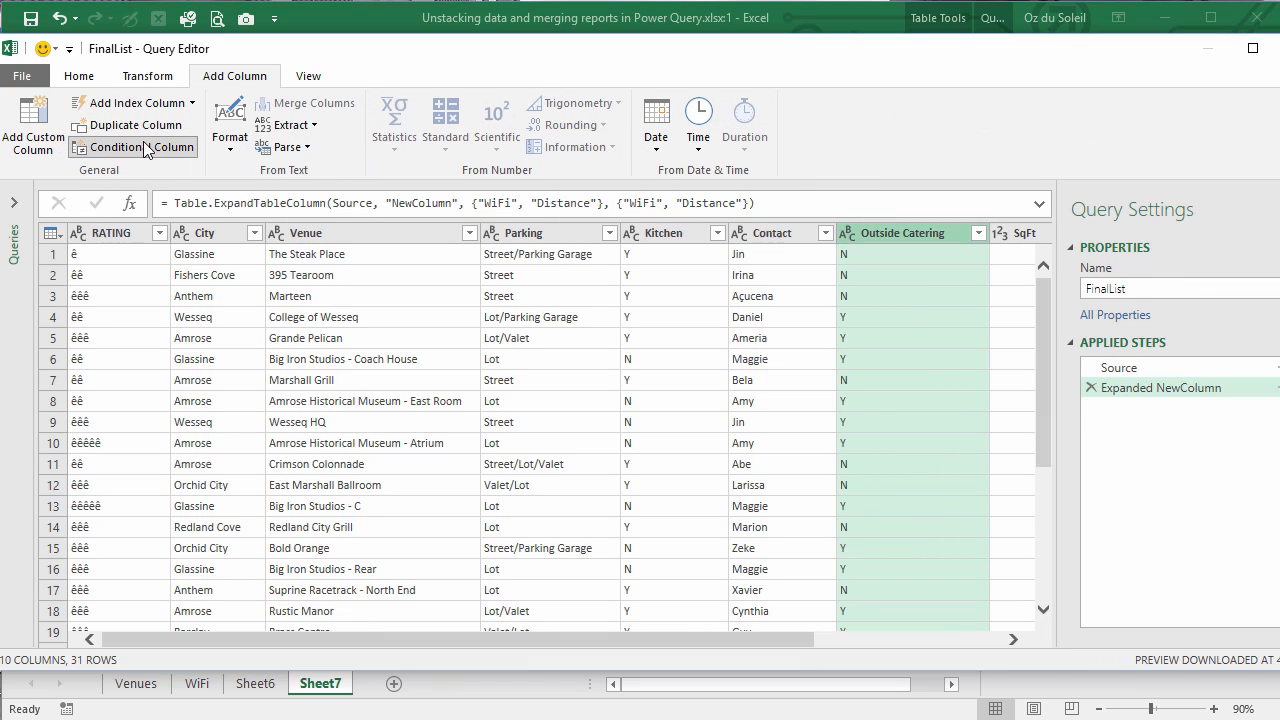
Add a conditional column named Proximity with first rule Distance > 9 giving Far
click(132, 148)
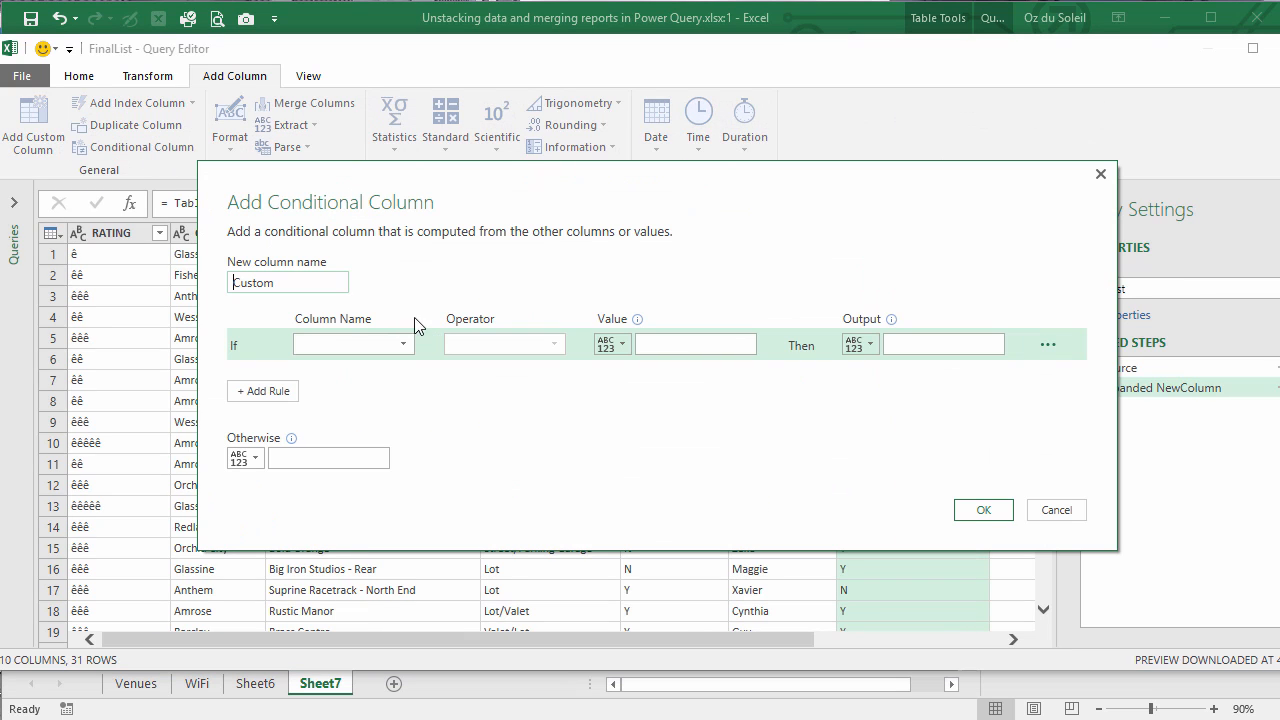
double_click(264, 282)
text(Proximity)
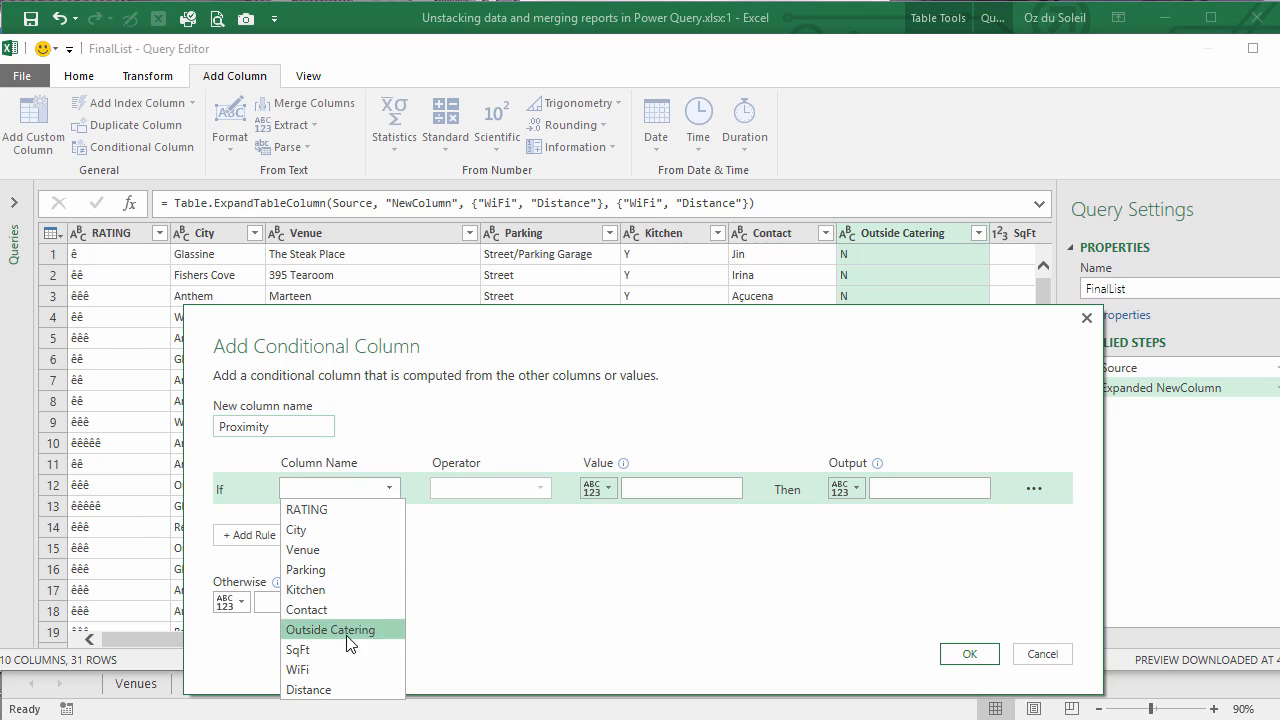
click(316, 688)
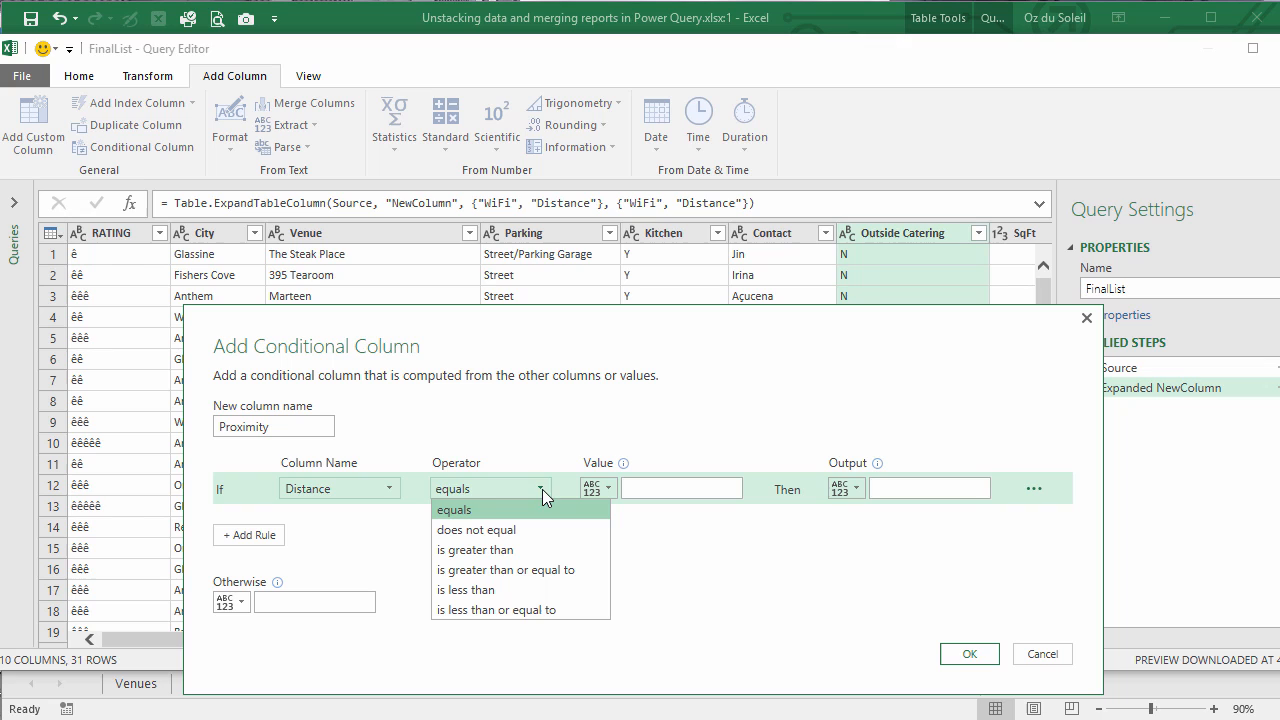
mouse_move(500, 548)
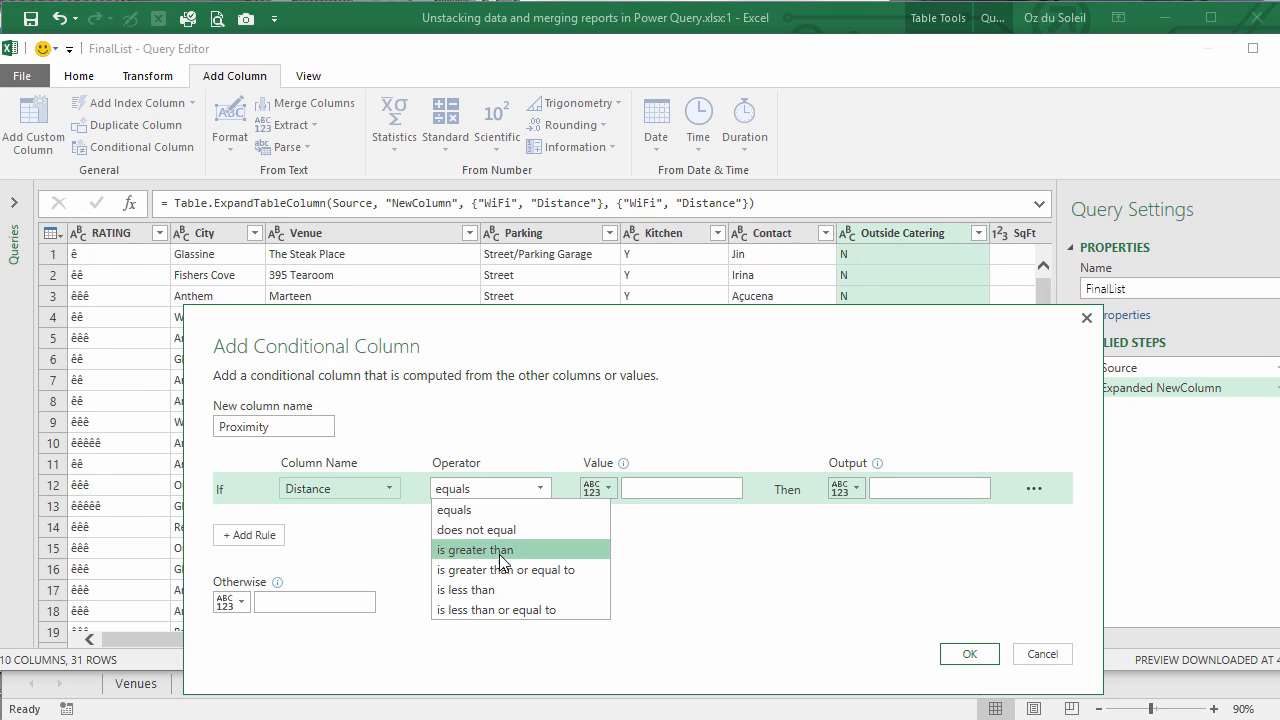
click(488, 548)
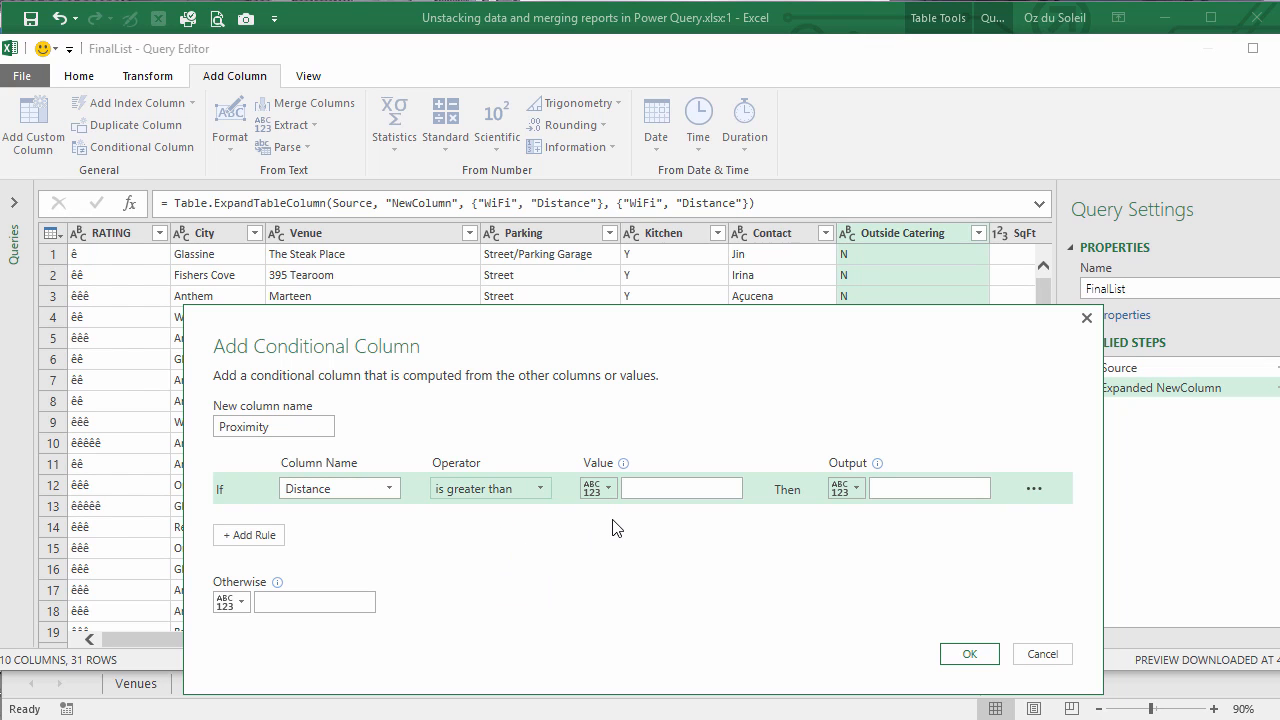
click(680, 488)
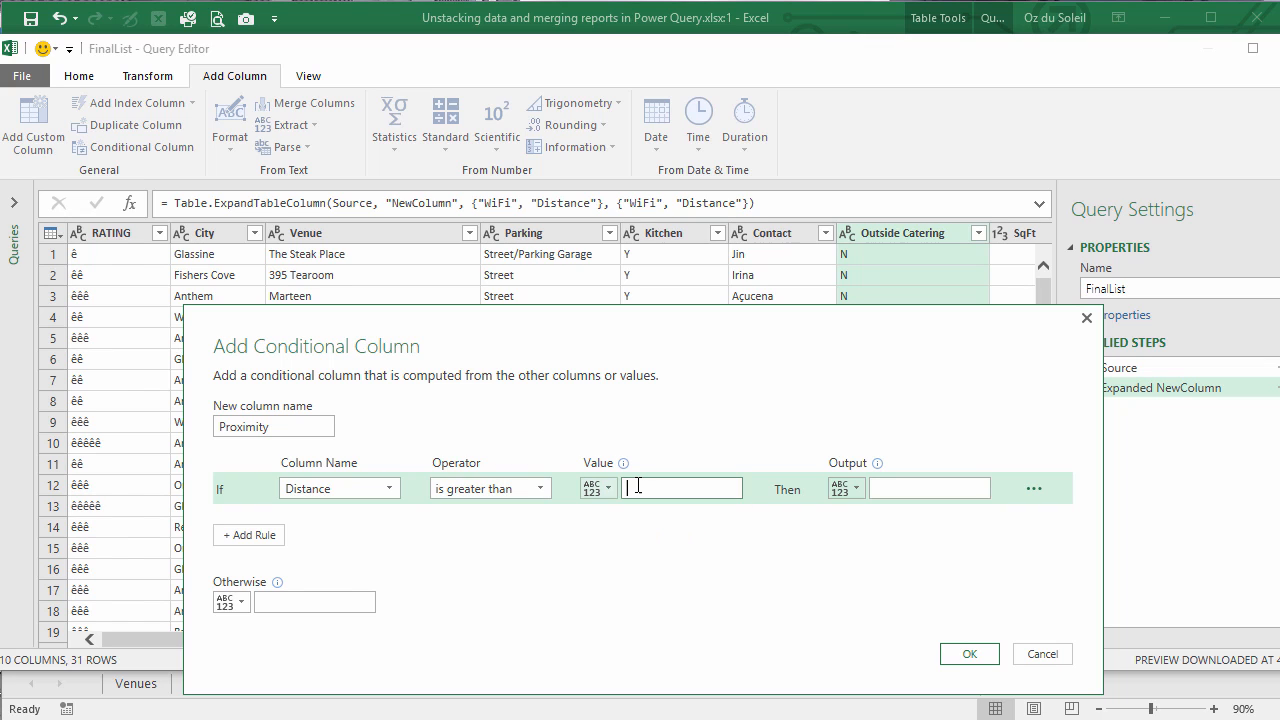
text(9)
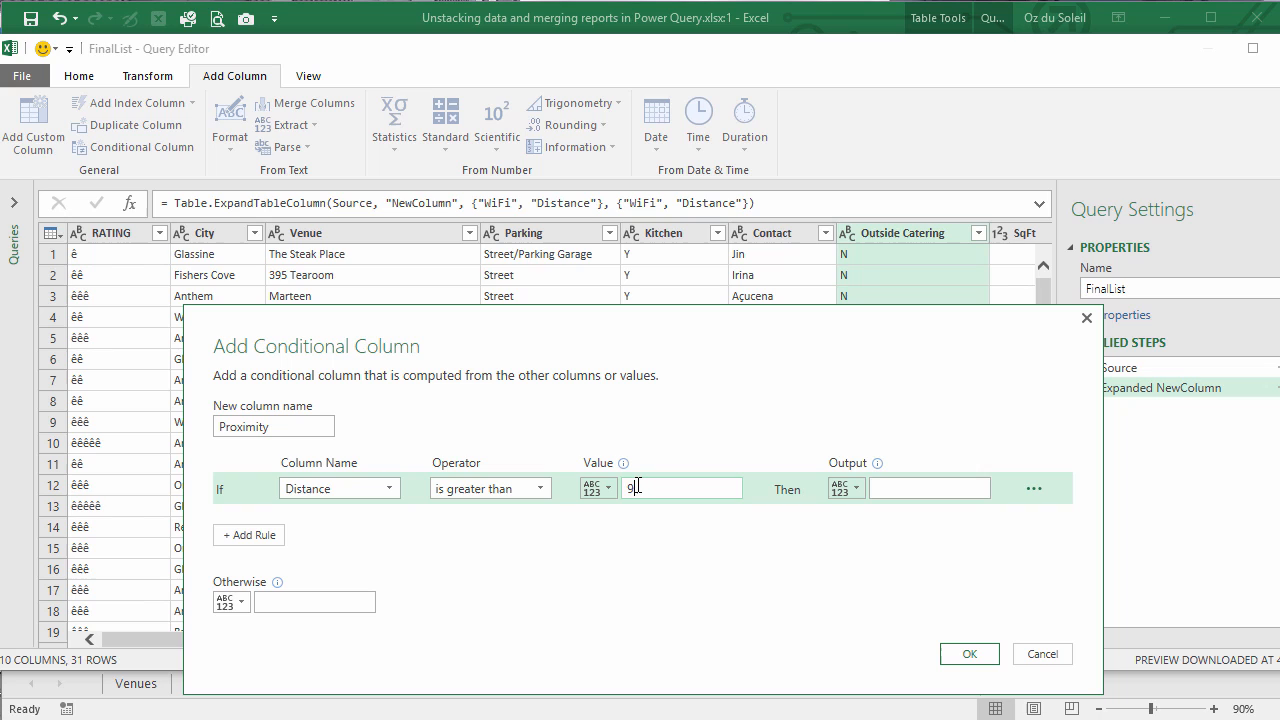
click(930, 488)
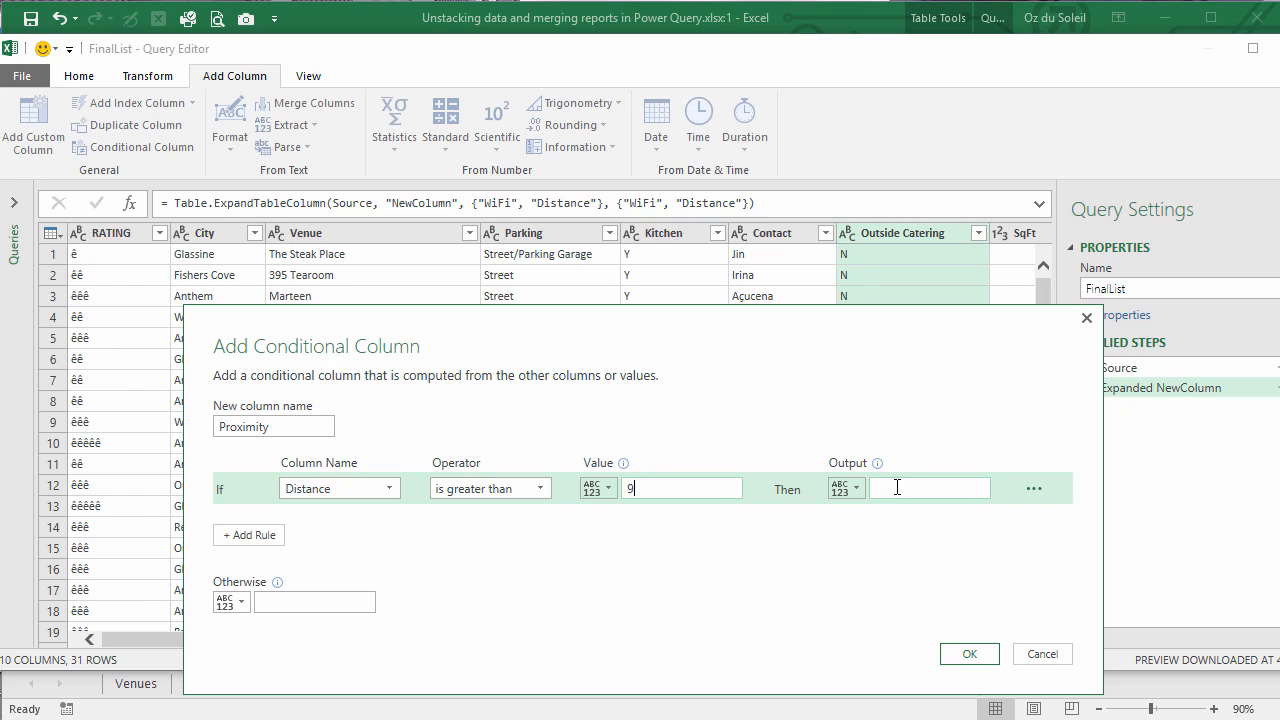
text(Far)
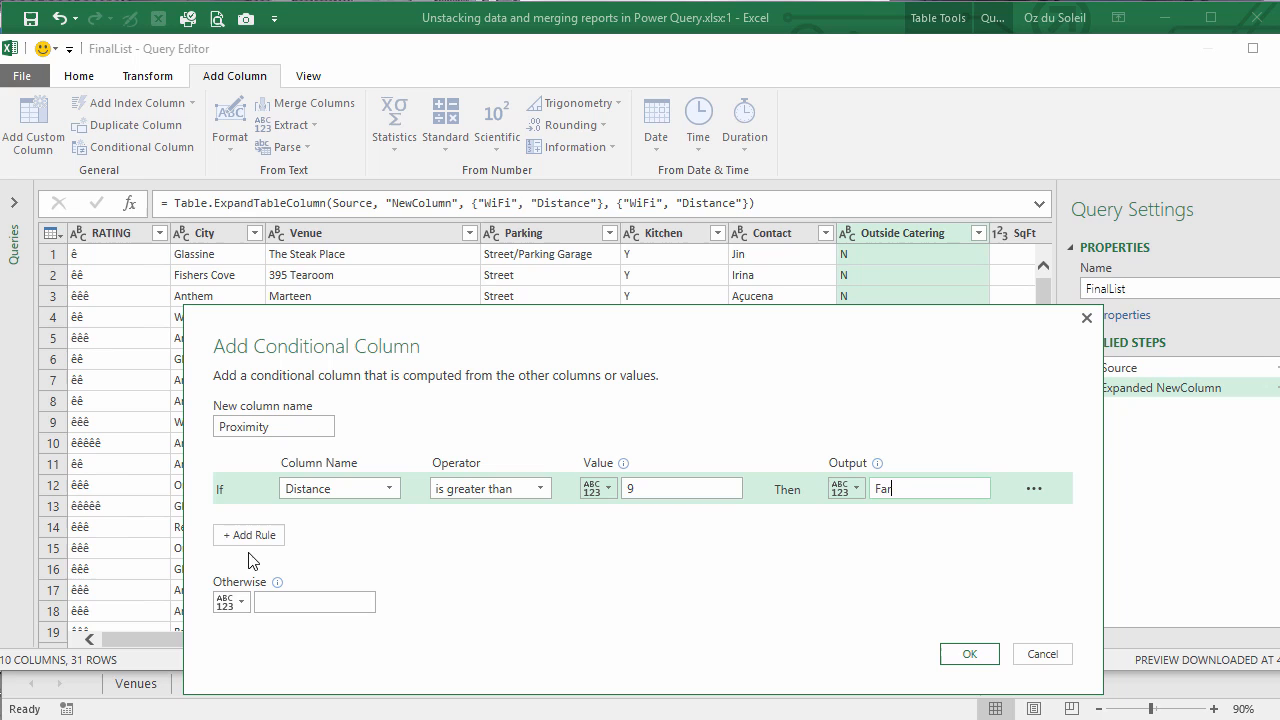
Add a second rule Distance < 5.5 giving Close, otherwise null, and confirm the column
click(248, 536)
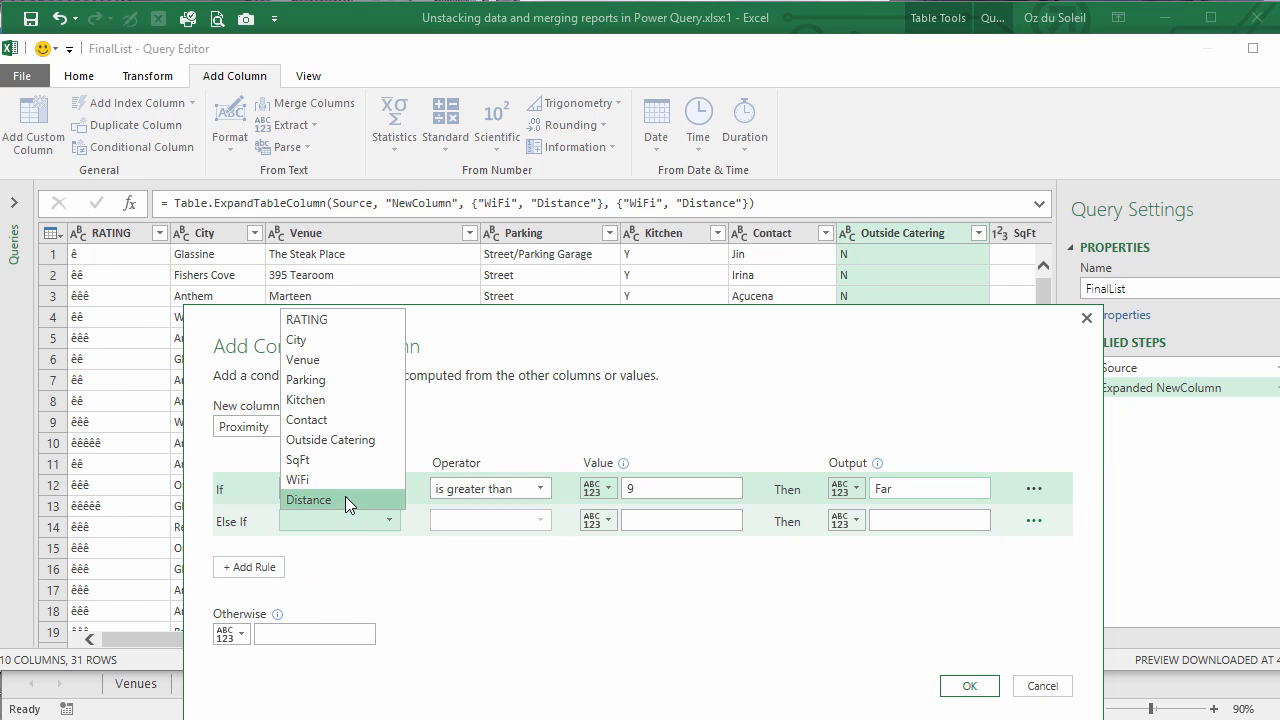
click(308, 500)
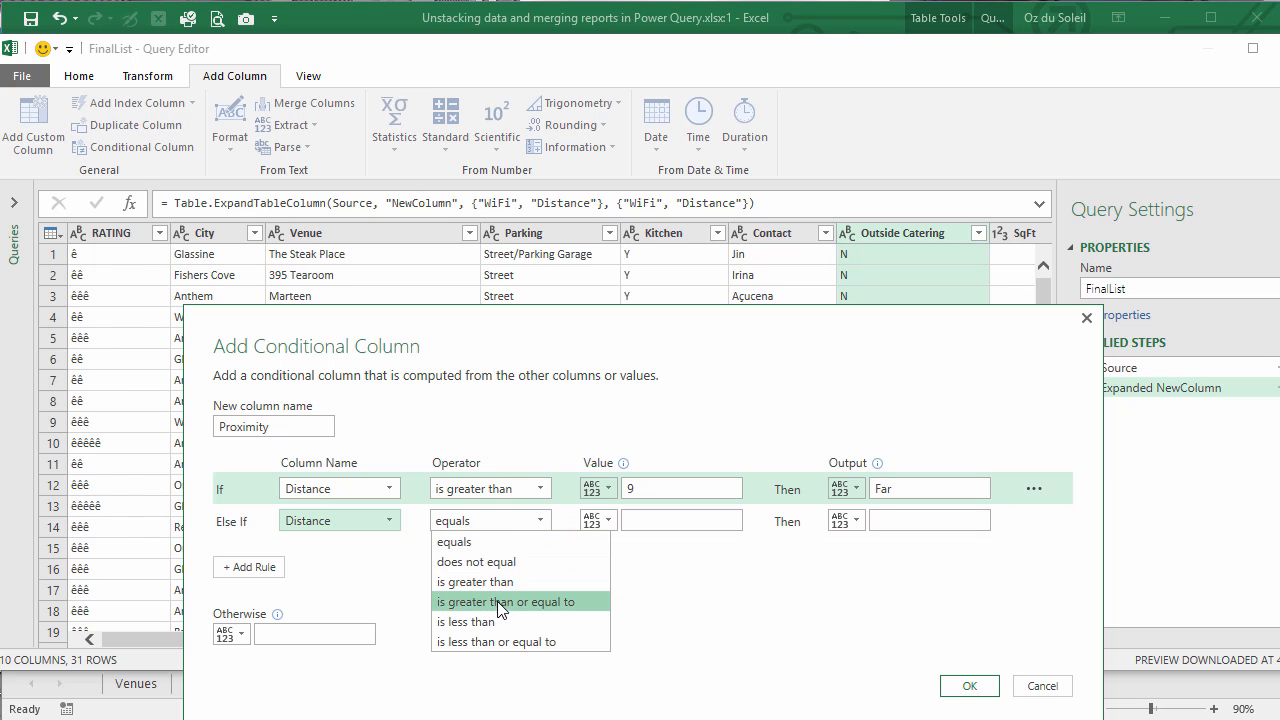
mouse_move(490, 622)
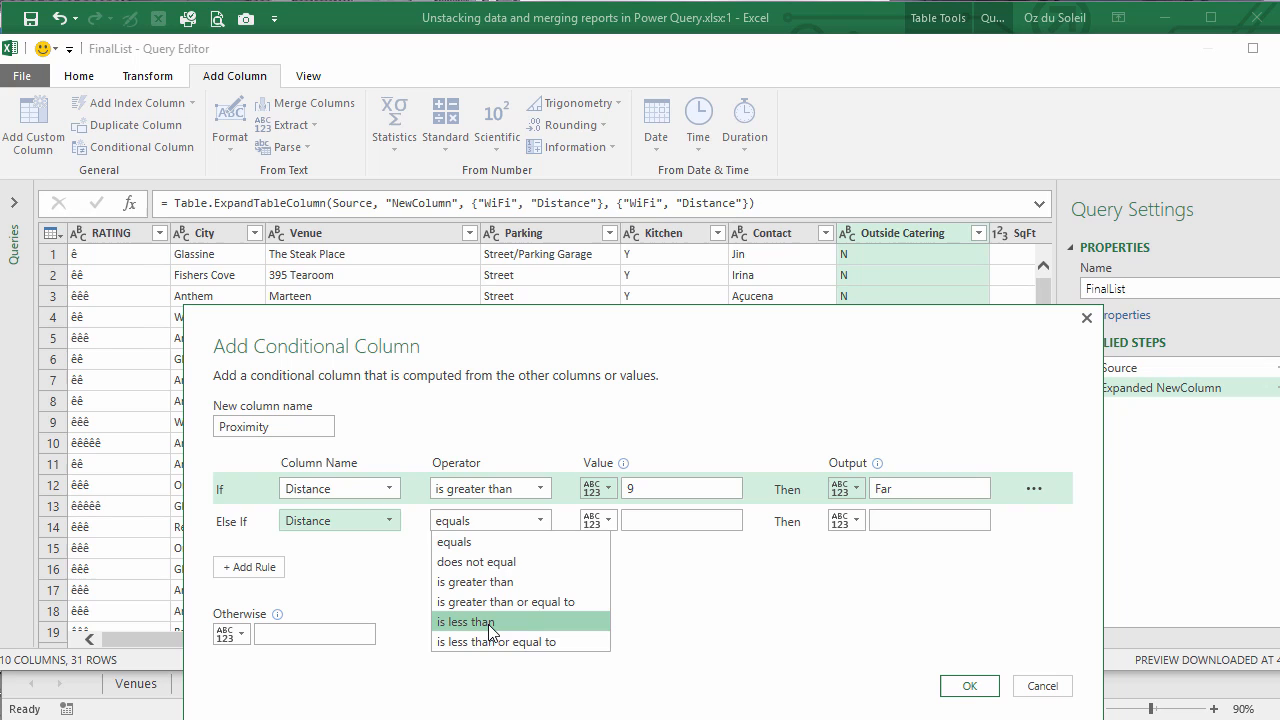
click(472, 620)
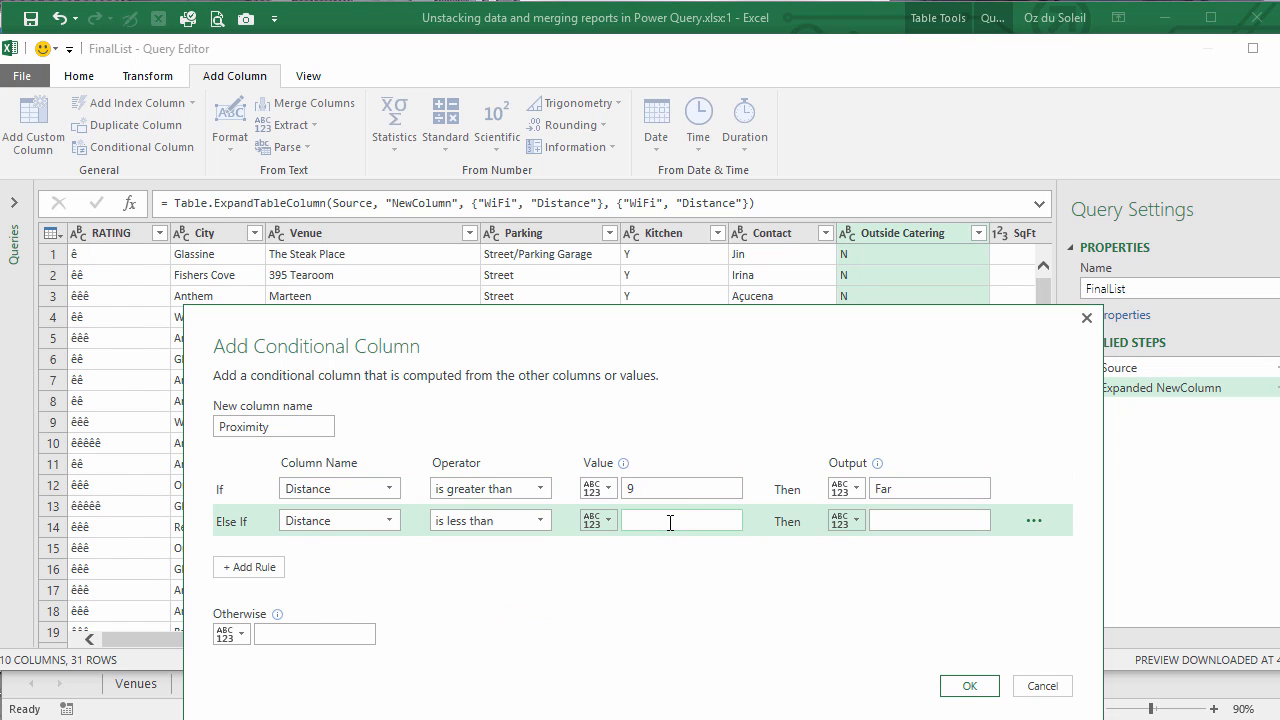
text(5.5)
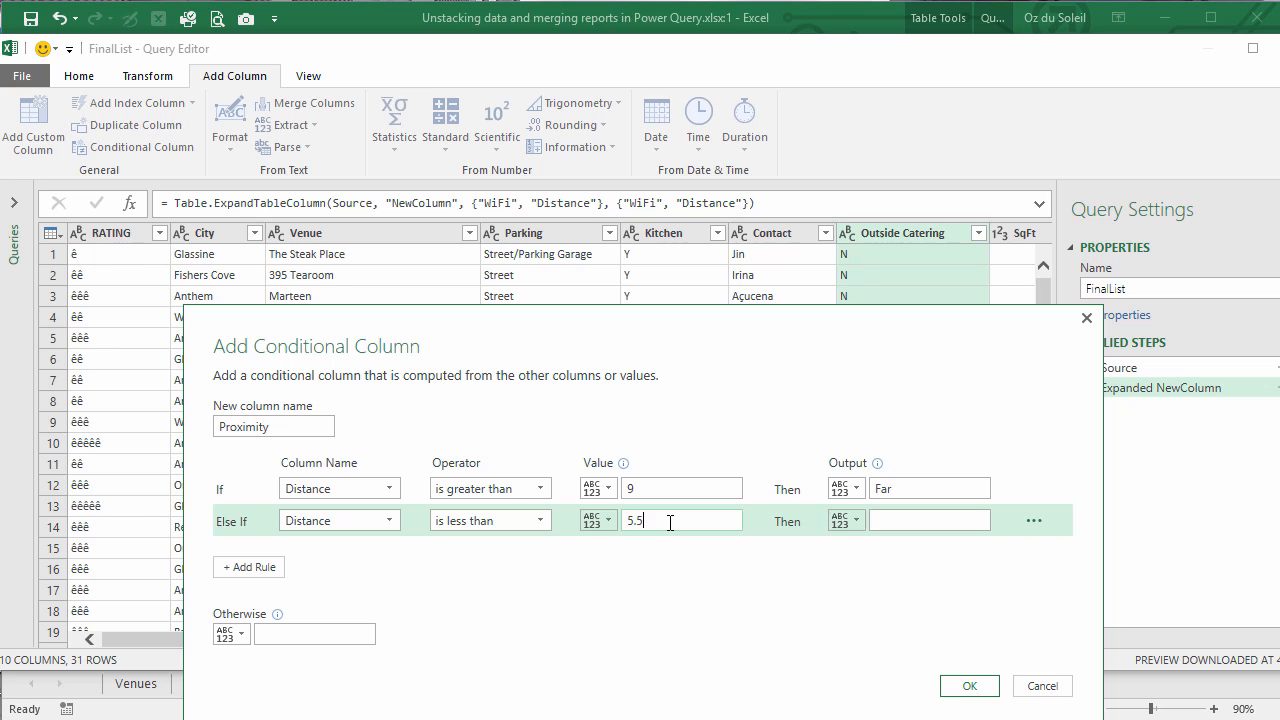
click(928, 520)
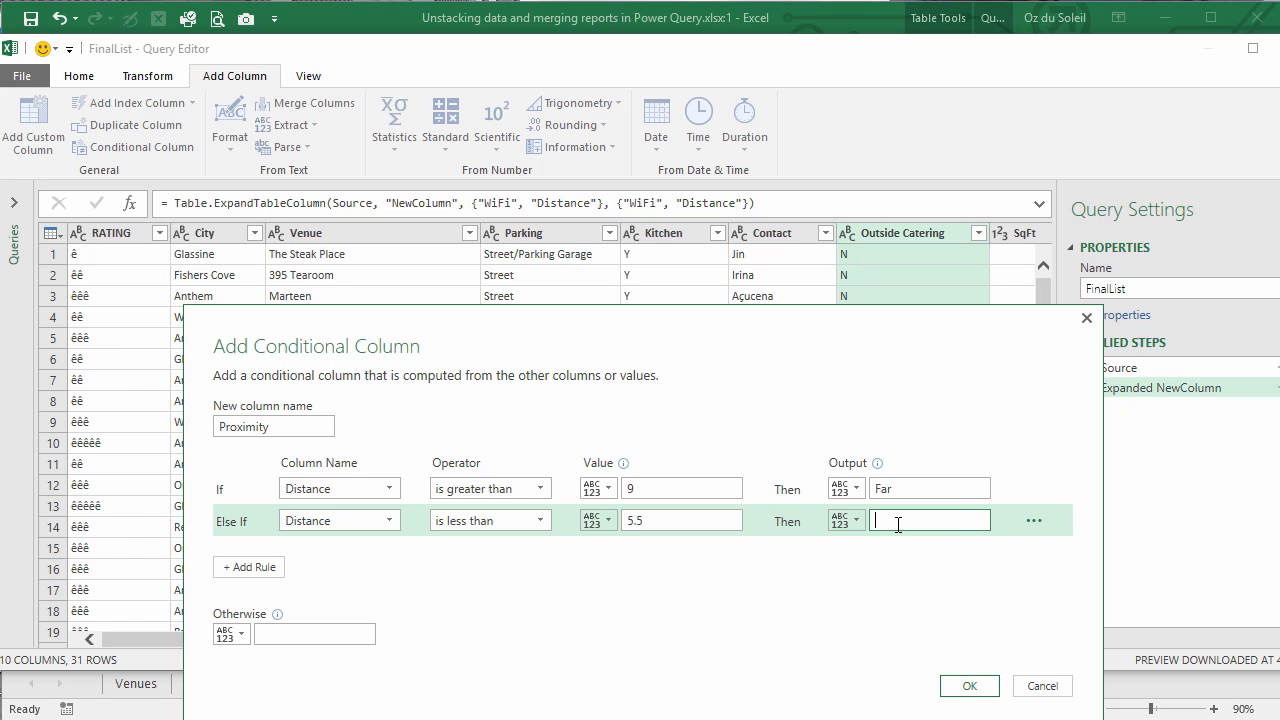
text(Close)
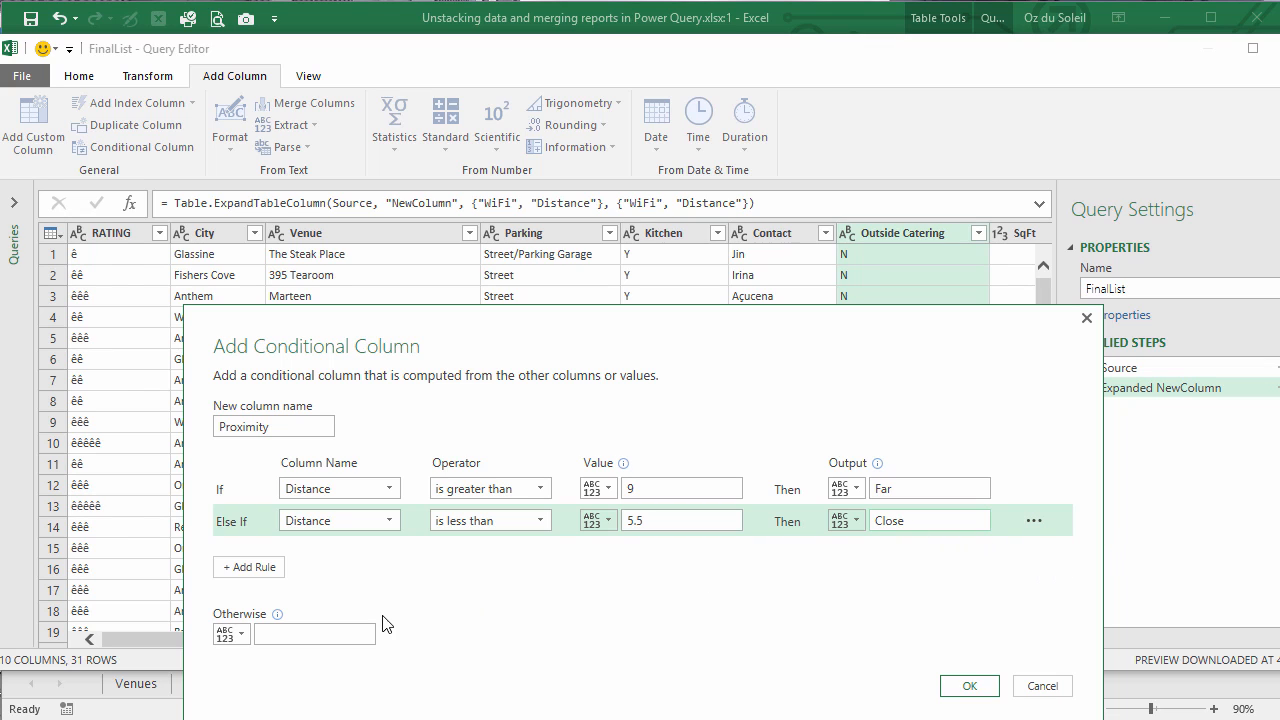
click(316, 632)
text(null)
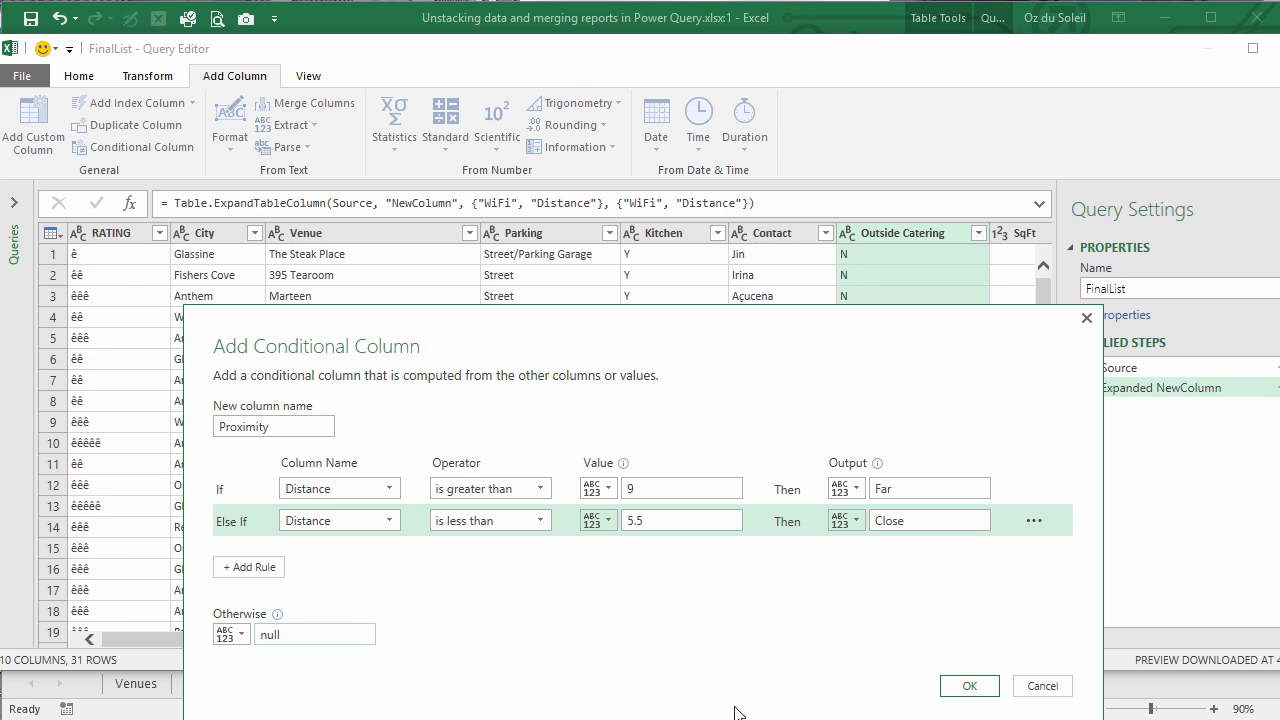
click(970, 686)
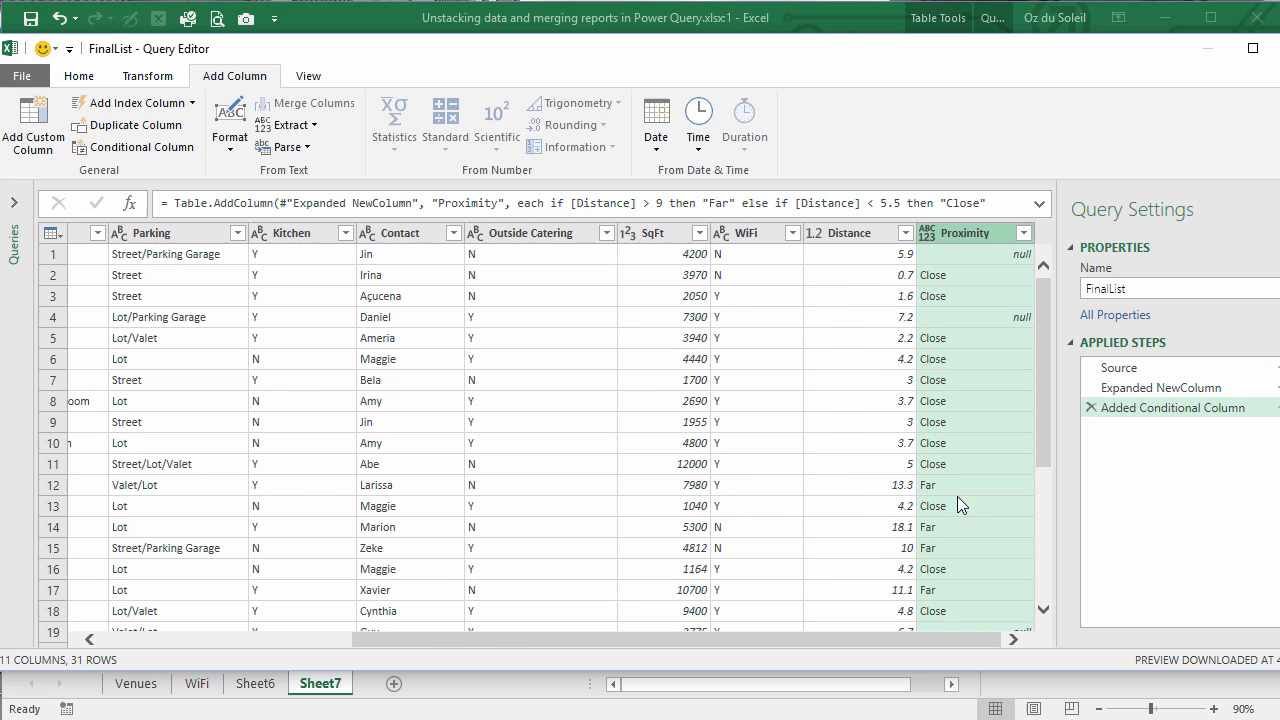
mouse_move(908, 284)
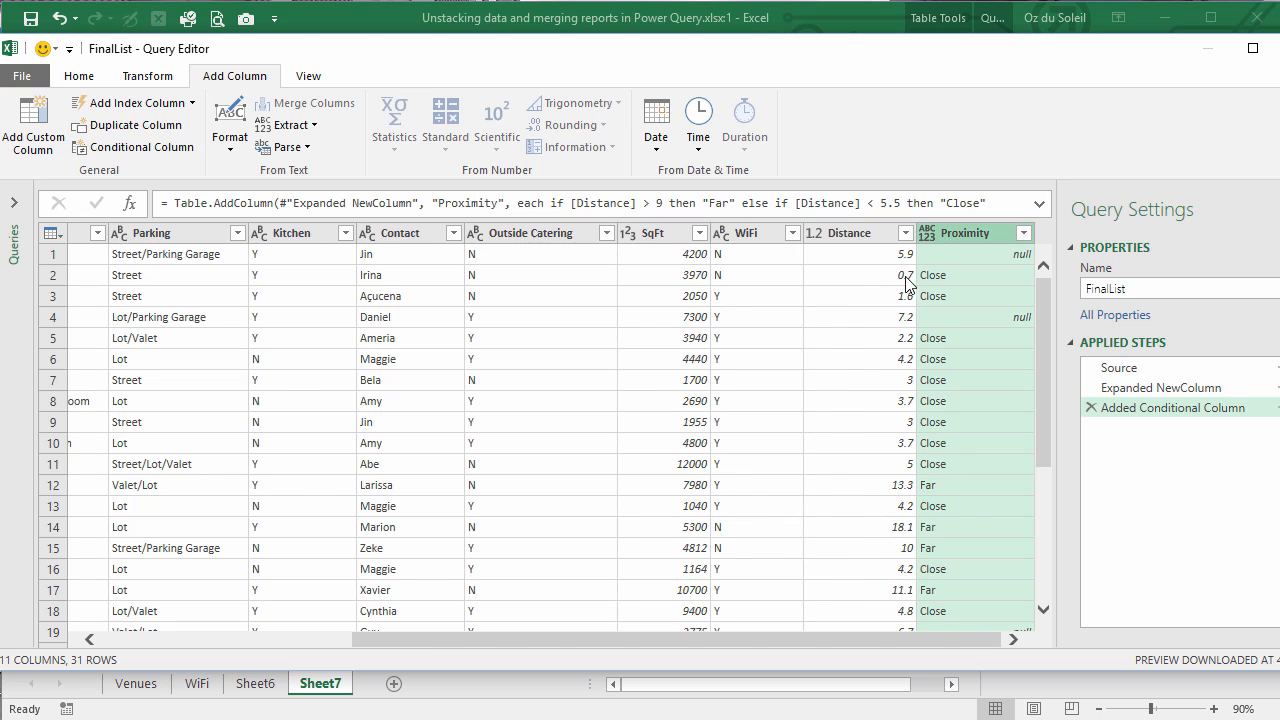
mouse_move(968, 548)
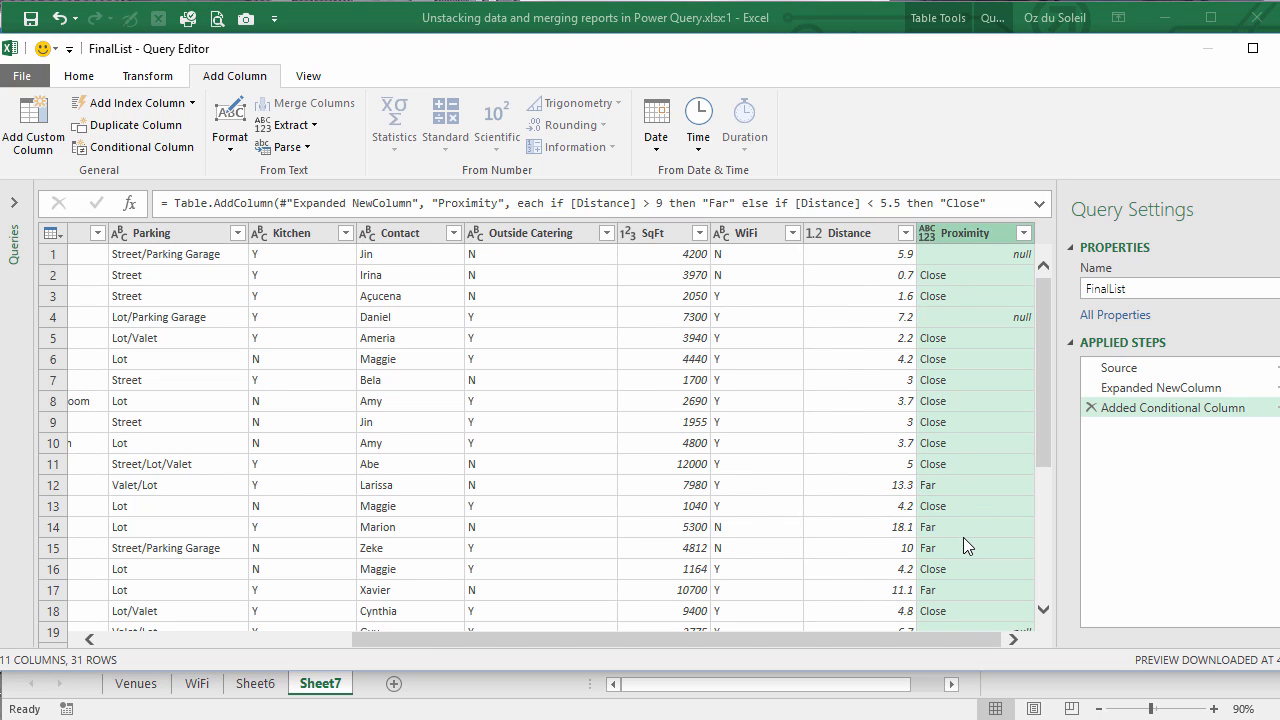
mouse_move(956, 544)
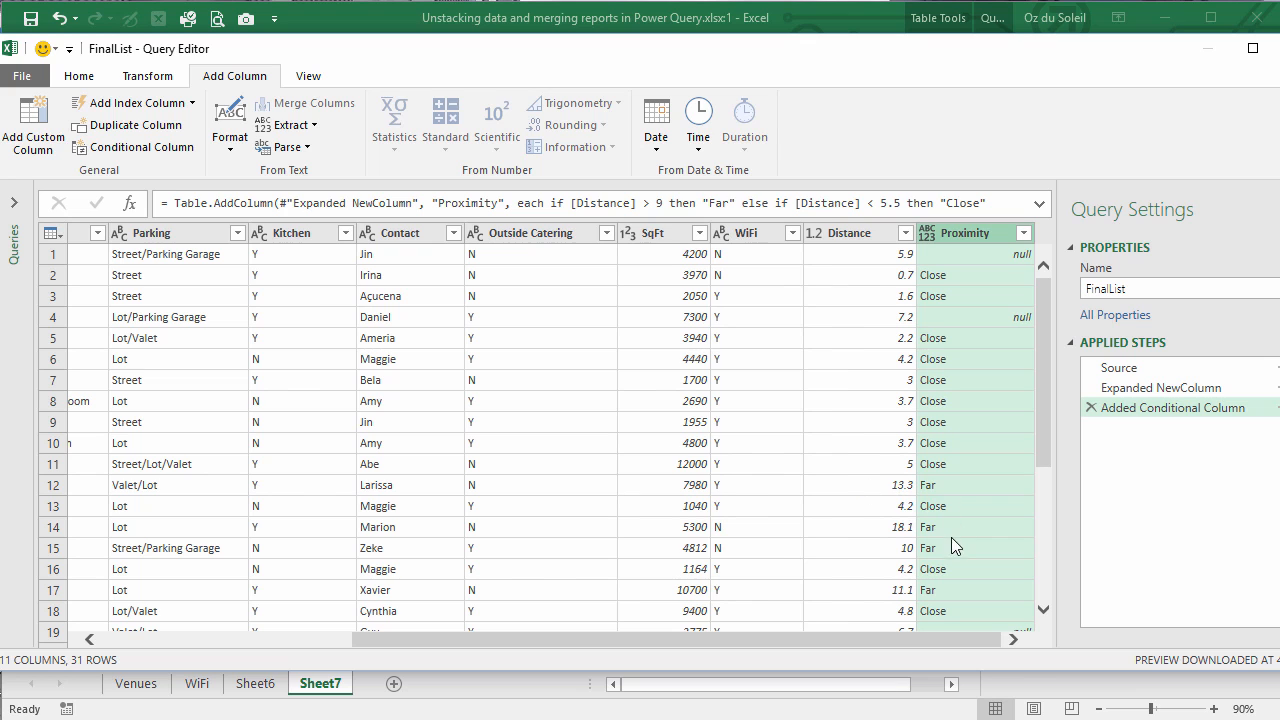
Scroll the FinalList preview to check the Far/Close/blank Proximity values before loading to the sheet
scroll(down, 3)
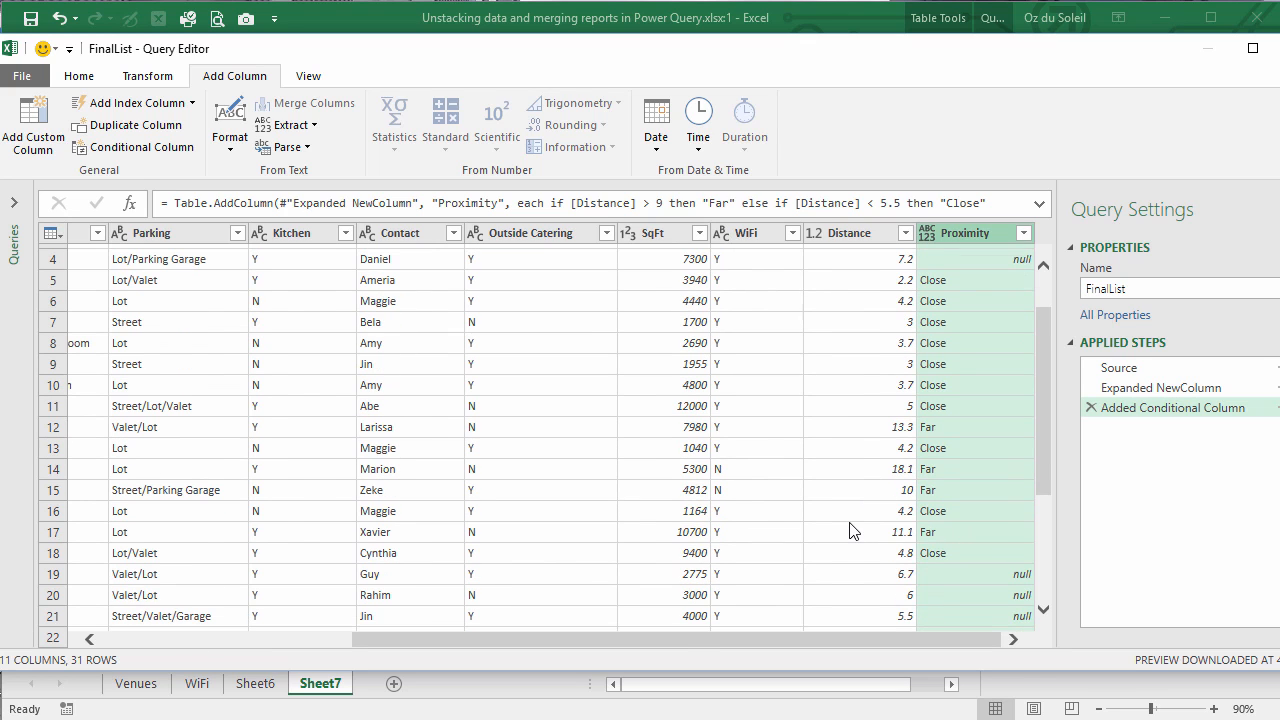
scroll(down, 3)
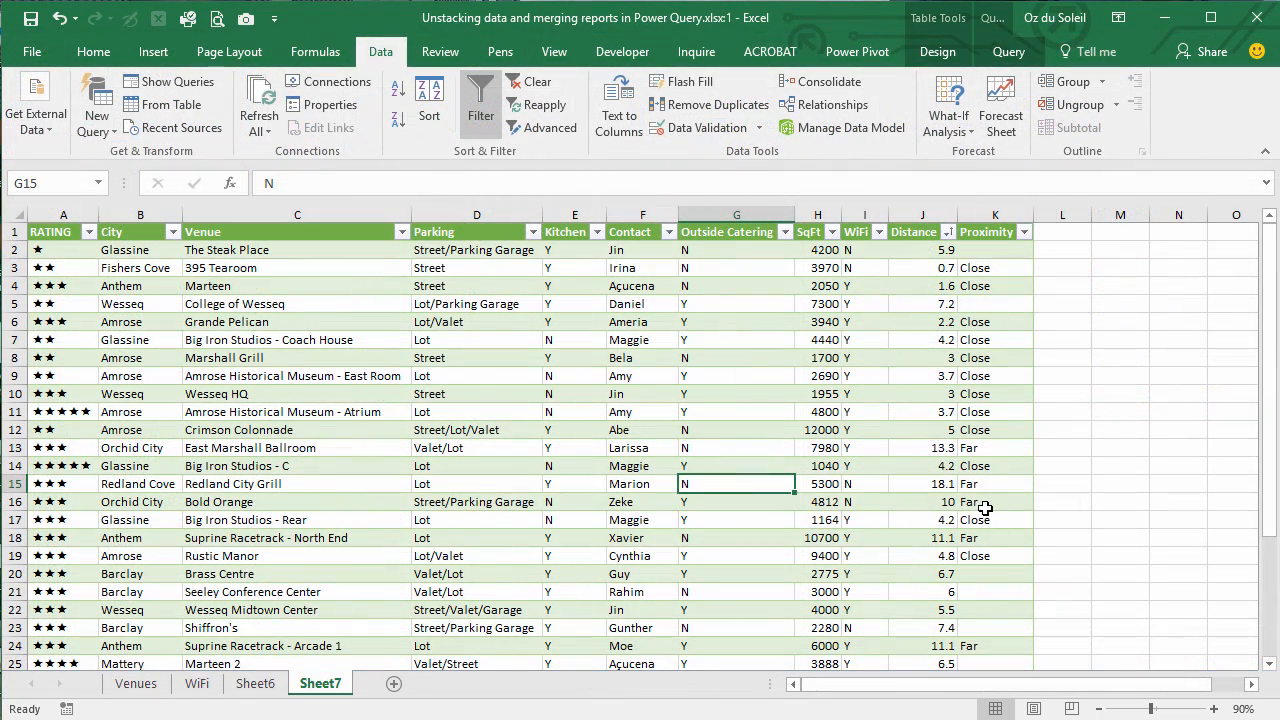
click(996, 428)
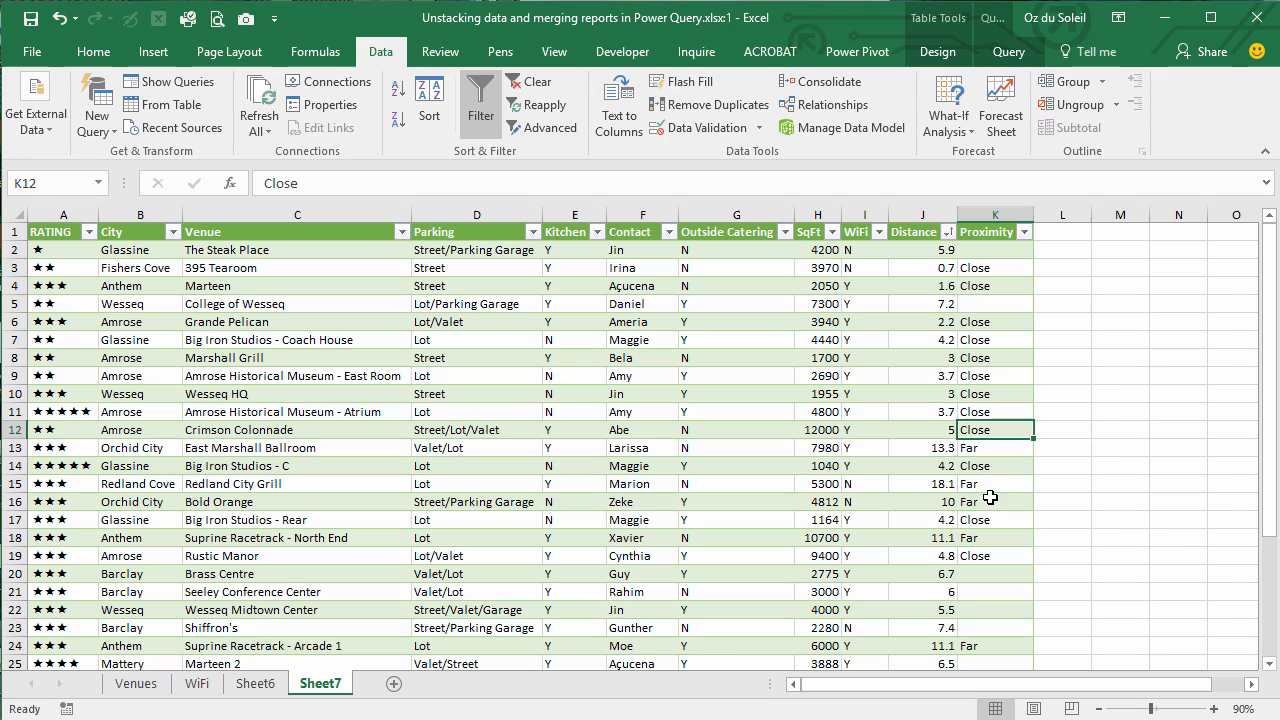
mouse_move(930, 472)
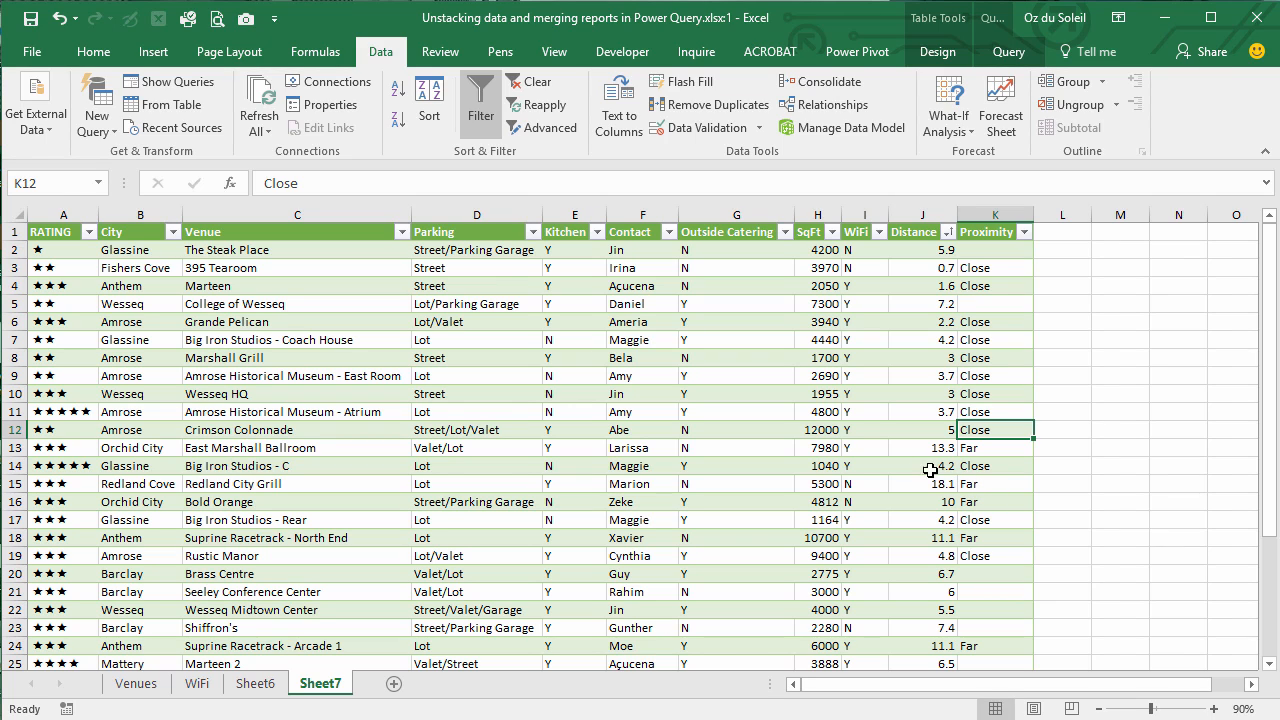
mouse_move(780, 388)
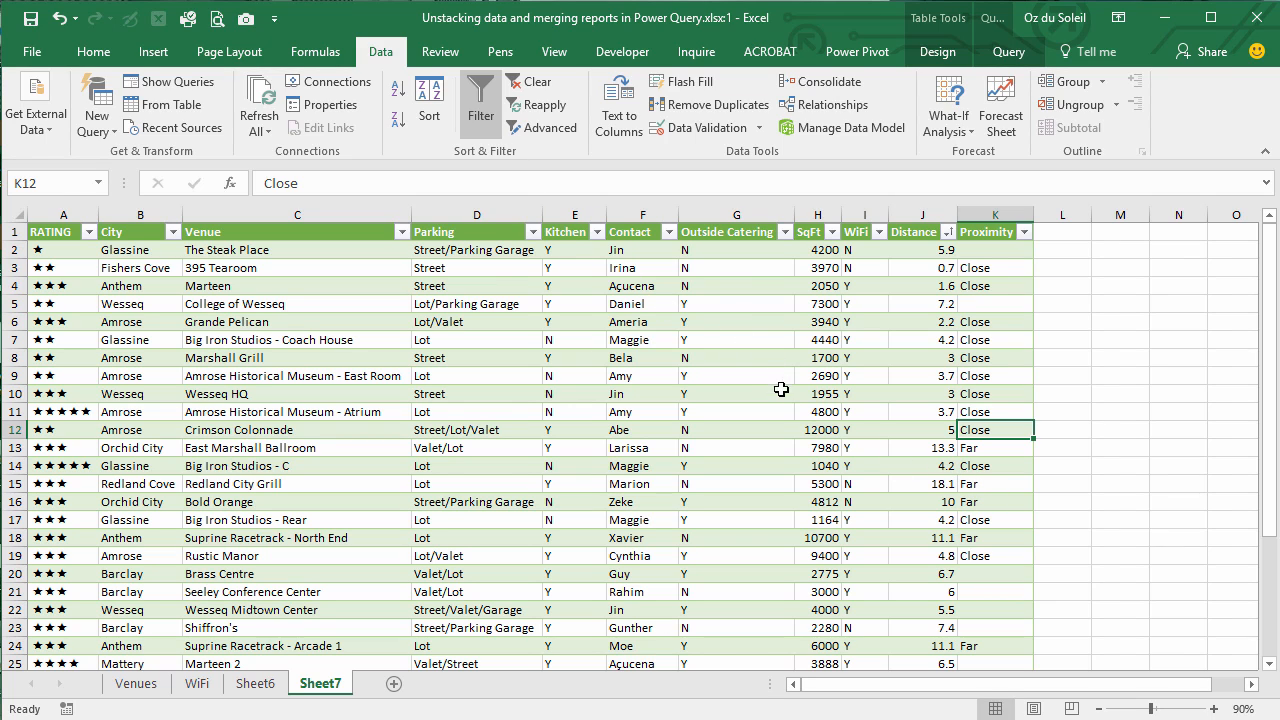
mouse_move(136, 62)
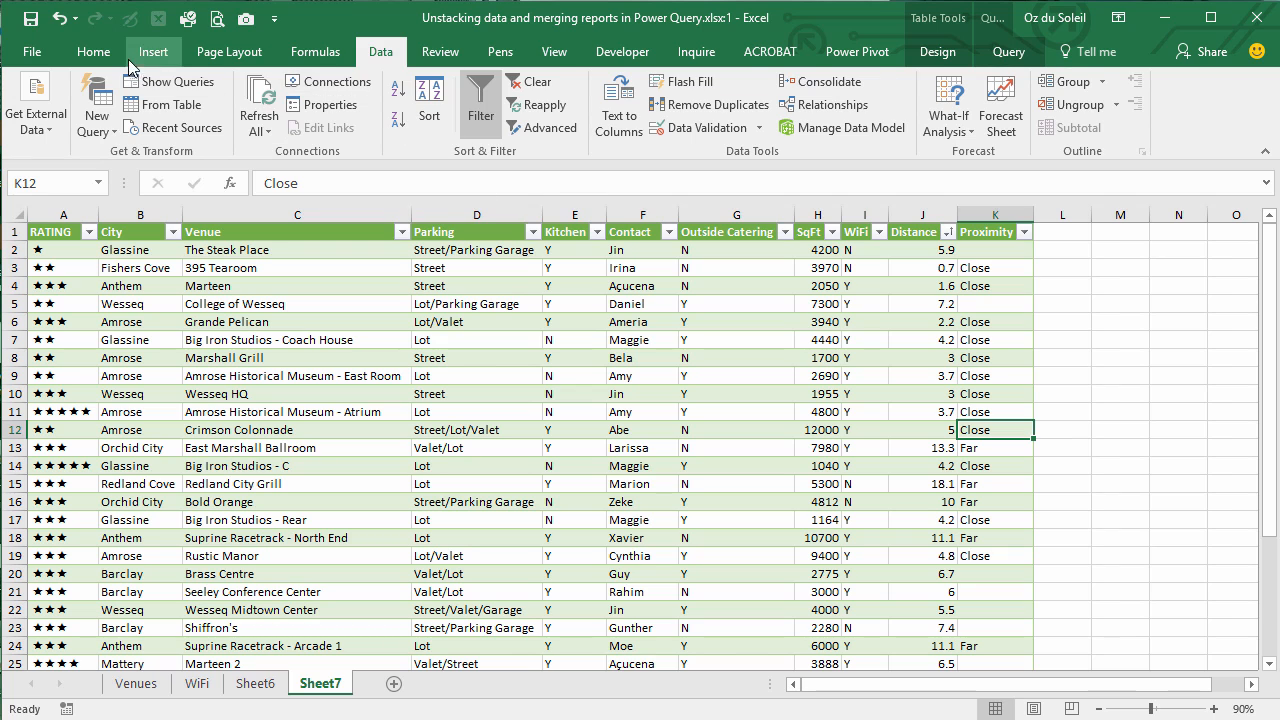
Insert slicers for the Proximity and WiFi columns of the FinalList table
click(160, 48)
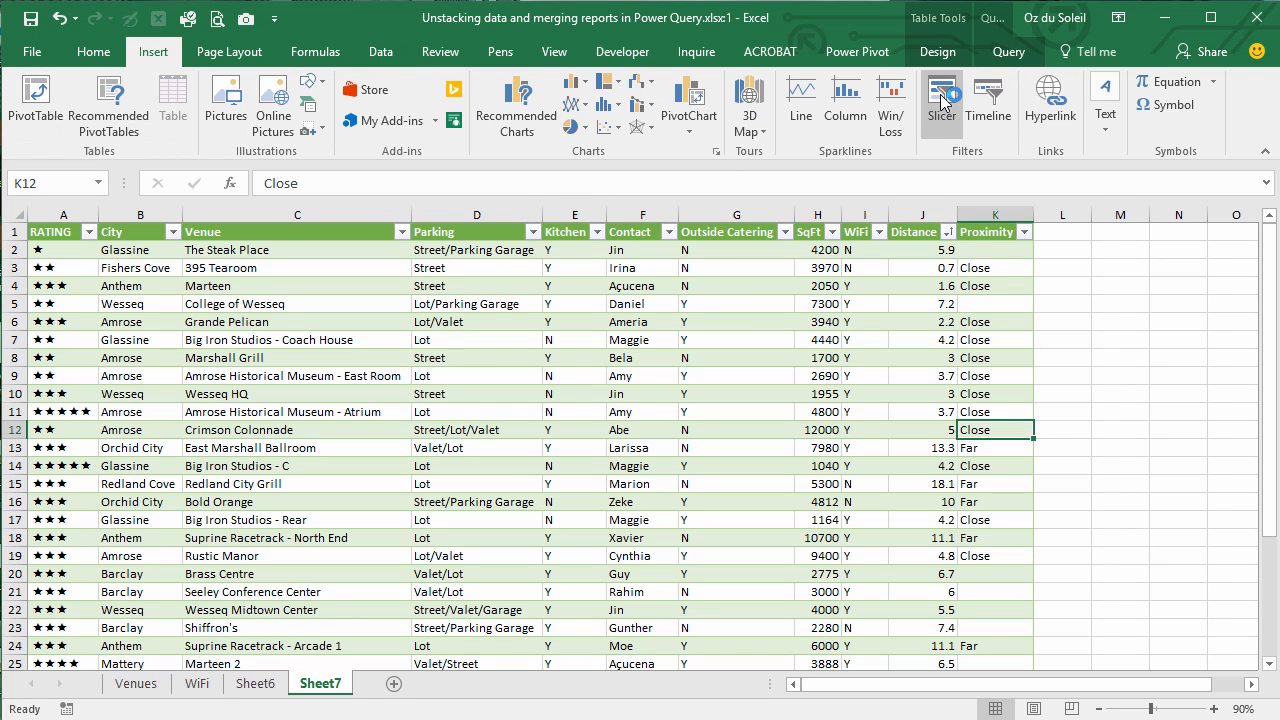
click(940, 96)
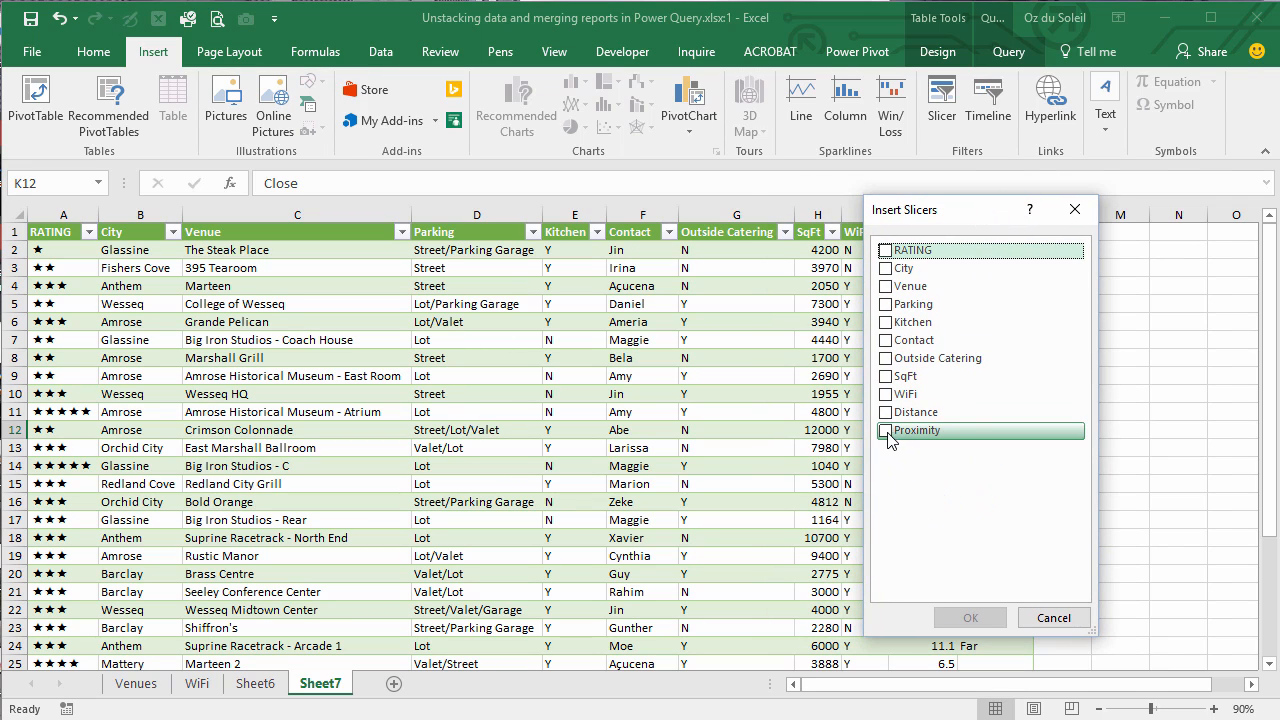
click(884, 430)
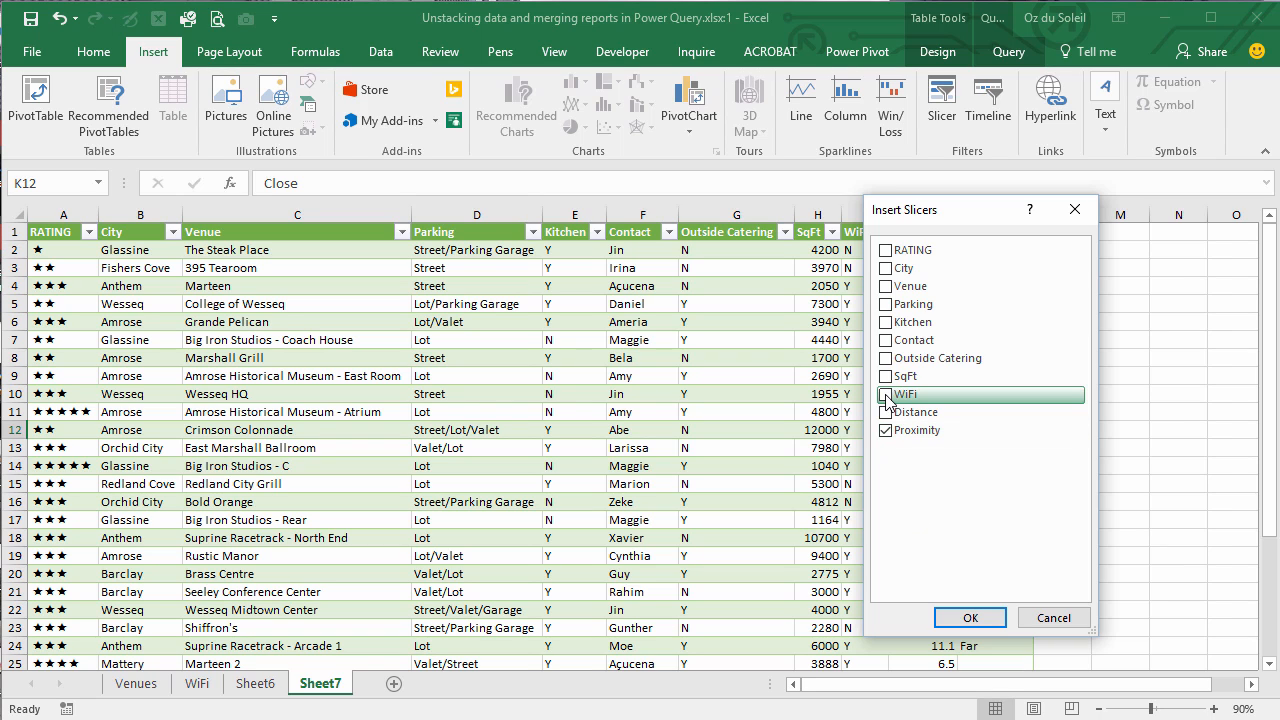
click(886, 394)
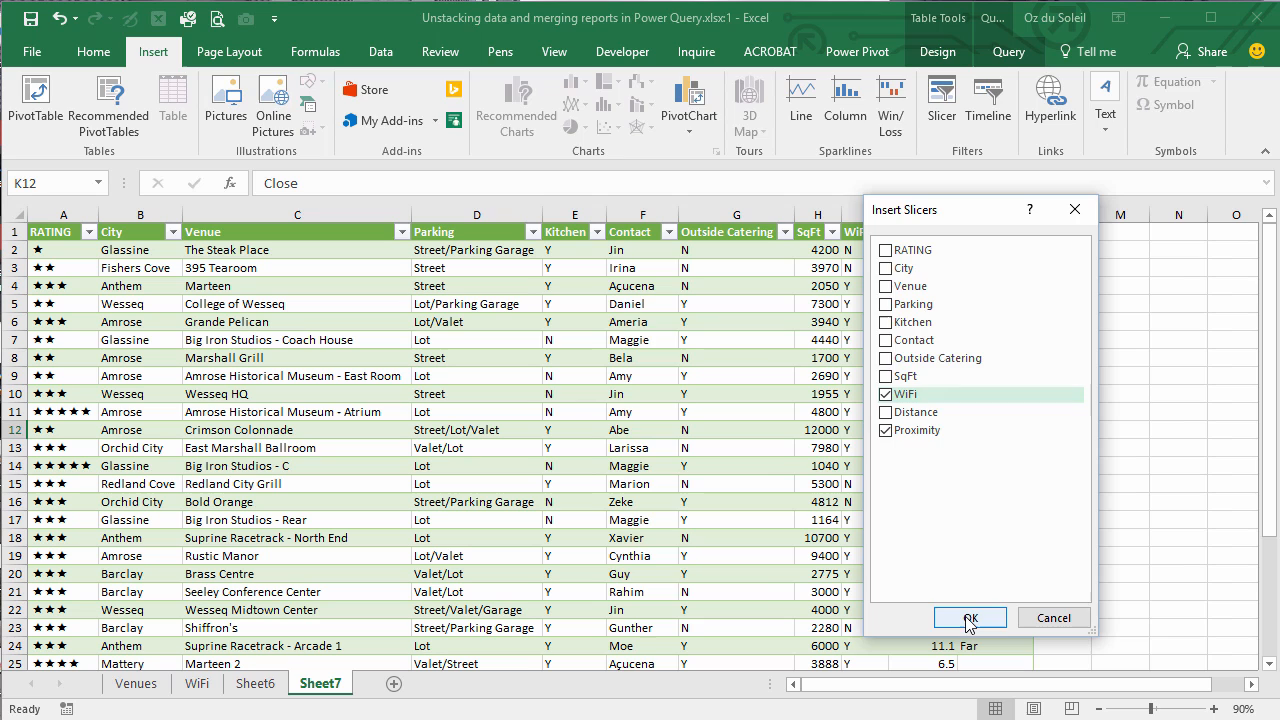
click(972, 616)
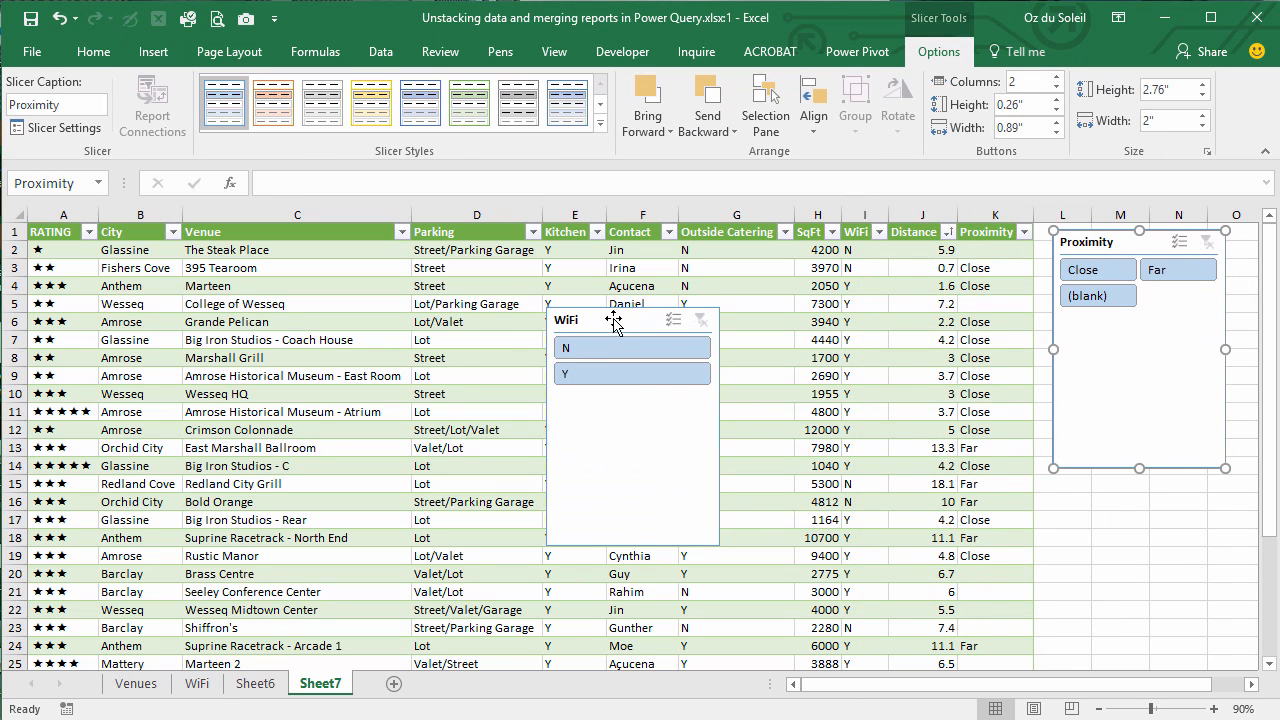
Move the WiFi slicer under the Proximity slicer and filter to WiFi Y (24 of 31)
drag(616, 318, 968, 512)
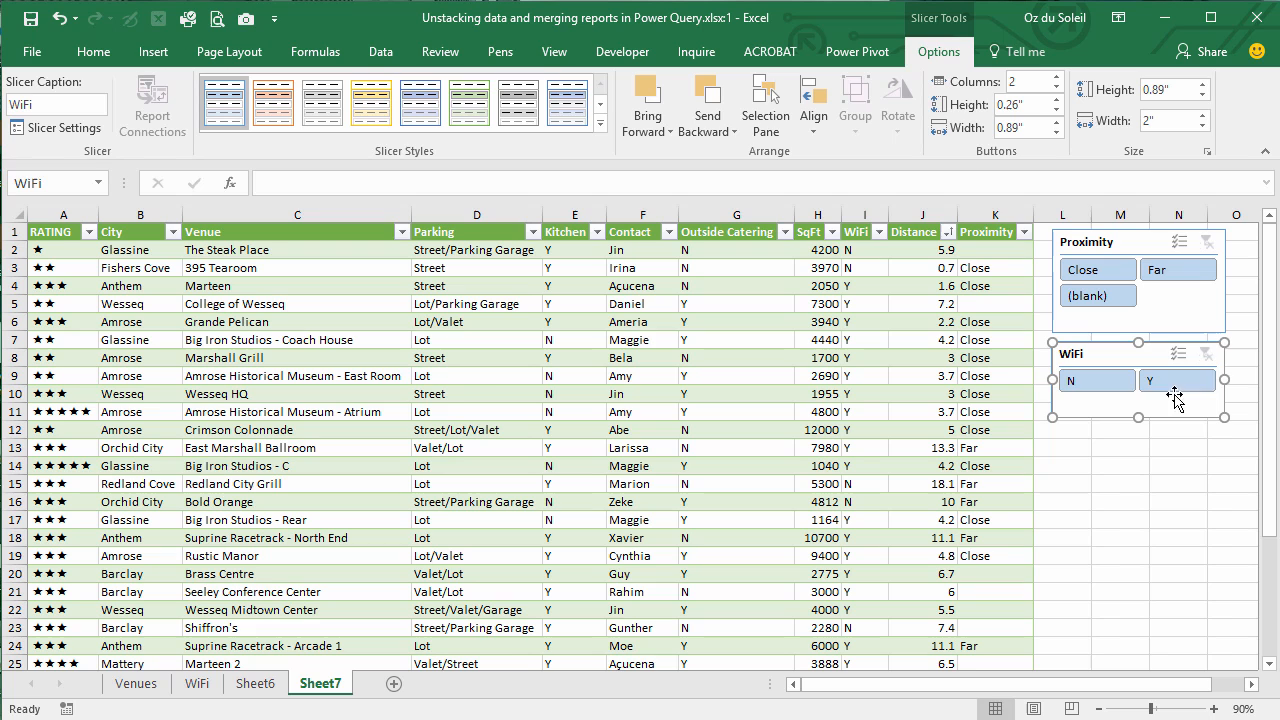
click(1178, 380)
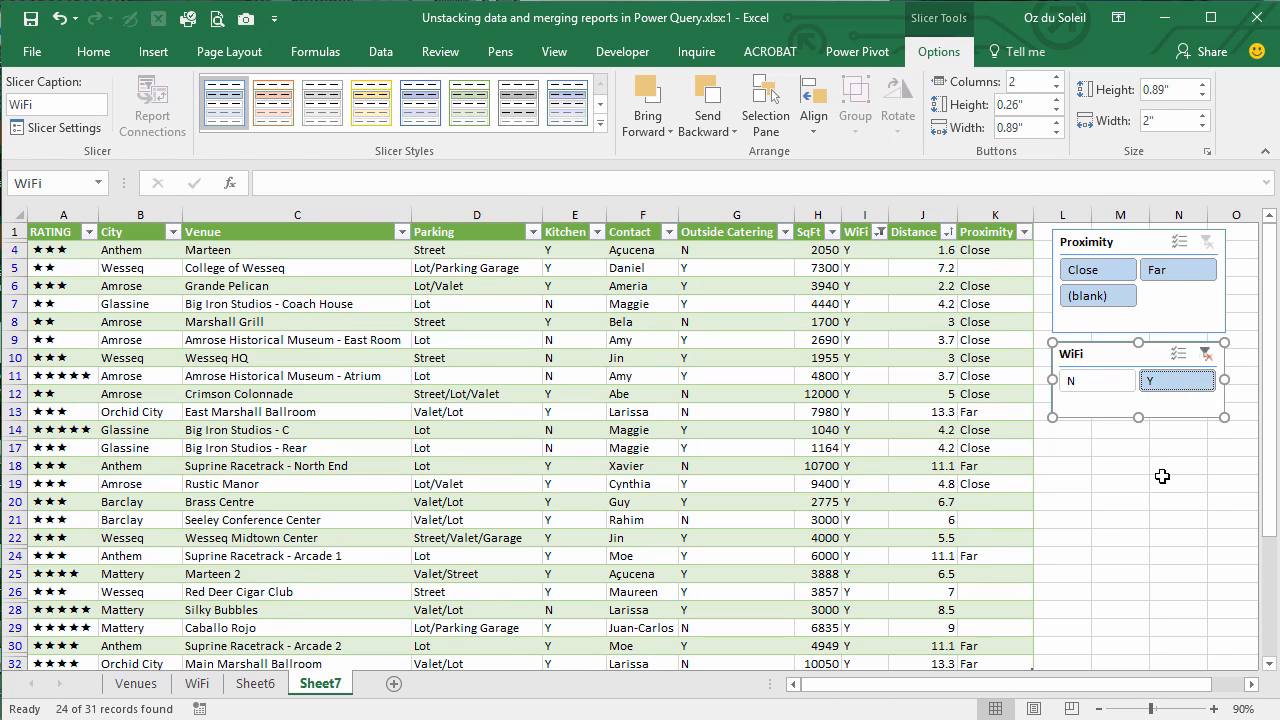
mouse_move(1184, 258)
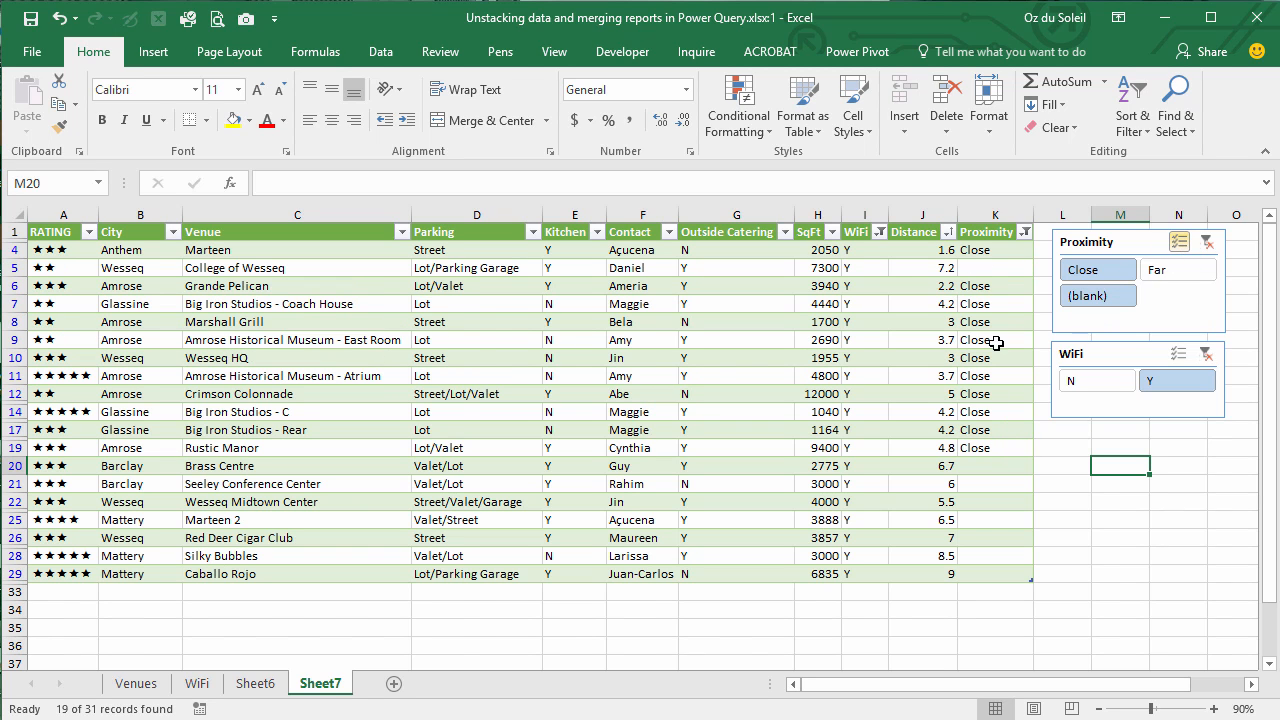
mouse_move(136, 286)
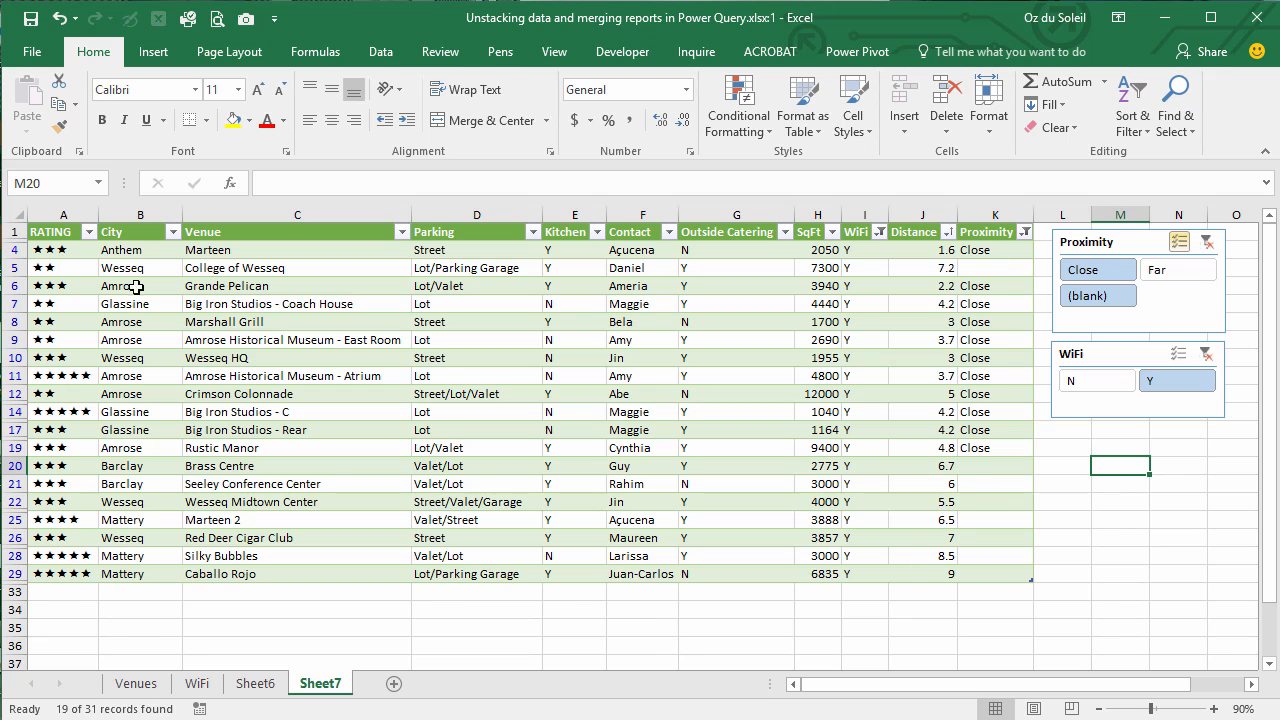
mouse_move(728, 644)
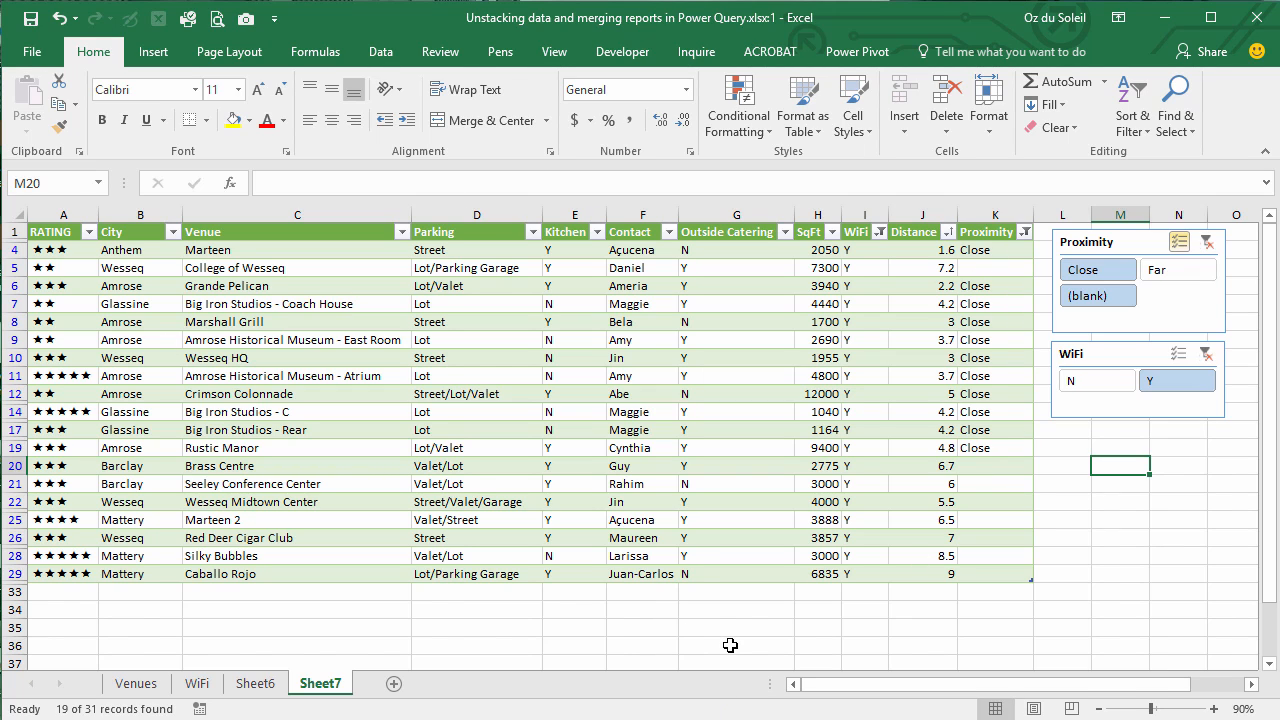